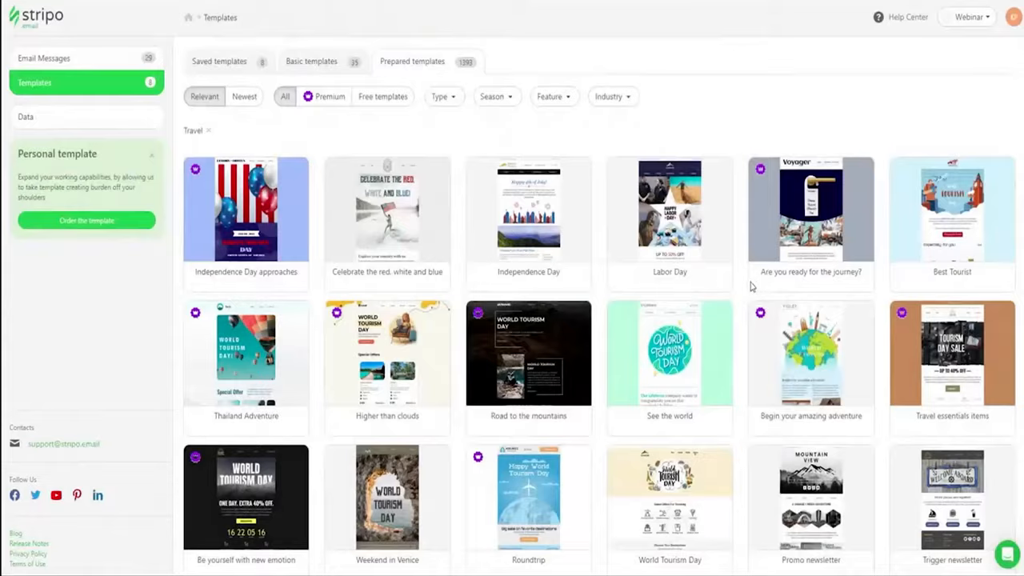
# Scroll through the Higher than clouds and Spring journey travel templates in the editor.
pyautogui.scroll(-3)
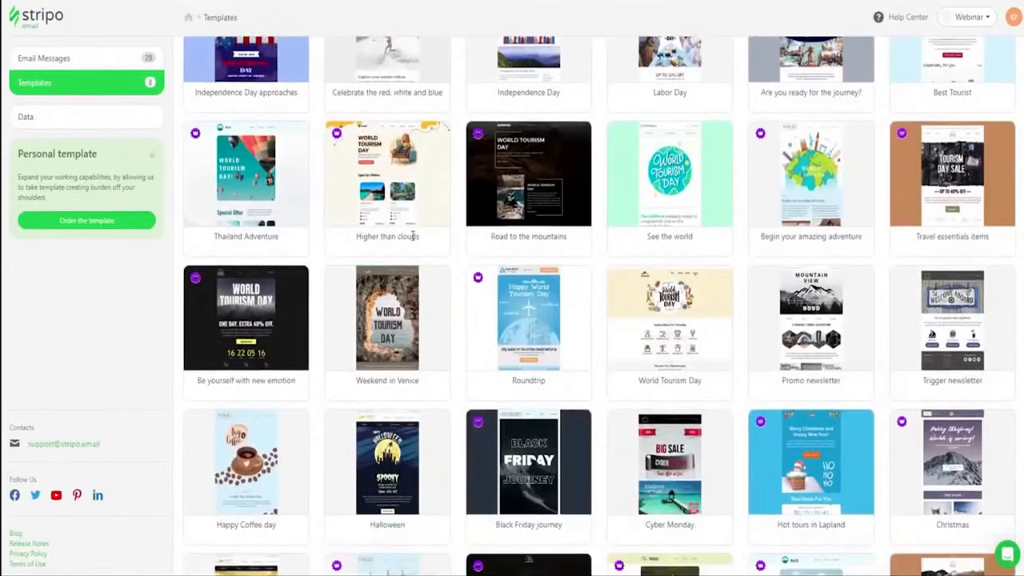
pyautogui.scroll(-3)
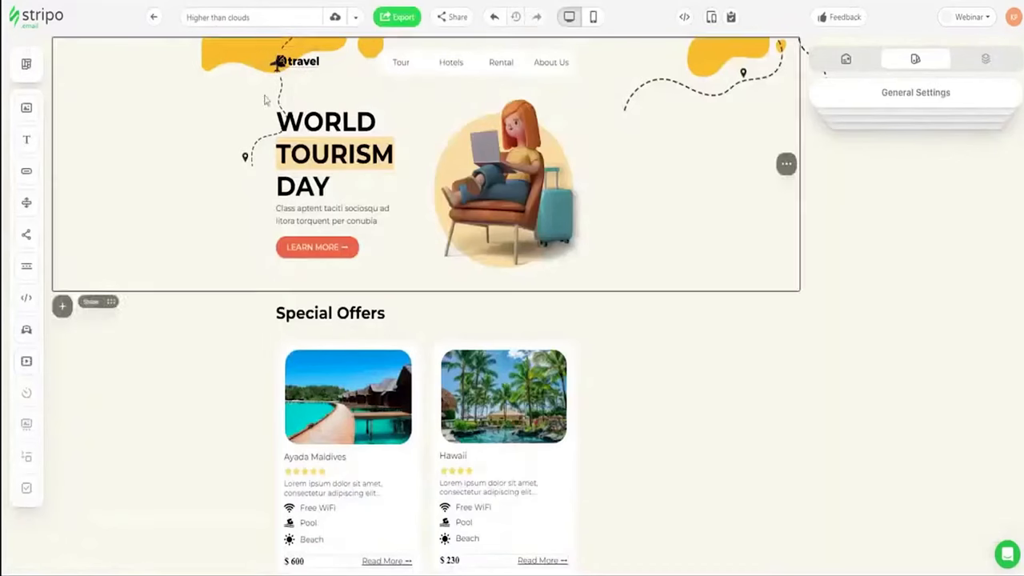
pyautogui.scroll(-3)
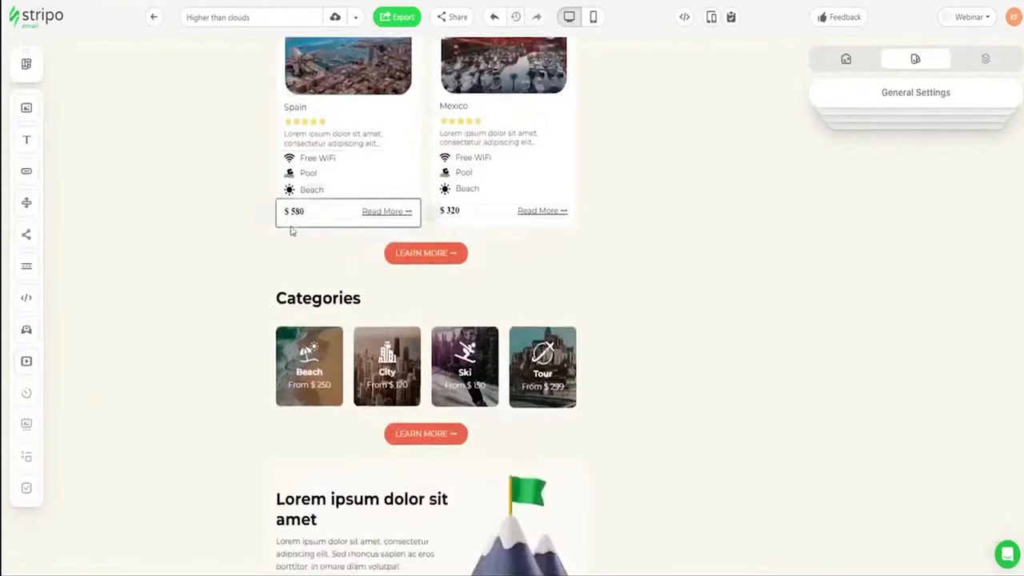
pyautogui.scroll(-3)
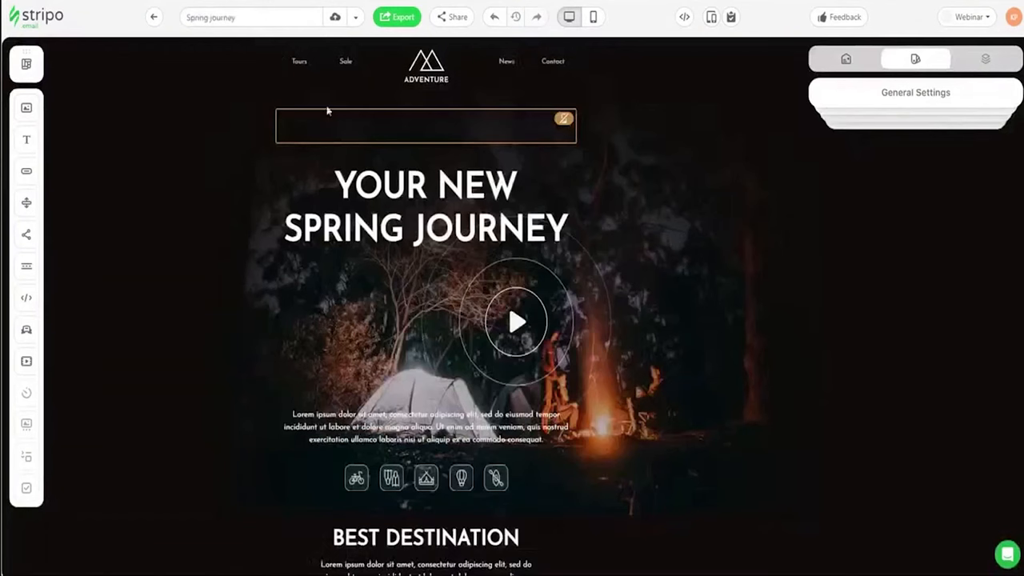
pyautogui.scroll(-3)
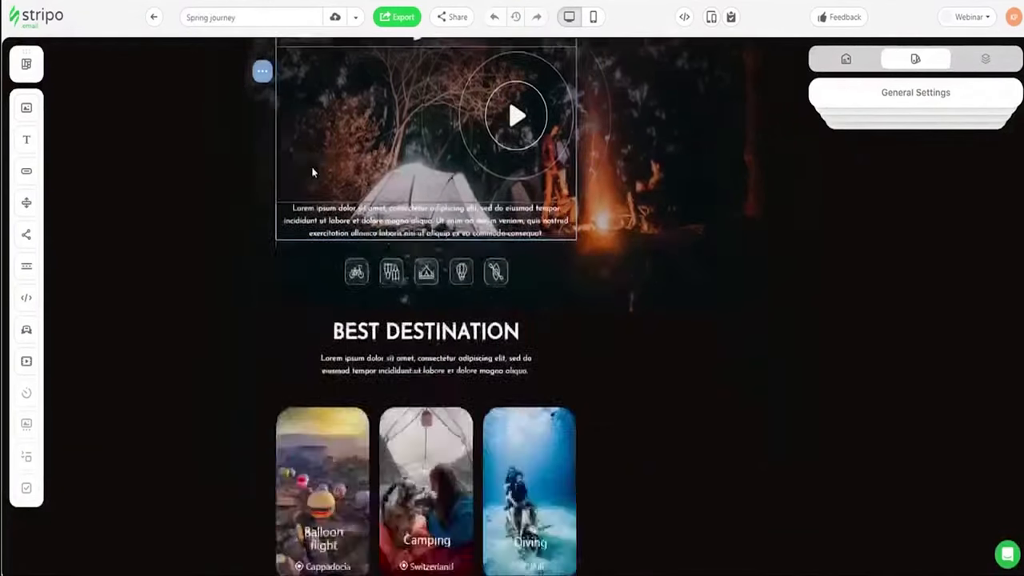
# Look through the remaining travel templates and select the Our services stripe.
pyautogui.scroll(-3)
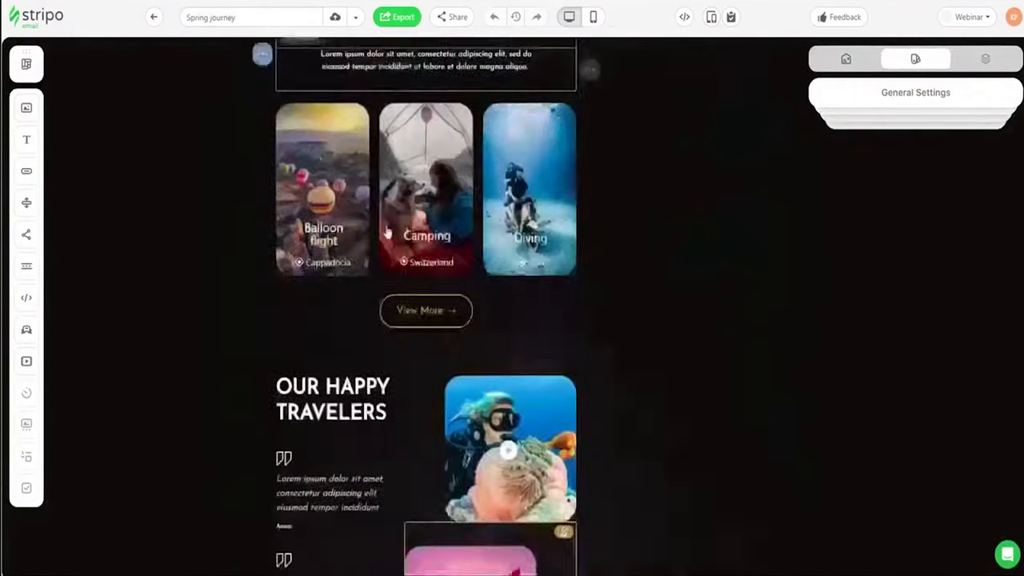
pyautogui.scroll(-3)
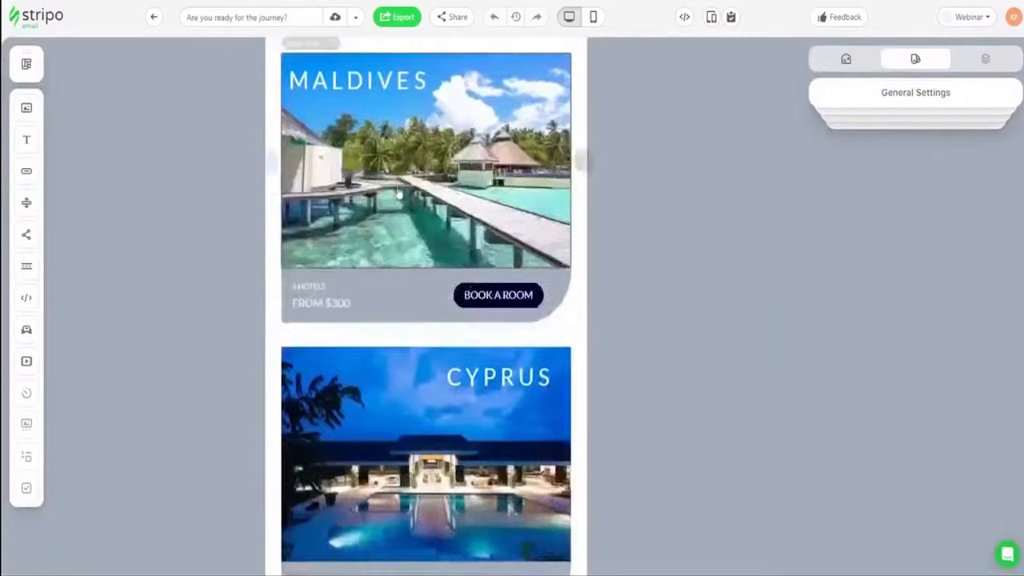
pyautogui.scroll(-3)
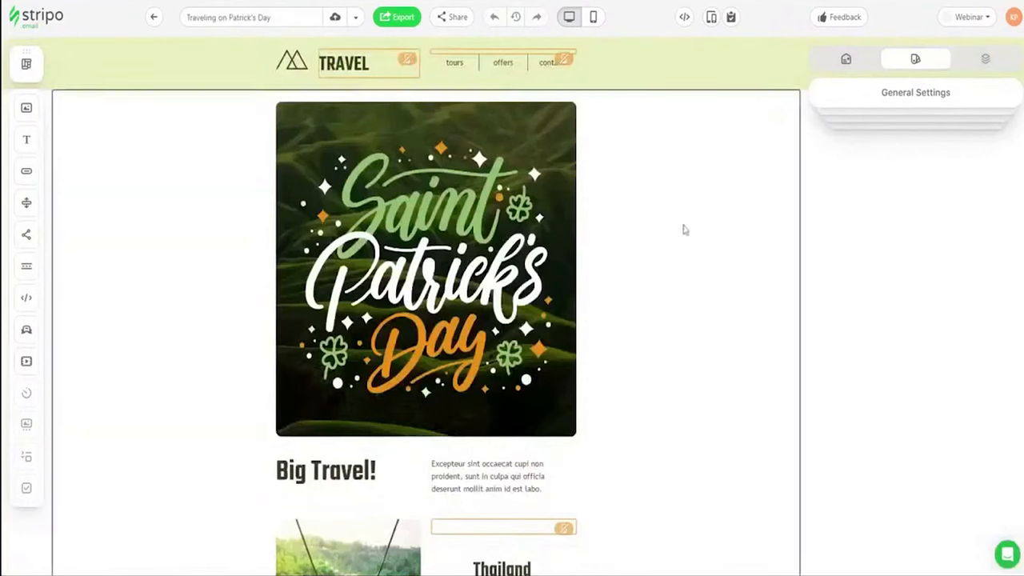
pyautogui.scroll(-3)
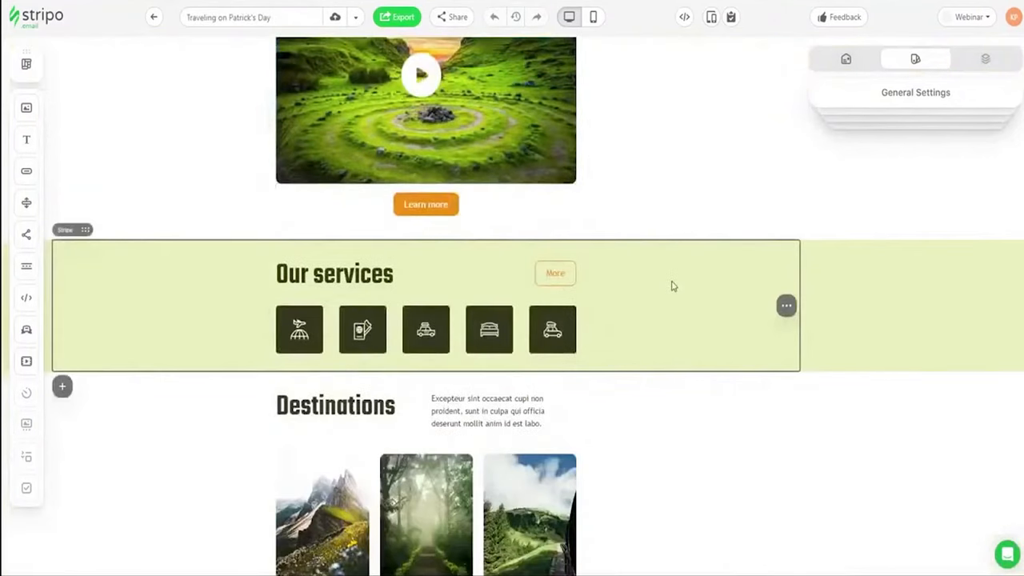
pyautogui.click(334, 272)
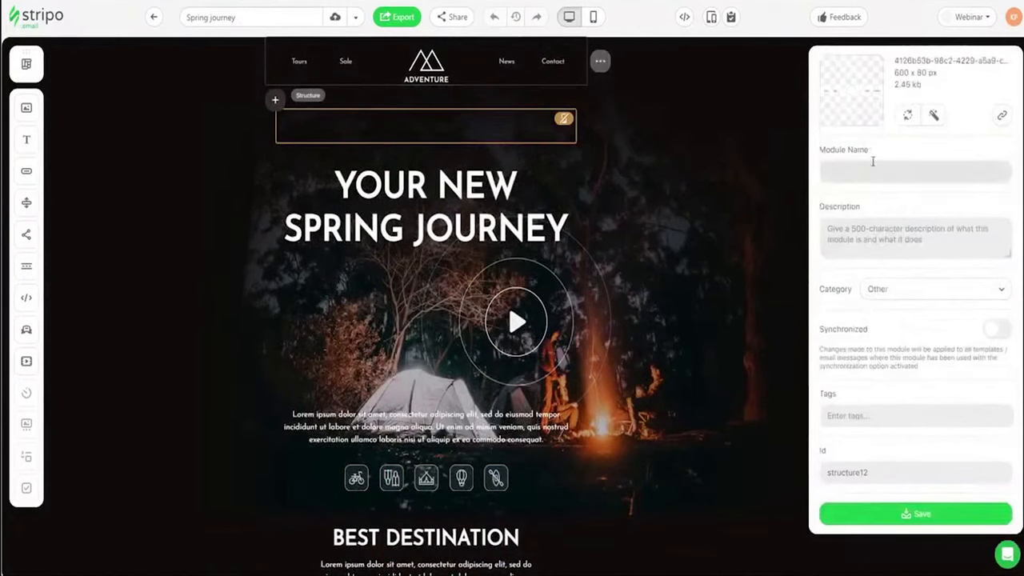
# Save the header as module 'Header' and insert it and Our services from My modules.
pyautogui.write('Header')
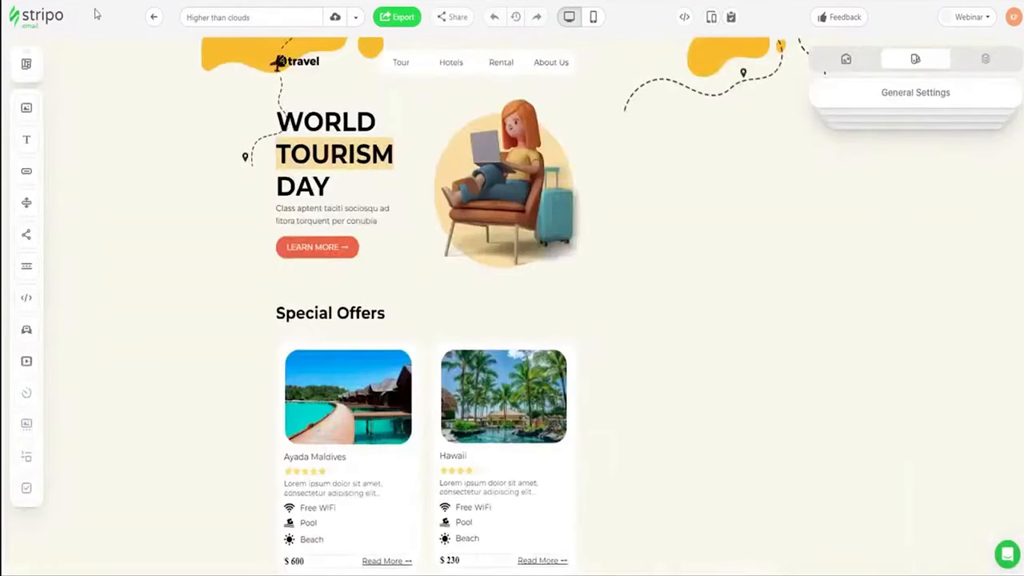
pyautogui.click(26, 67)
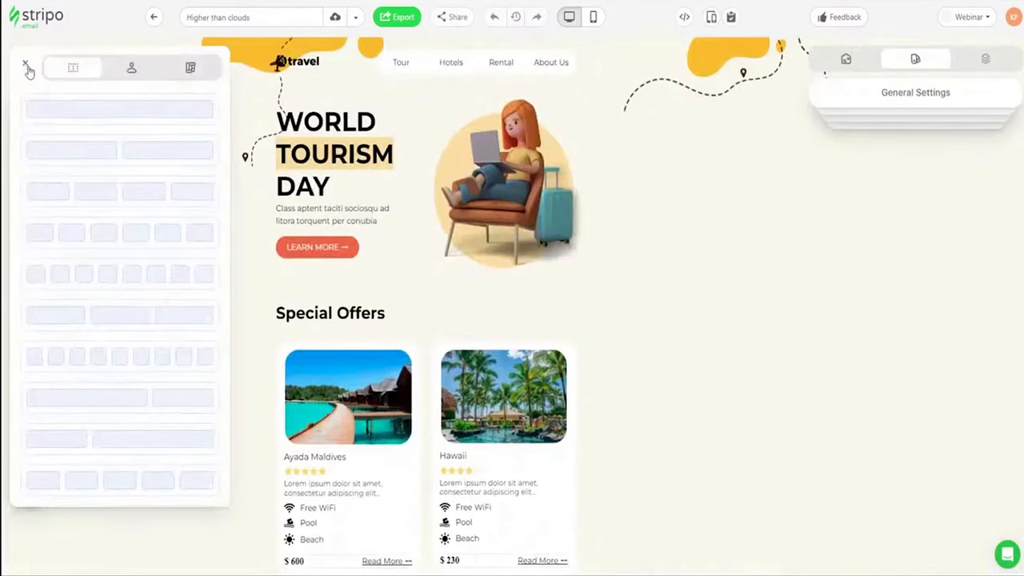
pyautogui.click(132, 68)
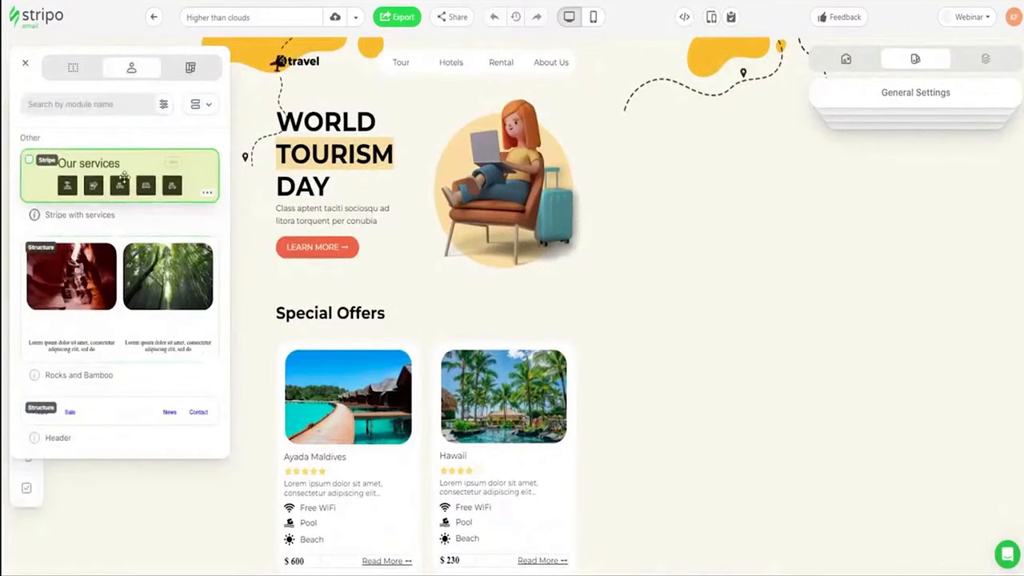
pyautogui.moveTo(103, 197)
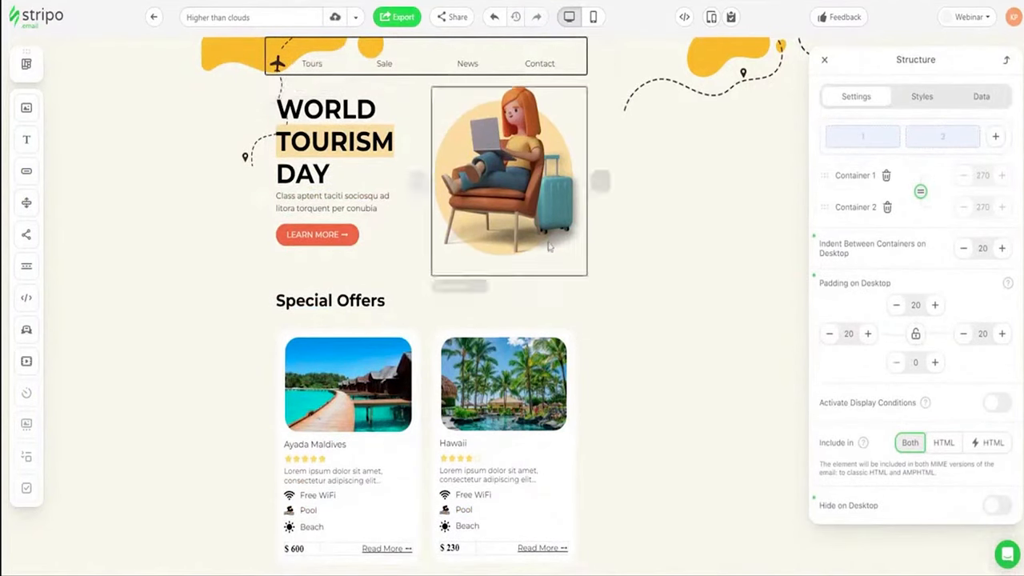
pyautogui.click(25, 64)
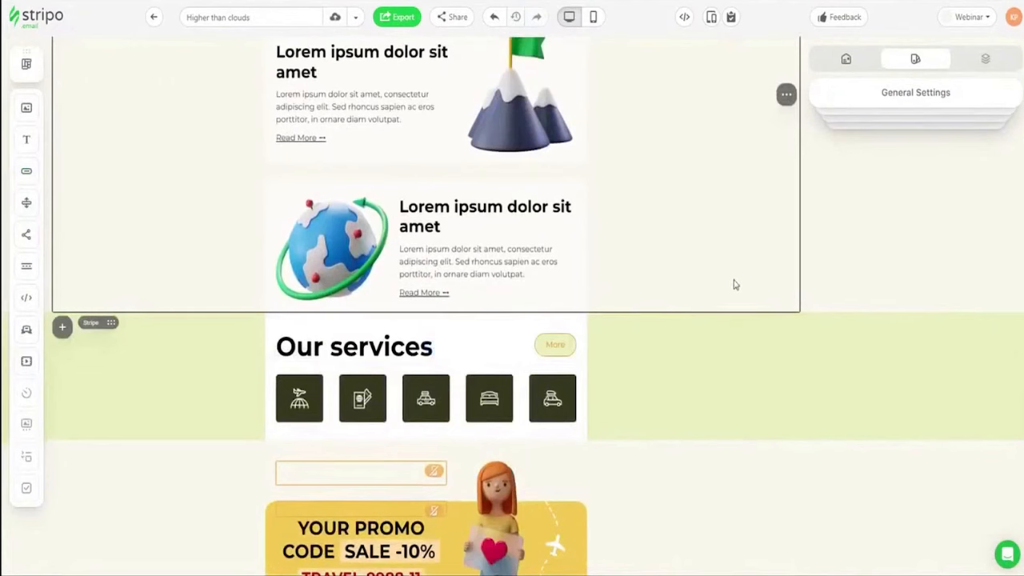
pyautogui.moveTo(892, 265)
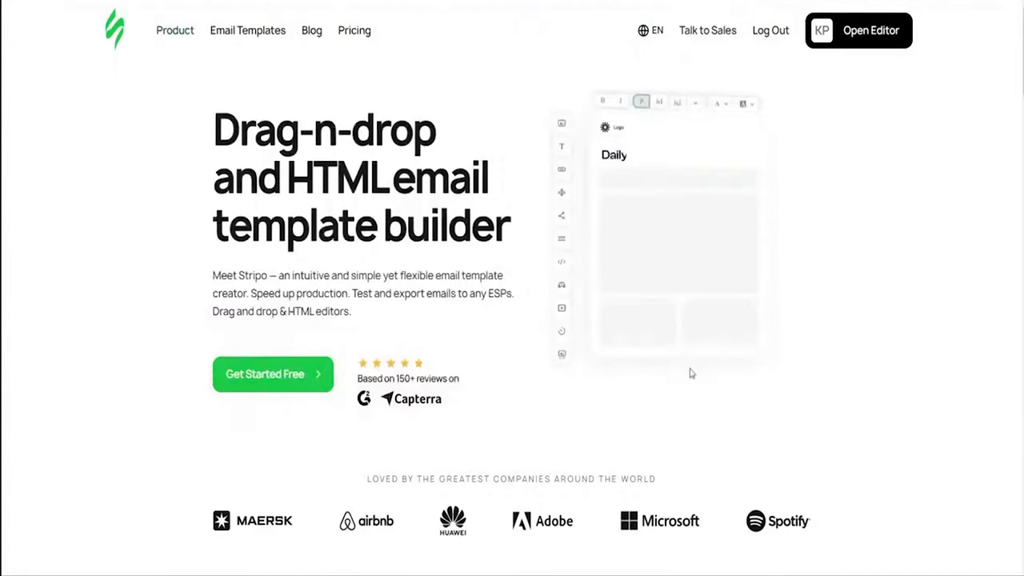
# Launch the Calendar link generator and enter event title Trip with location USA.
pyautogui.click(174, 30)
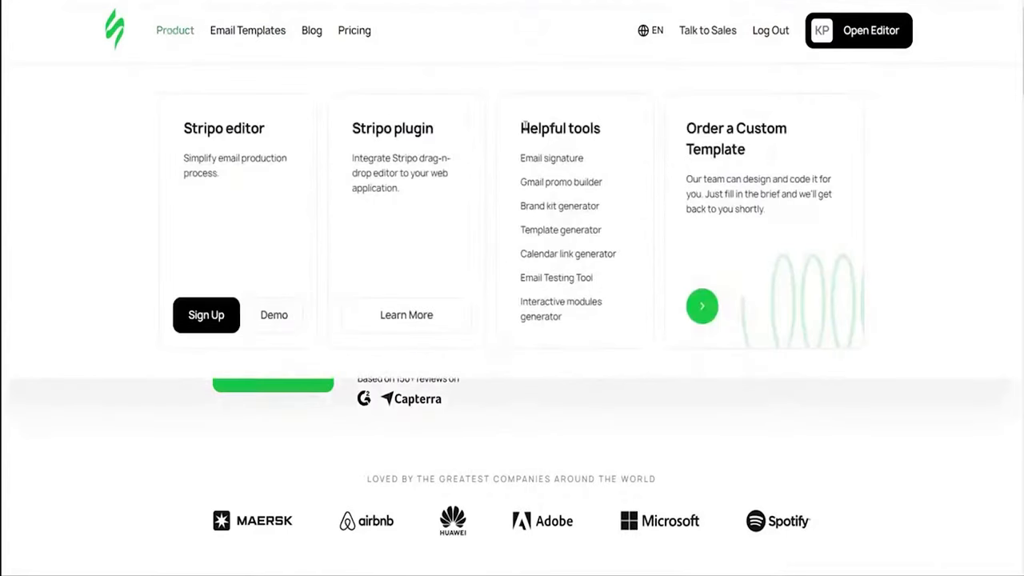
pyautogui.moveTo(566, 253)
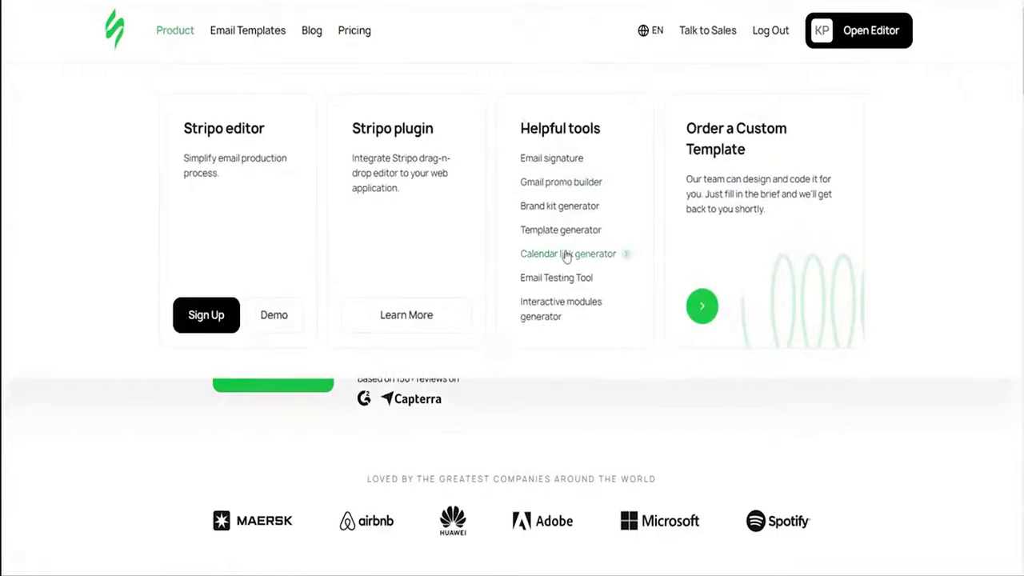
pyautogui.click(568, 253)
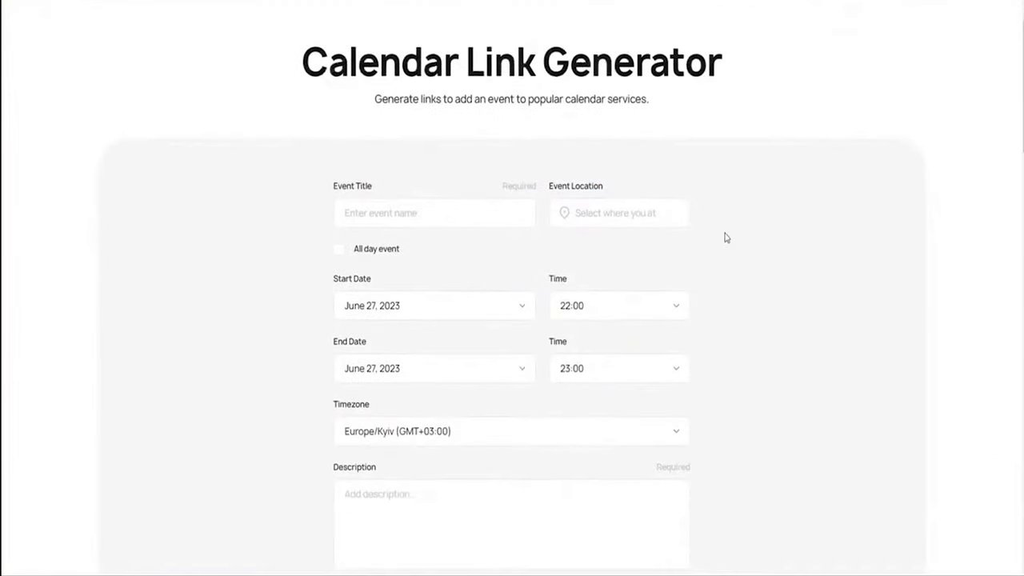
pyautogui.moveTo(721, 240)
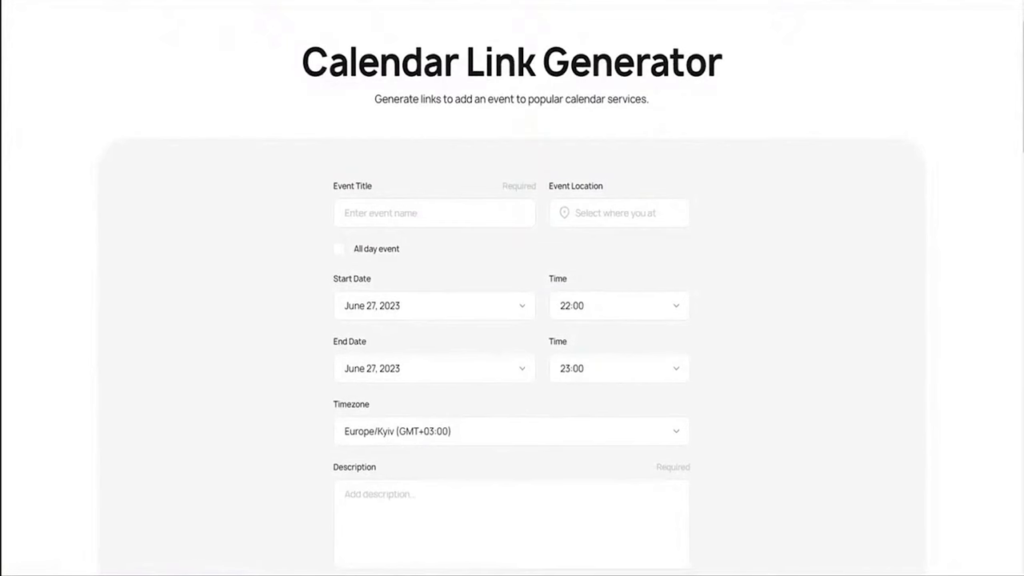
pyautogui.write('Trip')
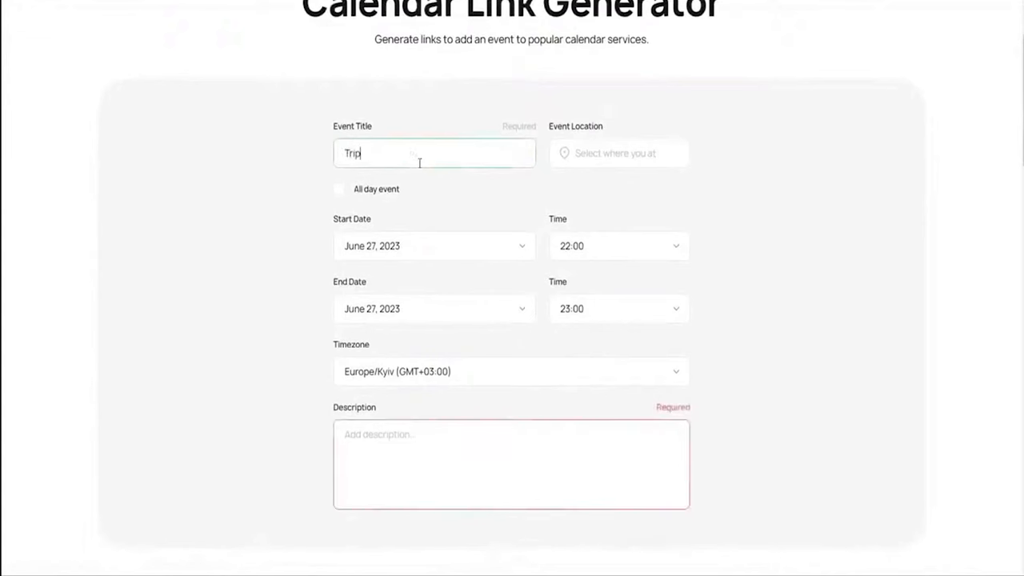
pyautogui.write('USA')
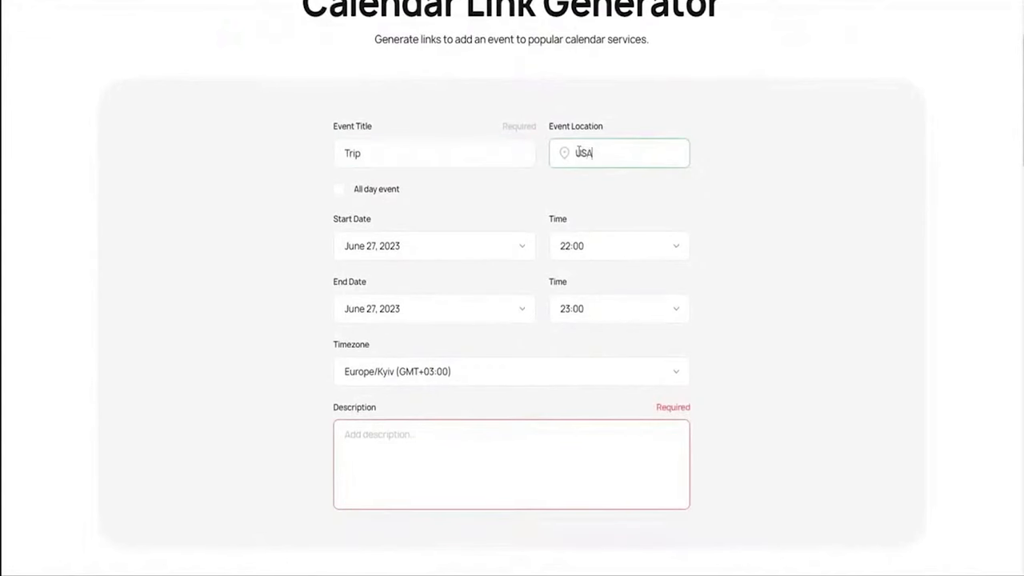
pyautogui.click(434, 246)
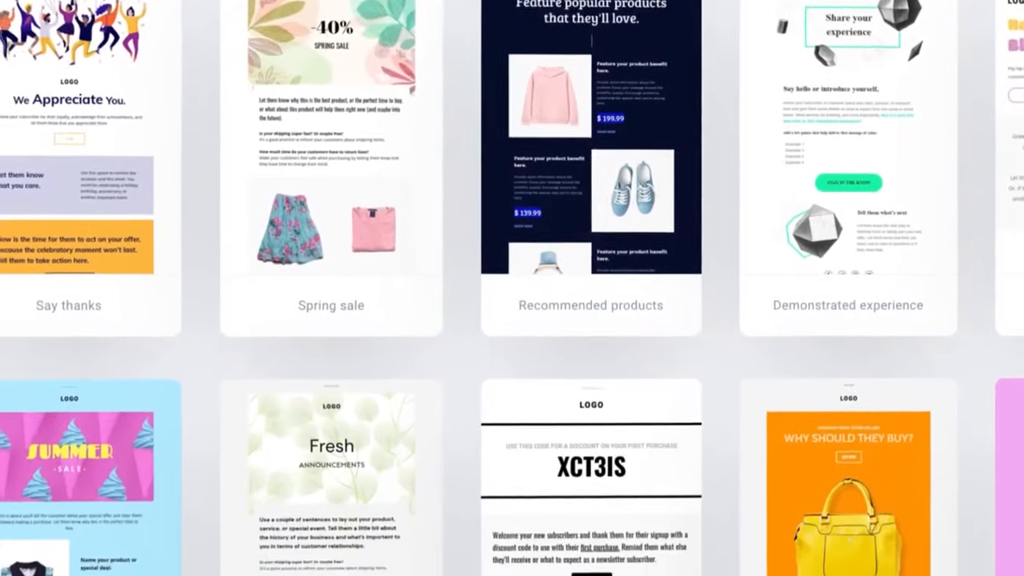
# Review the handbag image and padding settings, then reach the automation templates gallery.
pyautogui.scroll(-3)
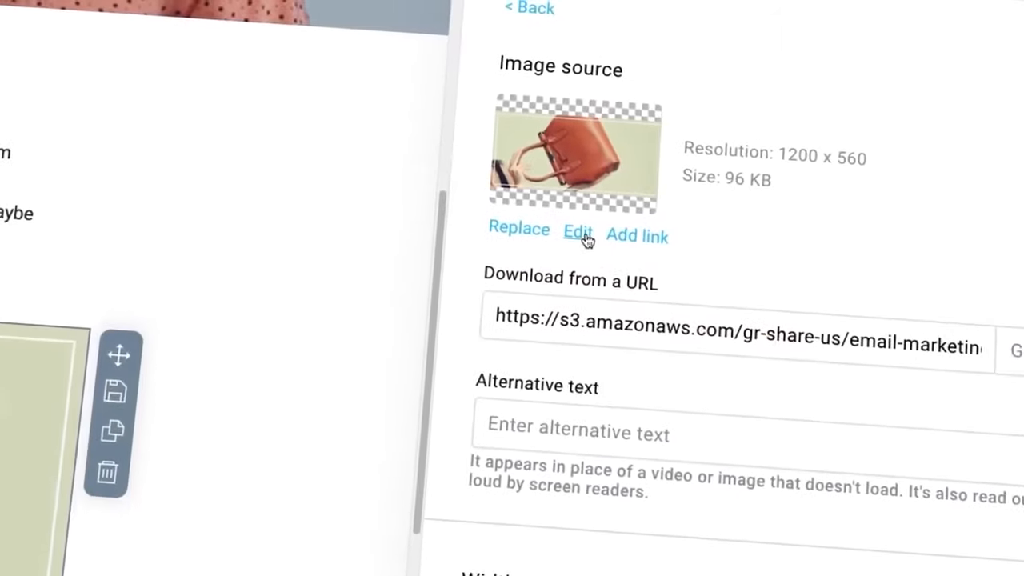
pyautogui.click(579, 231)
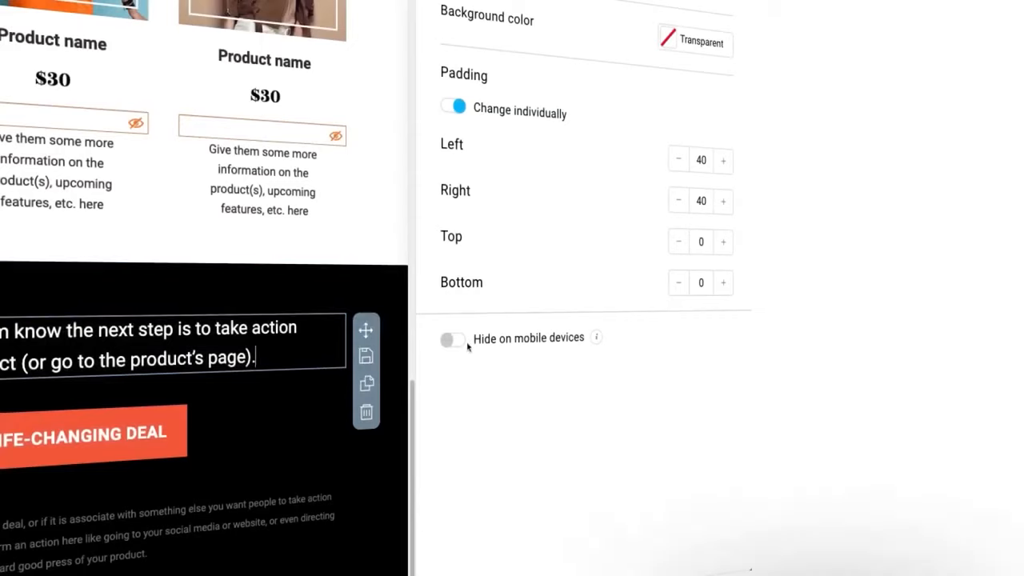
pyautogui.click(452, 339)
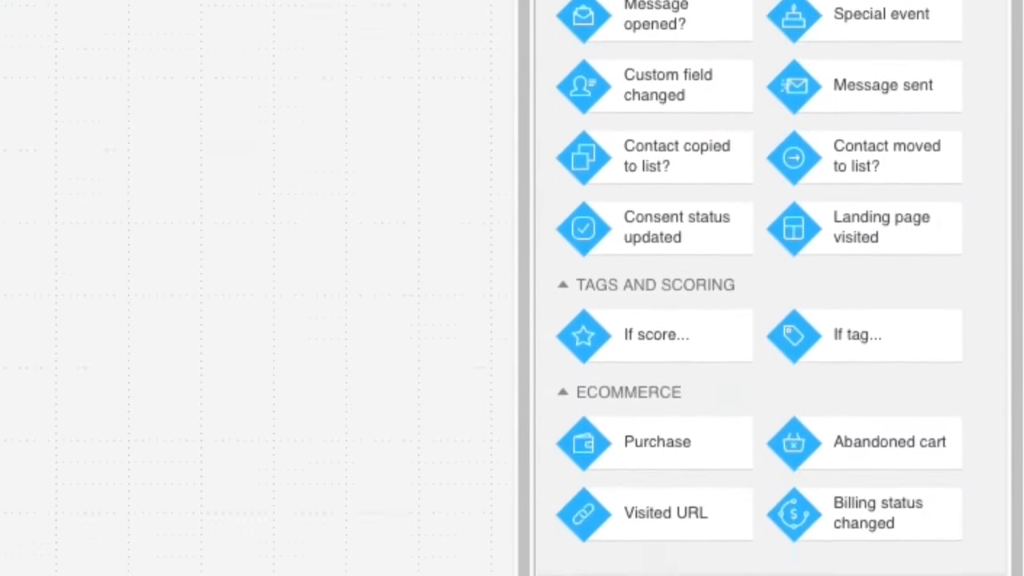
pyautogui.scroll(-3)
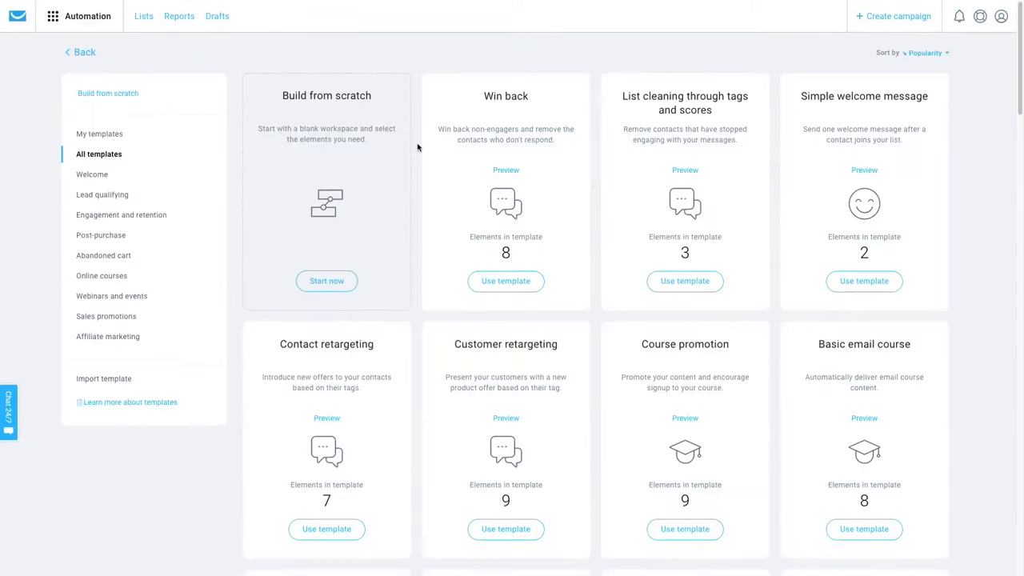
# Filter automation templates to Welcome and open a welcome workflow.
pyautogui.scroll(-3)
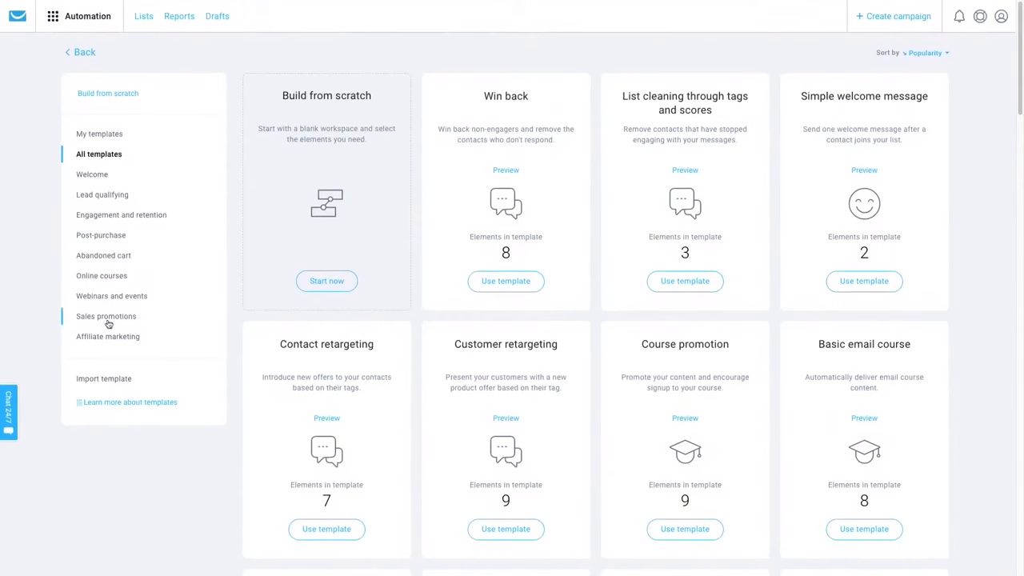
pyautogui.click(91, 175)
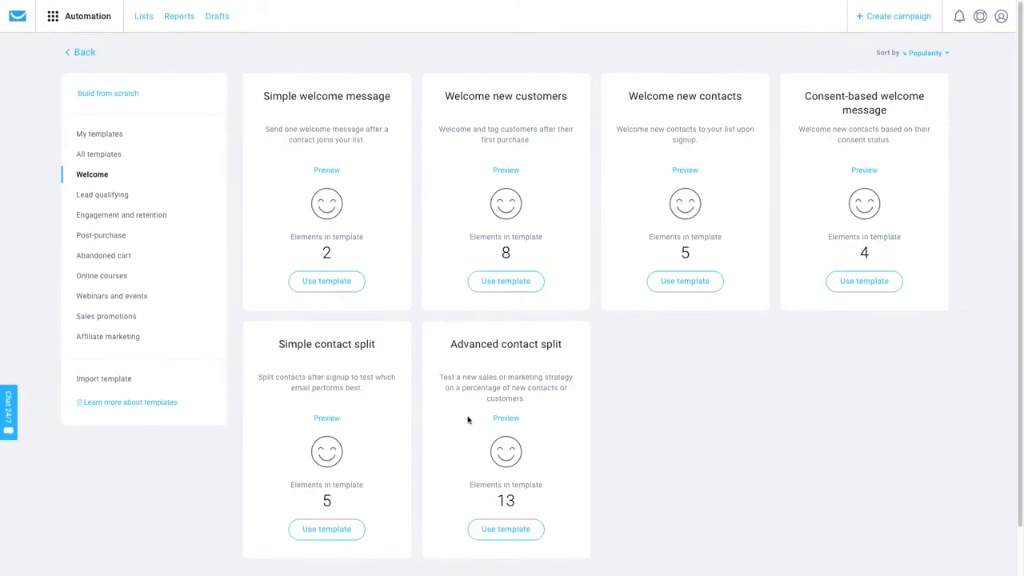
pyautogui.click(327, 282)
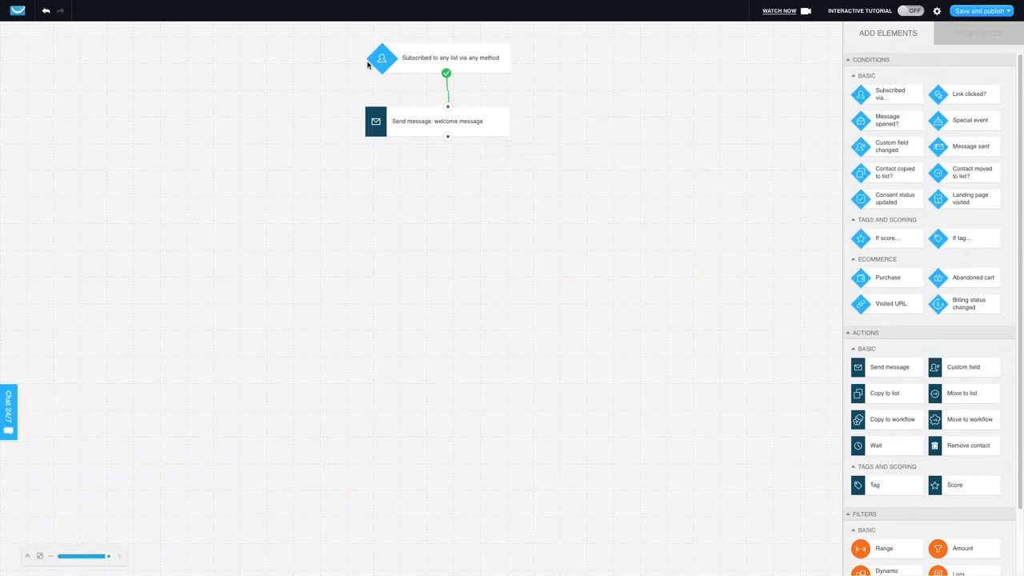
pyautogui.moveTo(968, 214)
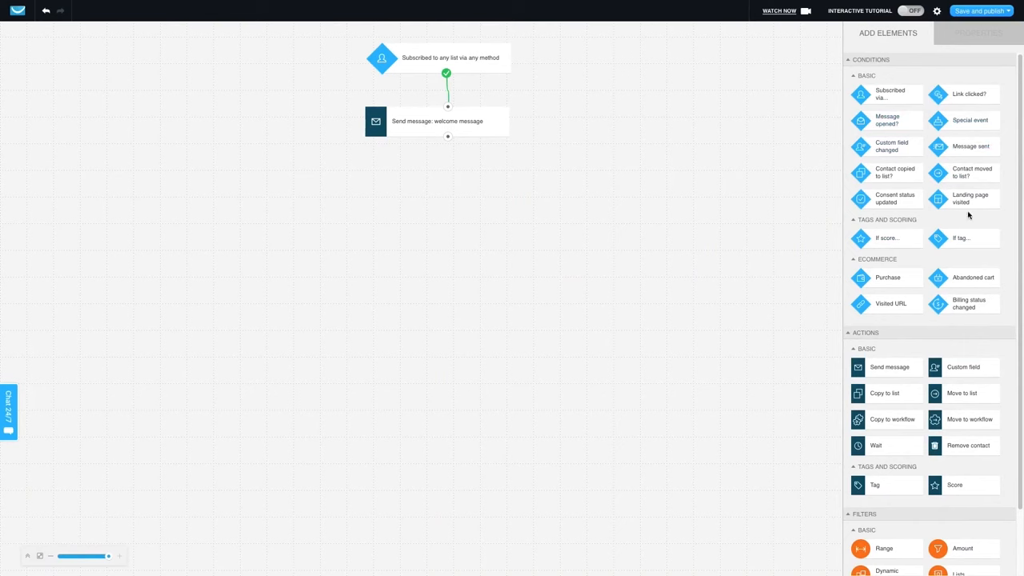
pyautogui.moveTo(894, 173)
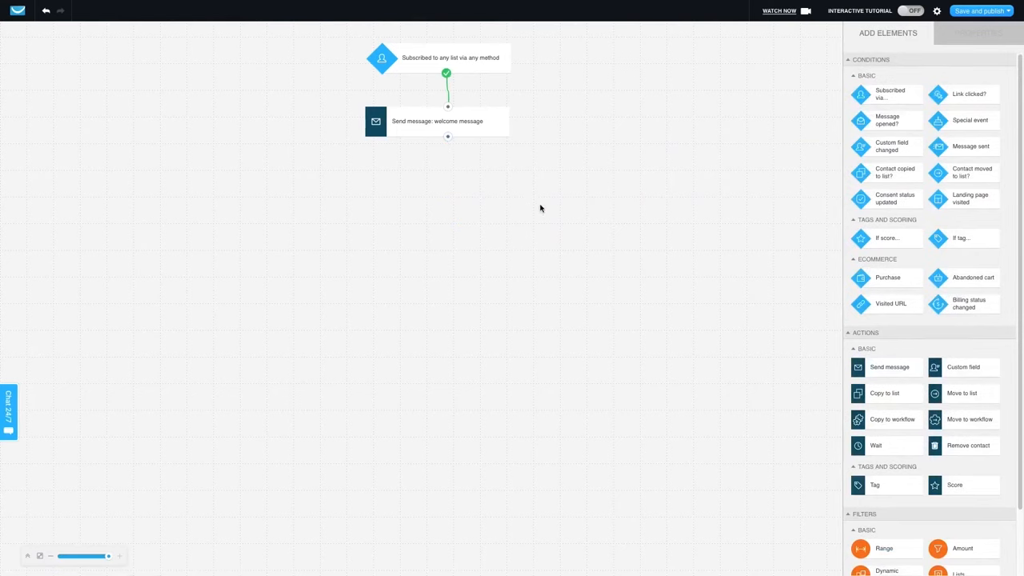
pyautogui.moveTo(965, 198)
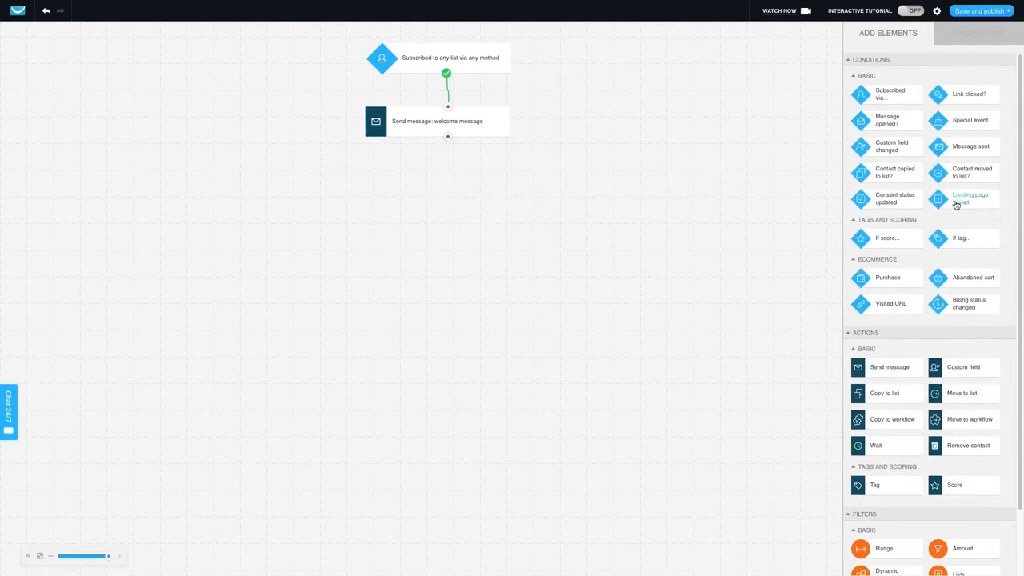
pyautogui.moveTo(883, 445)
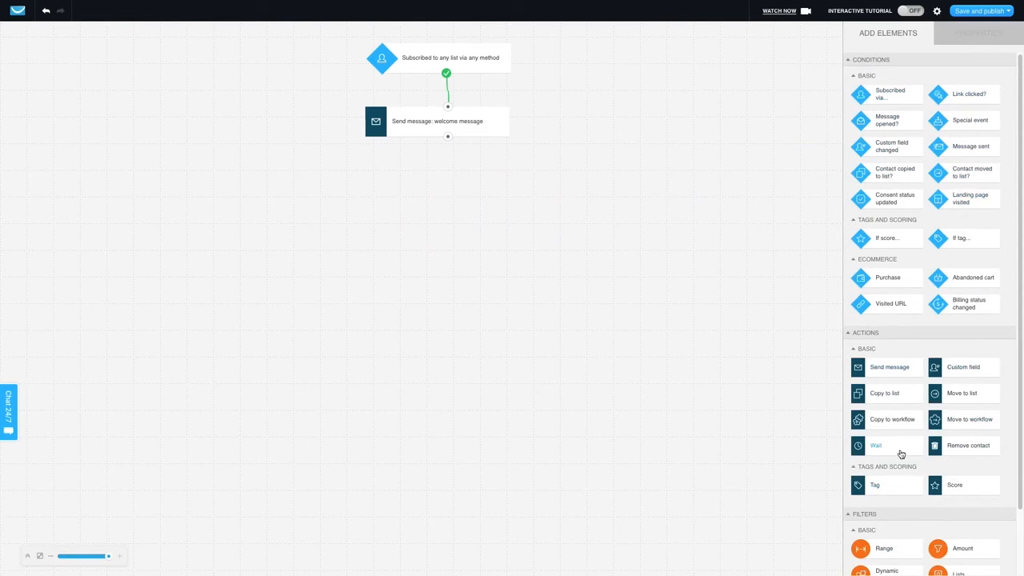
# Add link-click, purchase and send-message steps using a Newsletter message, then view layouts.
pyautogui.scroll(-3)
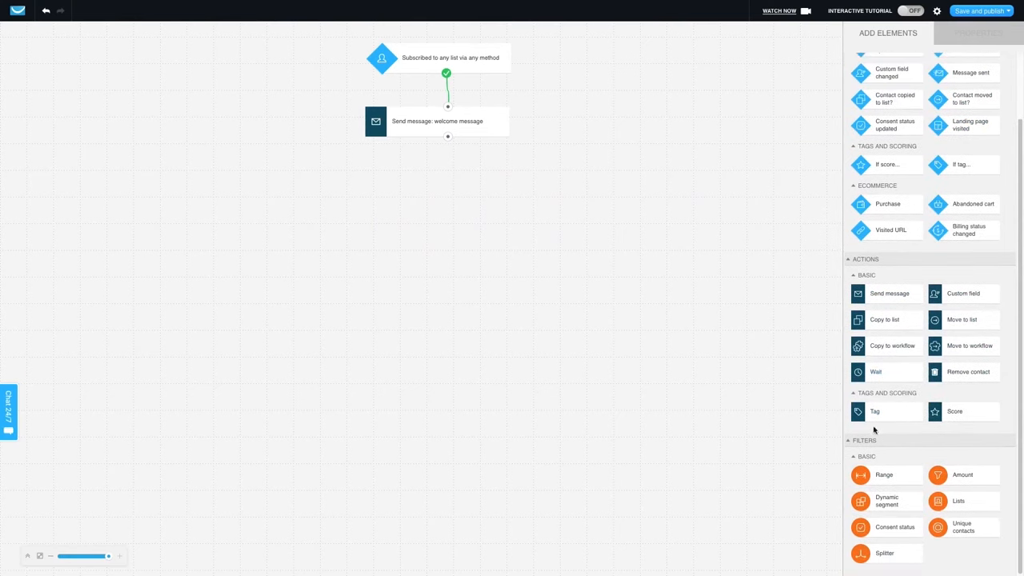
pyautogui.moveTo(959, 397)
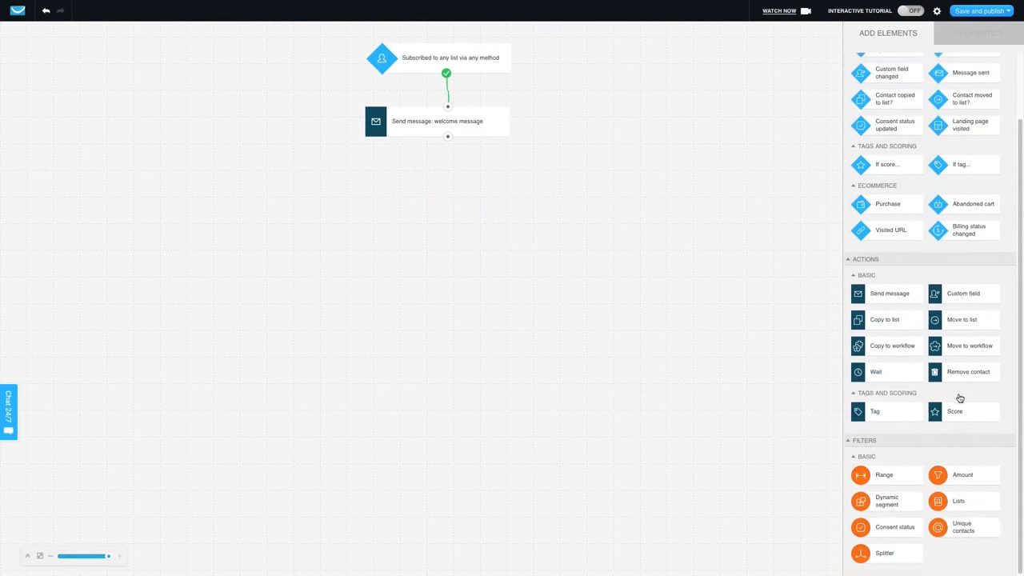
pyautogui.moveTo(912, 486)
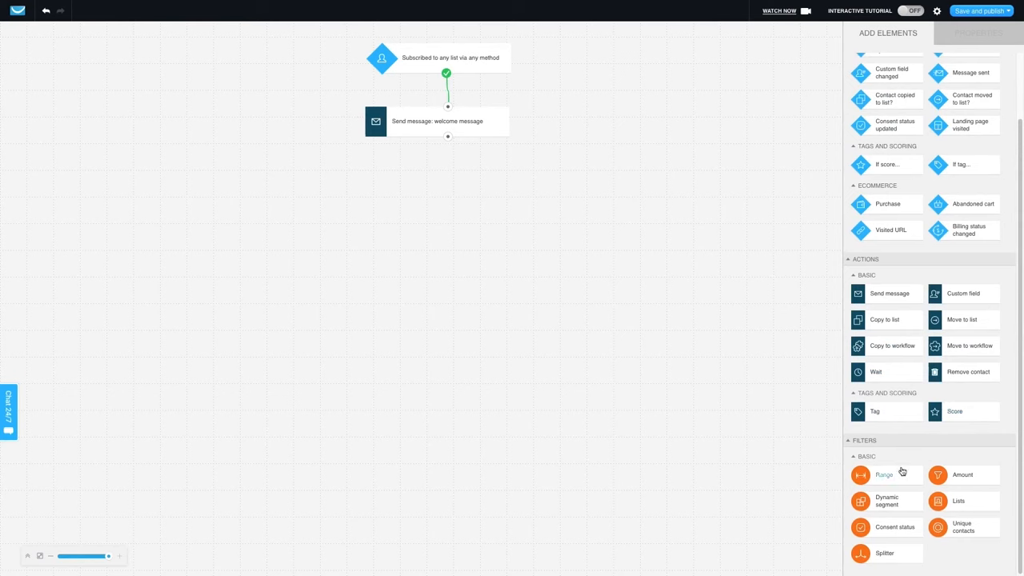
pyautogui.moveTo(972, 395)
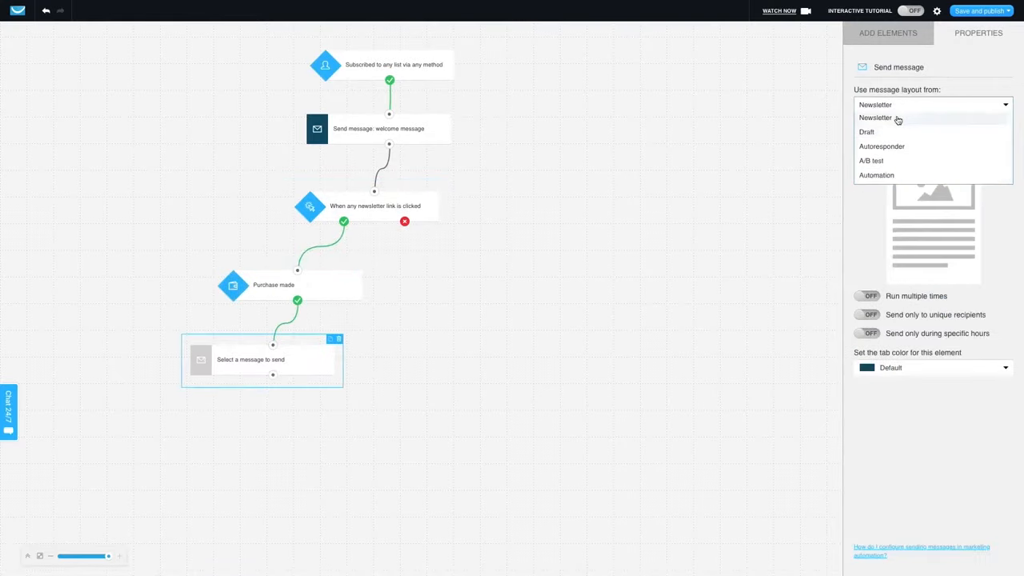
pyautogui.click(866, 131)
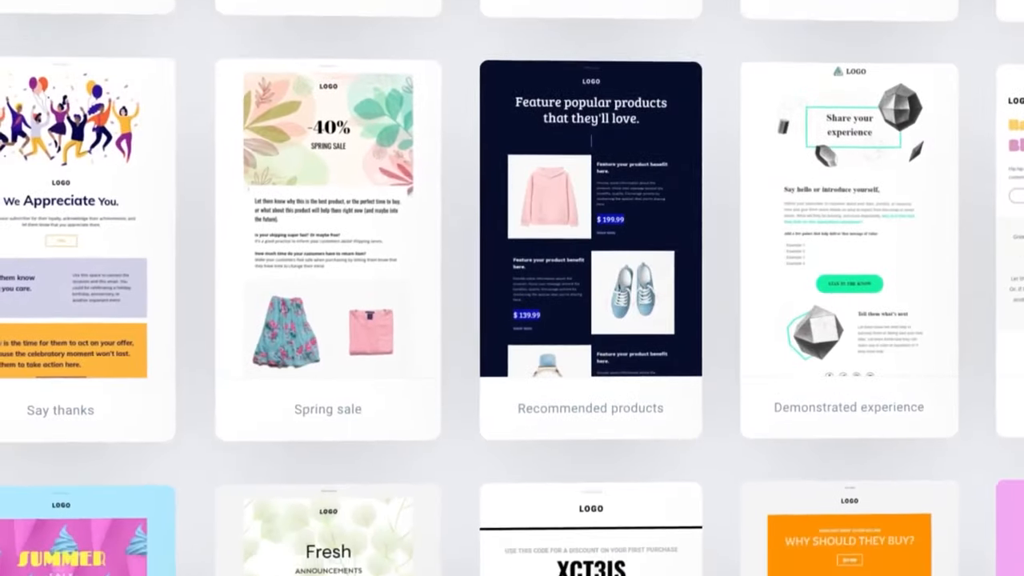
pyautogui.scroll(-3)
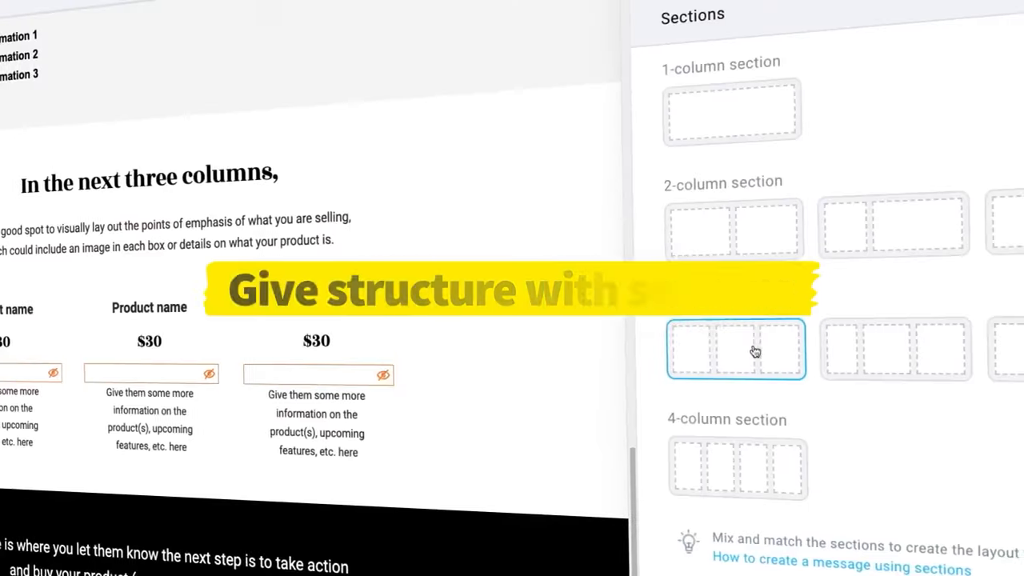
# Add a 3-column section, show heading font choices and edit the handbag image source.
pyautogui.click(734, 348)
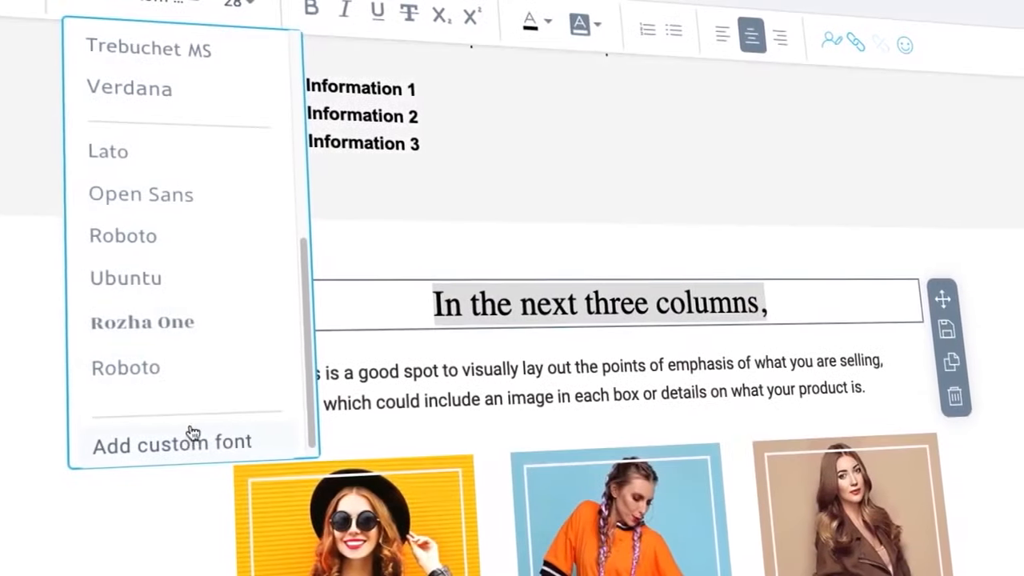
pyautogui.click(176, 442)
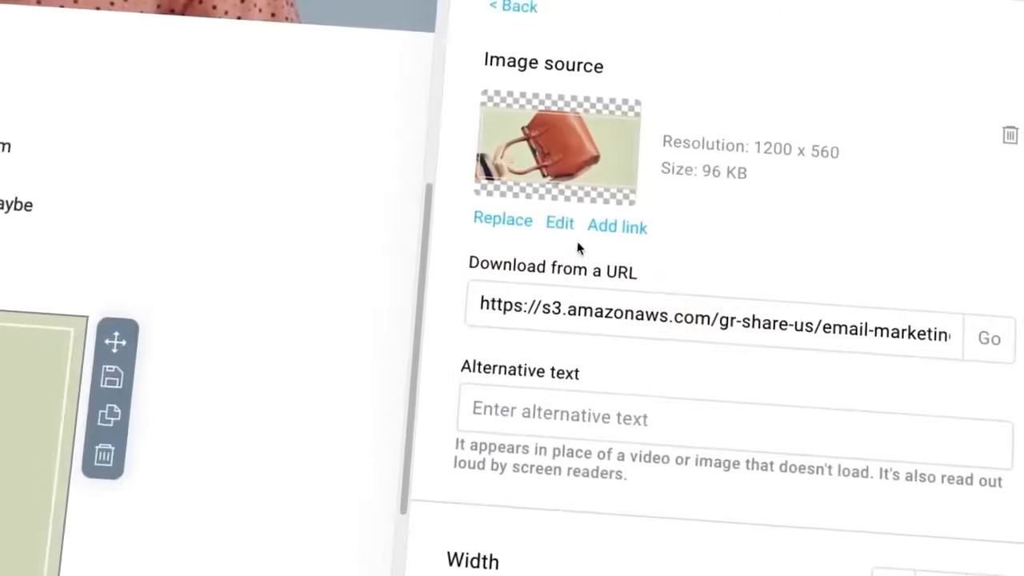
pyautogui.click(563, 223)
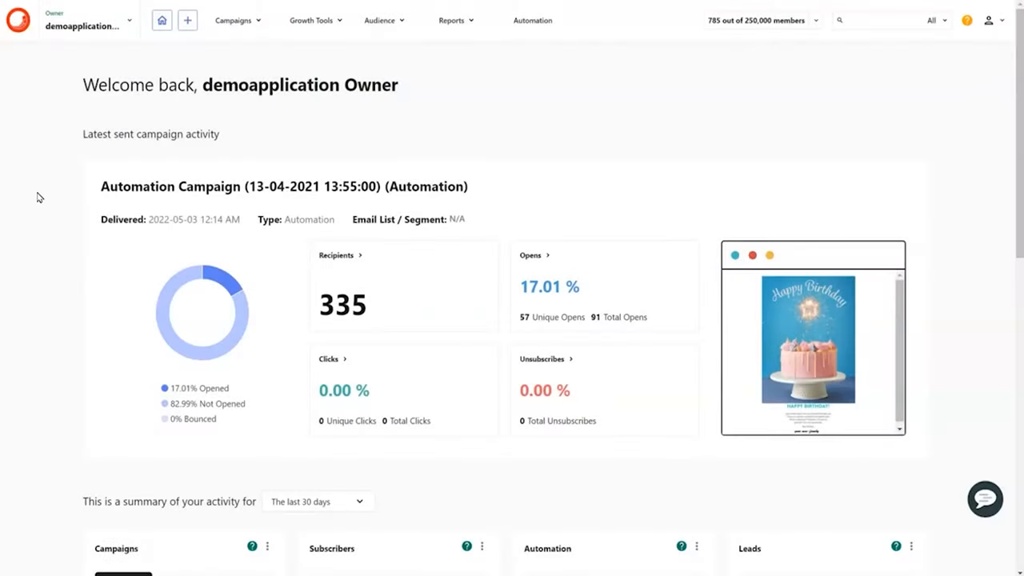
# Start a campaign design from the Louder 'Make a digital impression' template.
pyautogui.click(1001, 19)
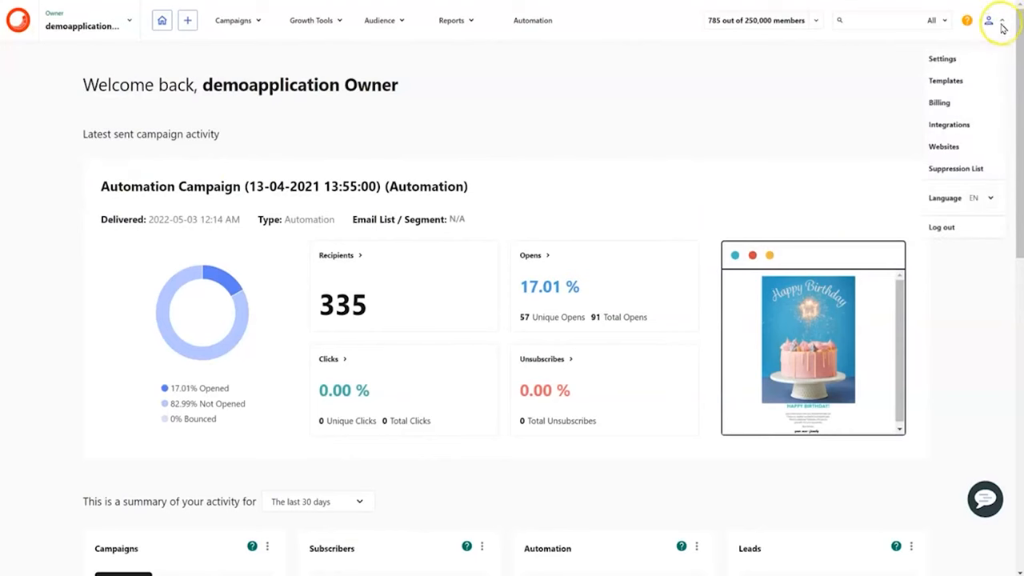
pyautogui.click(947, 80)
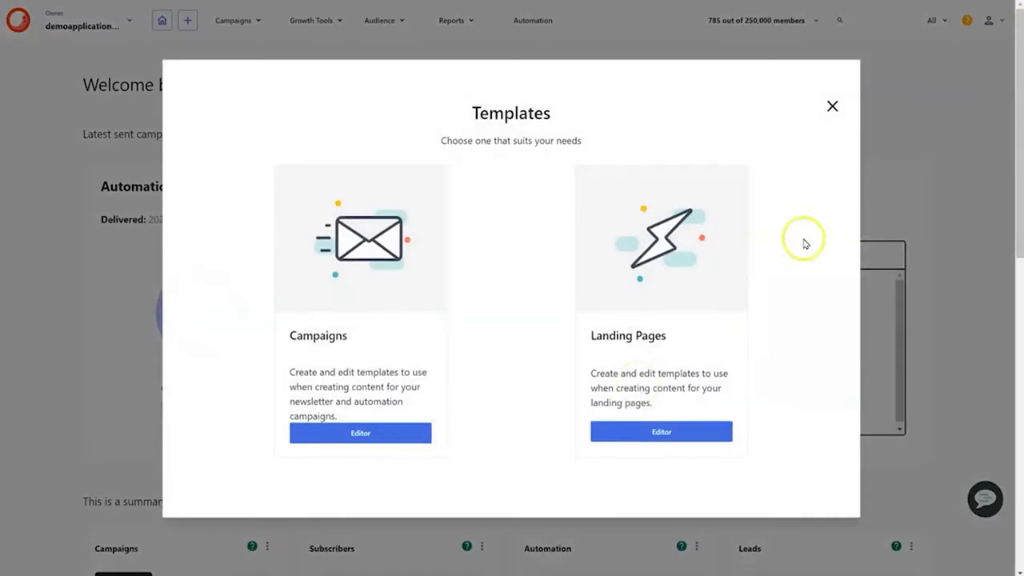
pyautogui.click(360, 431)
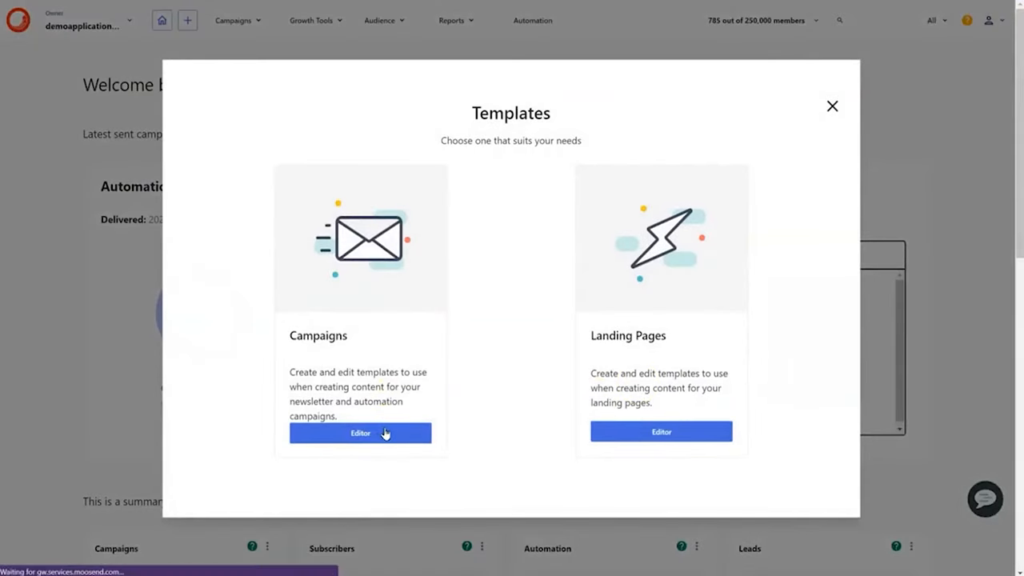
pyautogui.click(360, 432)
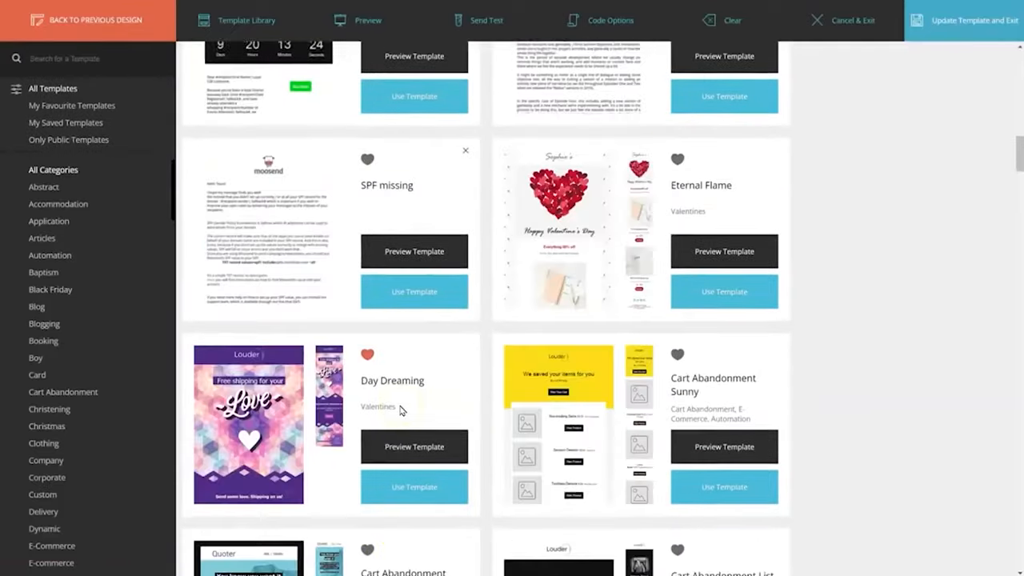
pyautogui.scroll(-3)
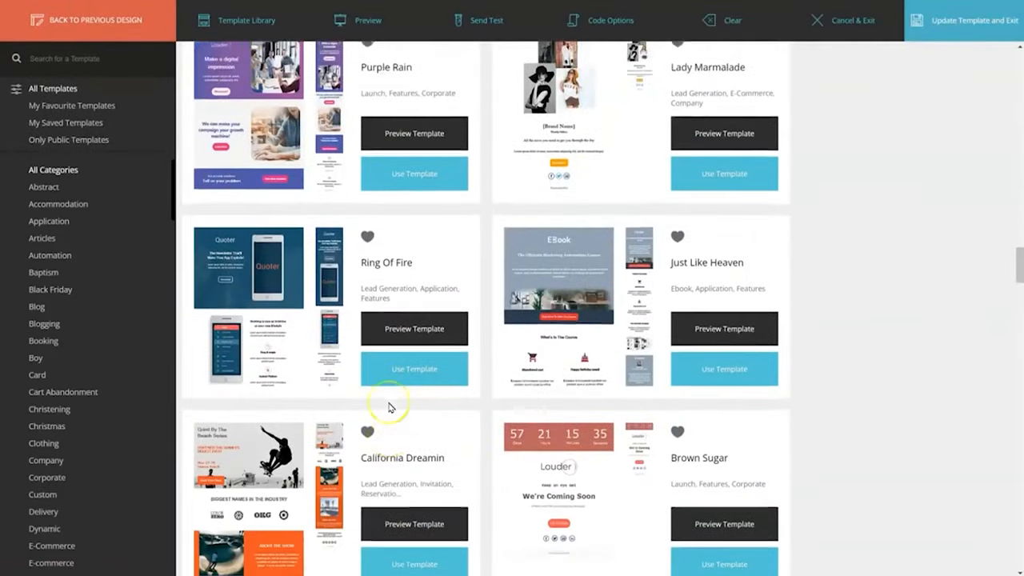
pyautogui.click(413, 329)
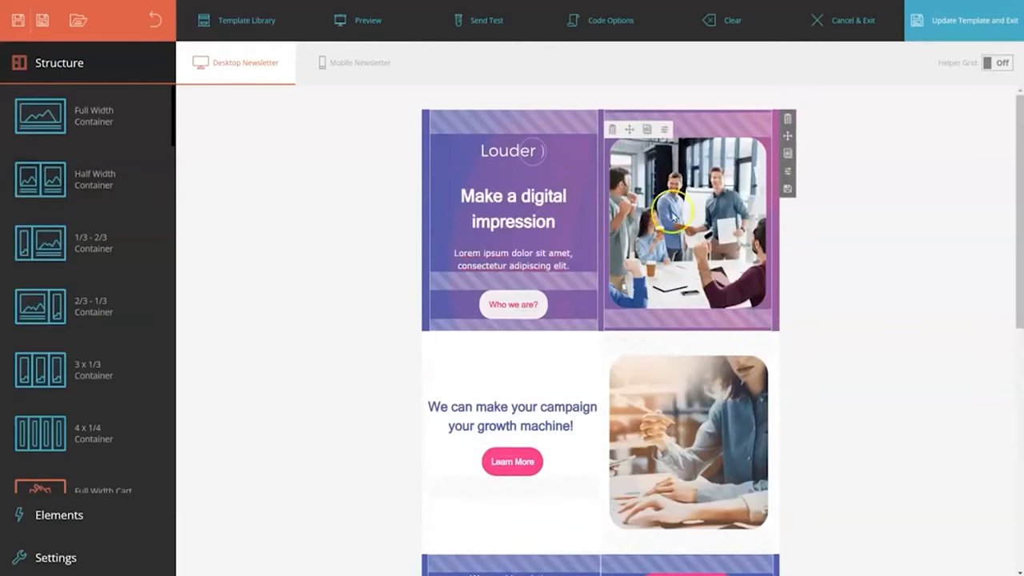
# Swap the hero photo for a cropped Unsplash 'office' image, keeping the prompted element.
pyautogui.click(671, 215)
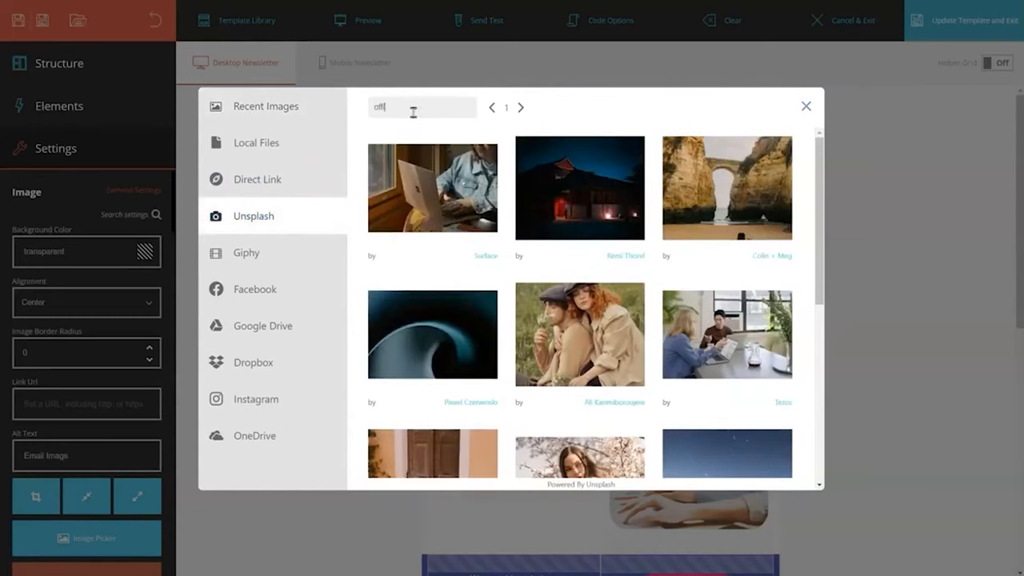
pyautogui.write('office')
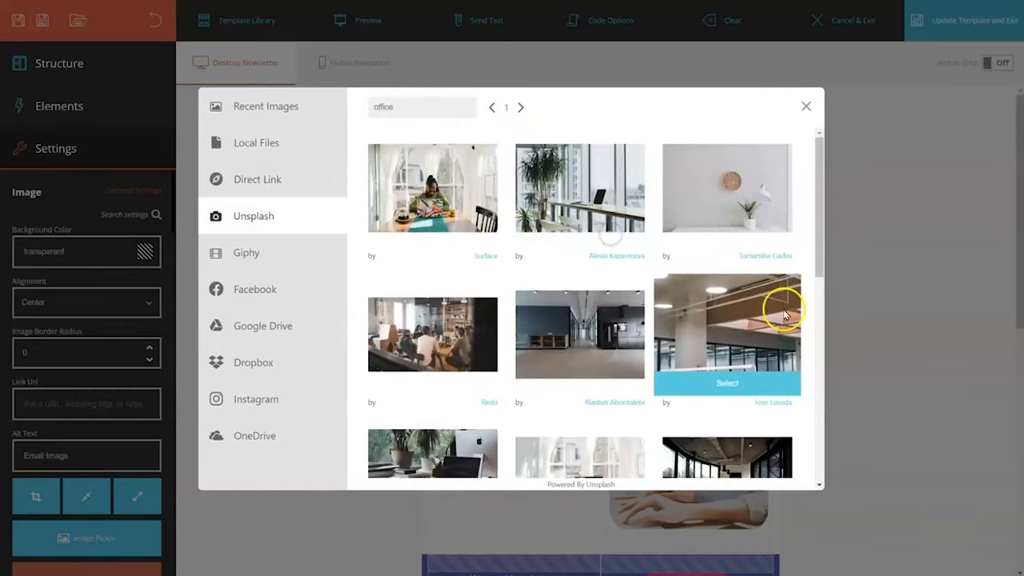
pyautogui.click(726, 383)
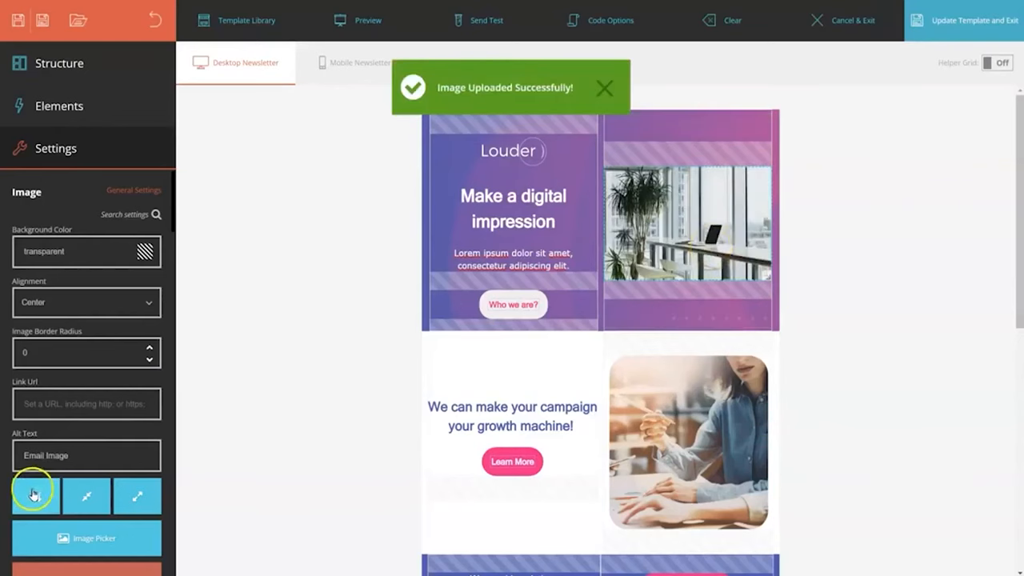
pyautogui.click(35, 496)
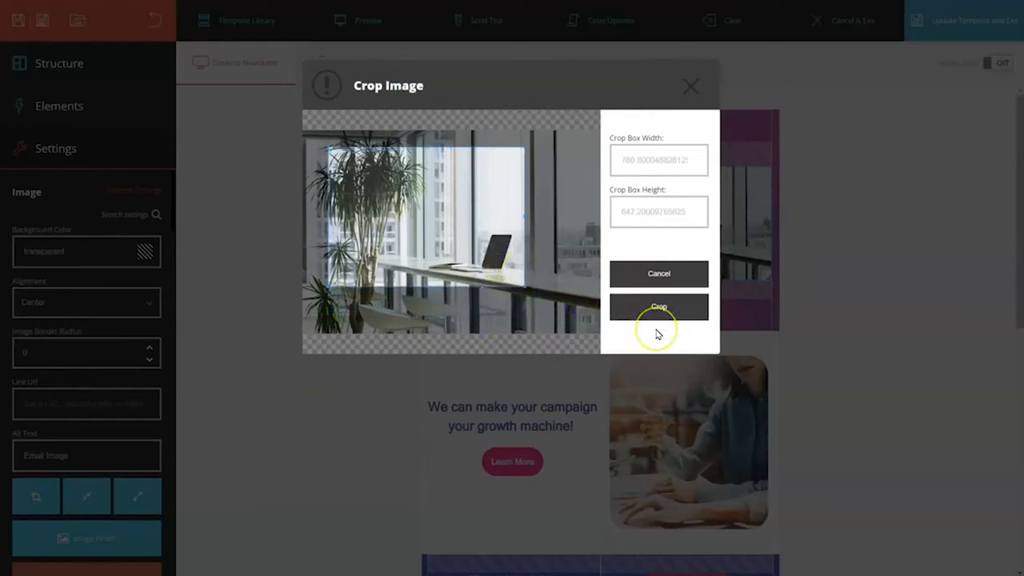
pyautogui.click(659, 307)
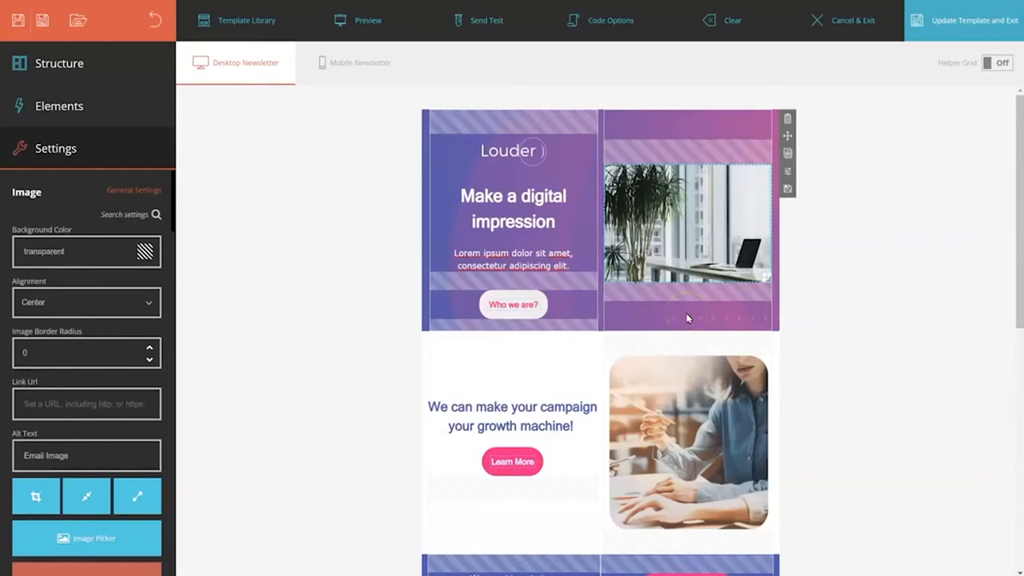
pyautogui.click(643, 289)
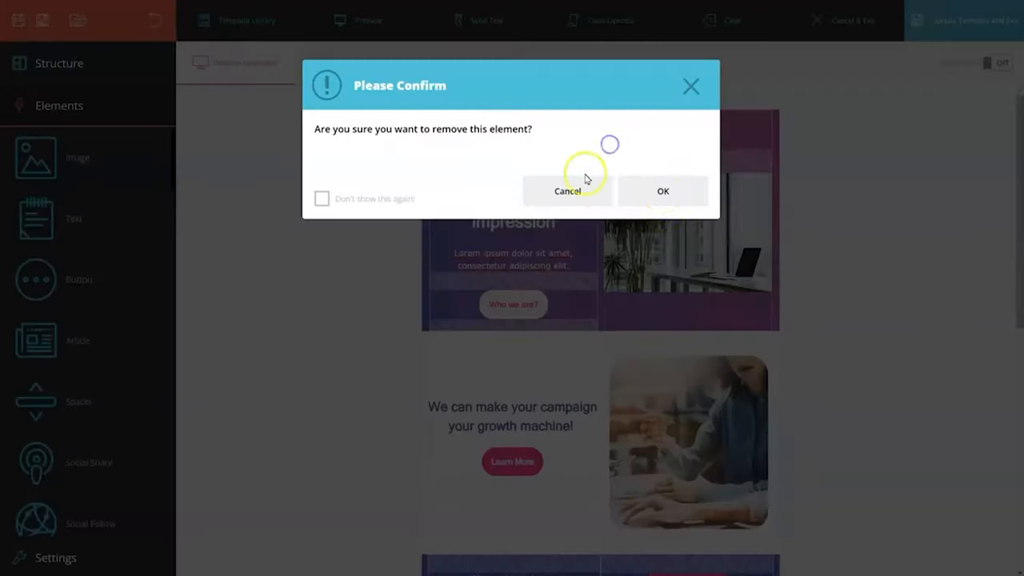
pyautogui.click(567, 192)
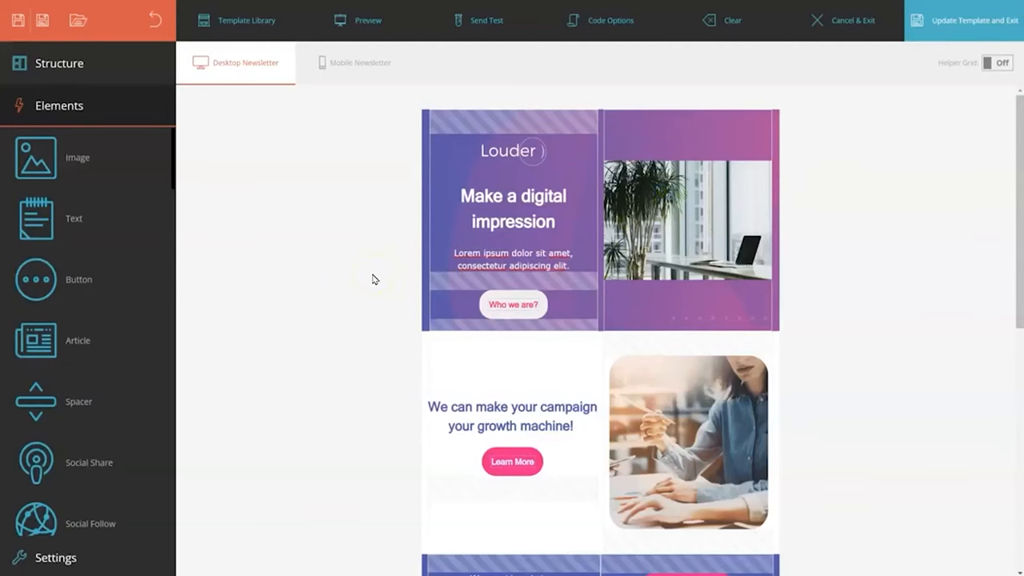
# Apply a monospace font to the 'Make a digital impression' headline and paragraph.
pyautogui.scroll(-3)
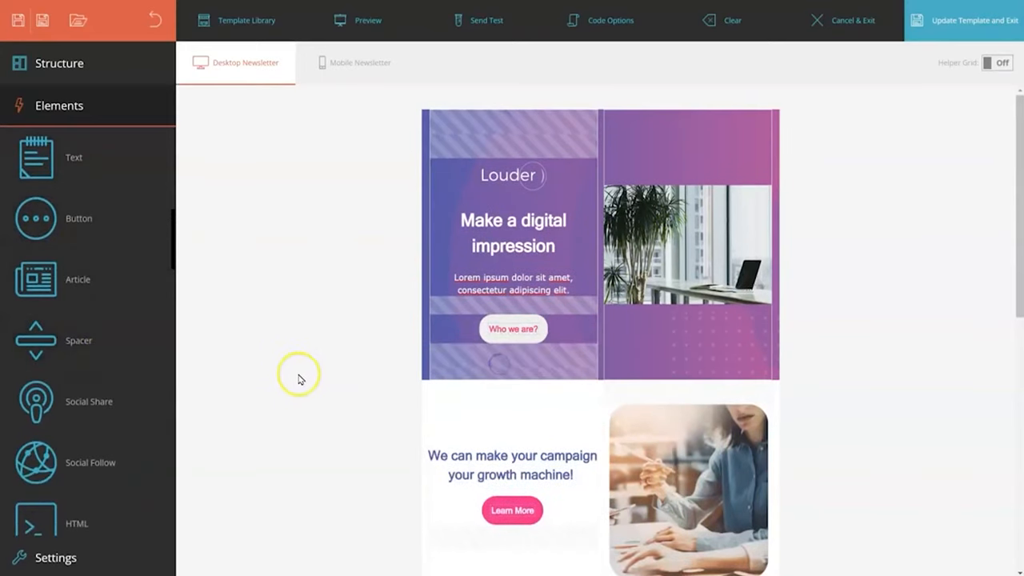
pyautogui.scroll(-3)
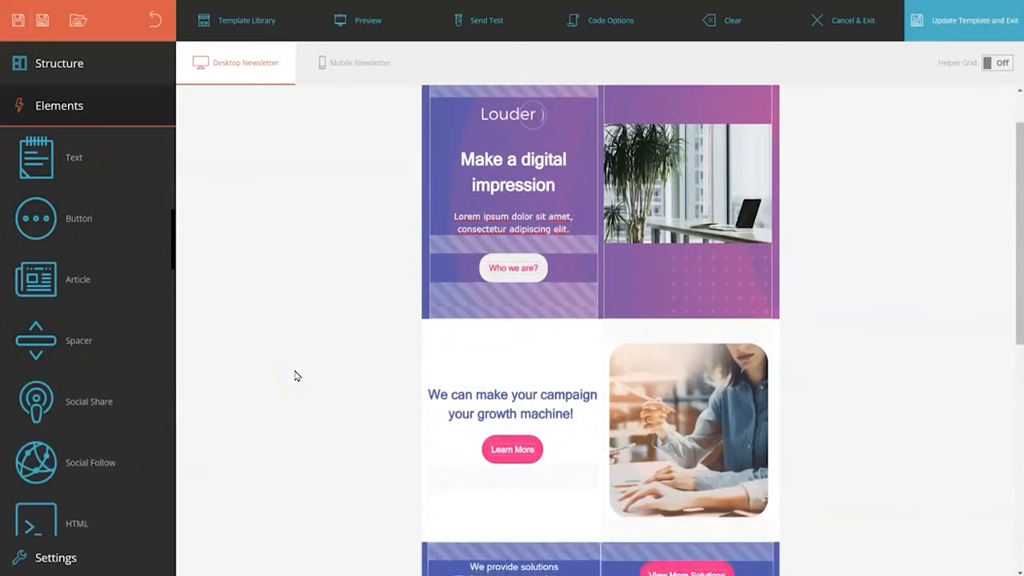
pyautogui.scroll(-3)
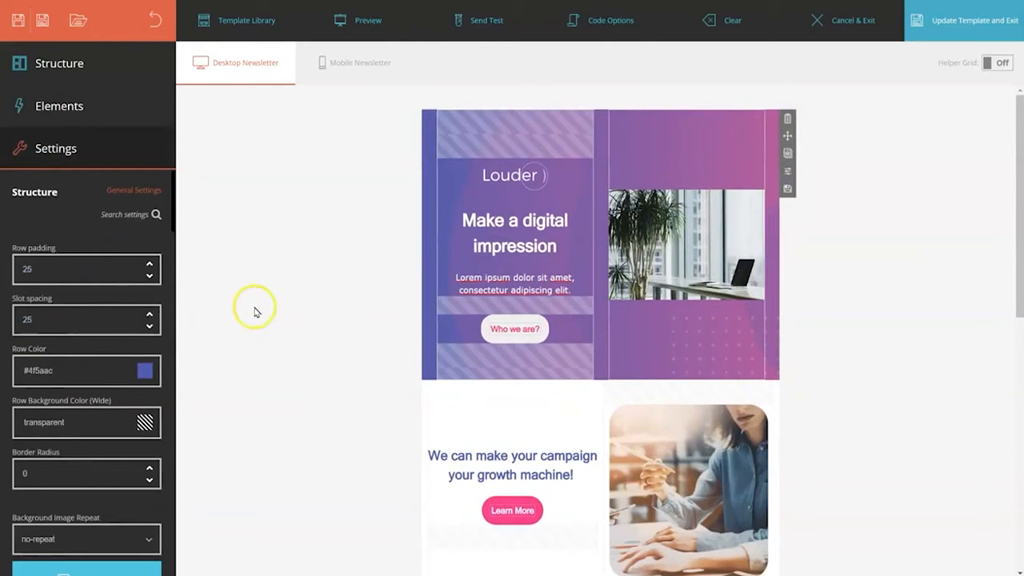
pyautogui.click(515, 233)
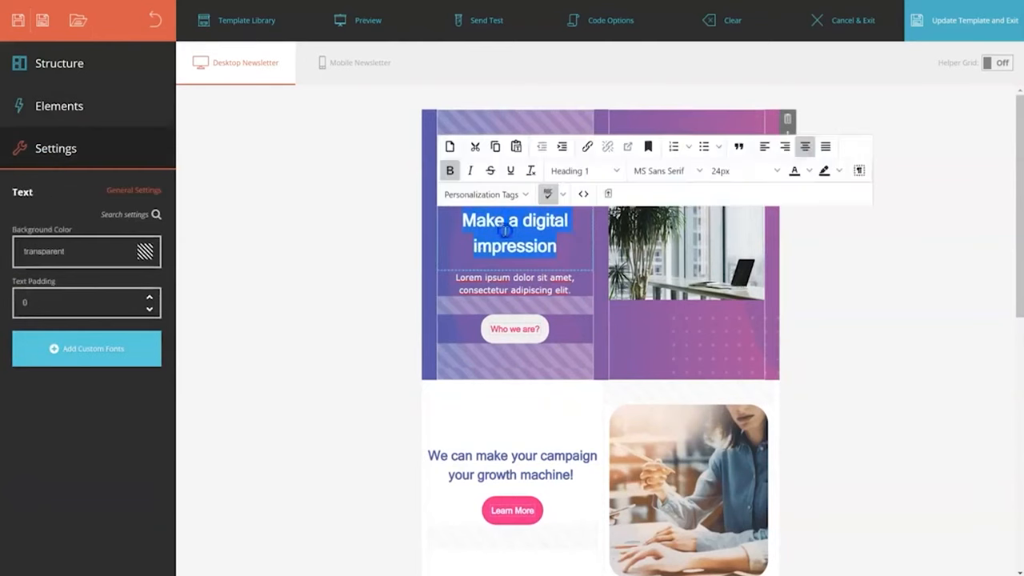
pyautogui.click(738, 170)
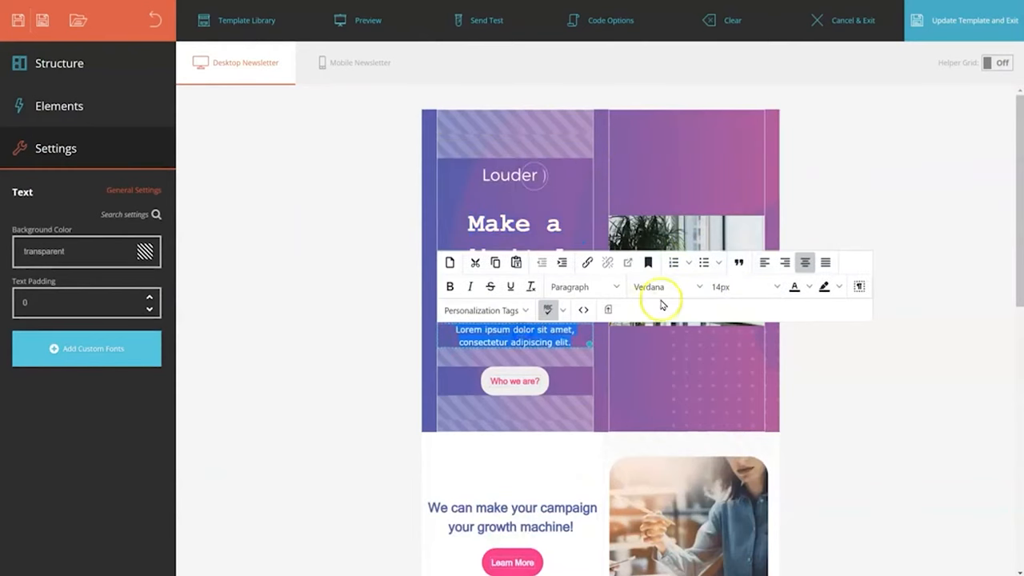
pyautogui.click(664, 286)
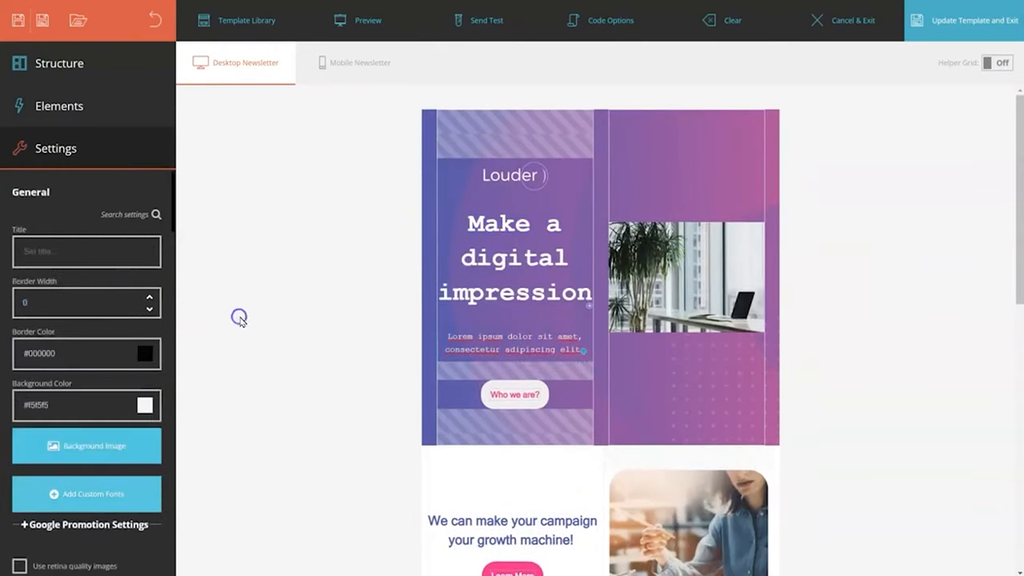
# Restyle the Learn More button as a bold, rounded 'Read more' button.
pyautogui.scroll(-3)
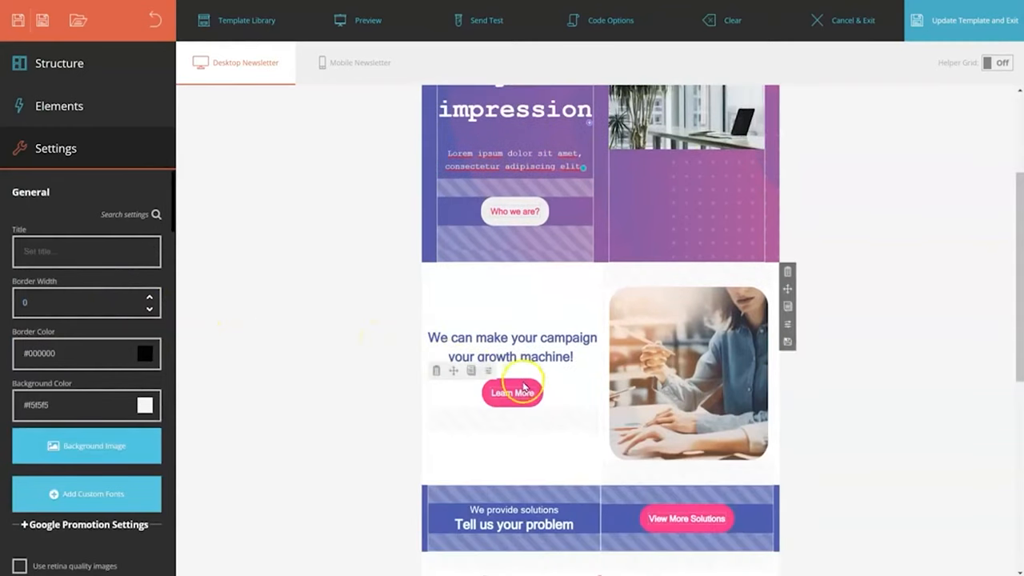
pyautogui.click(512, 393)
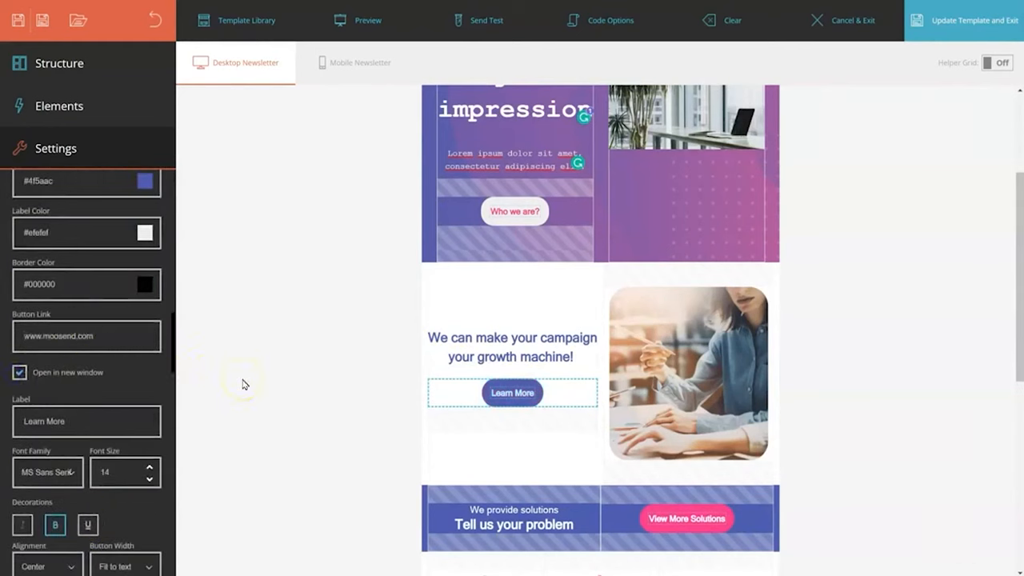
pyautogui.scroll(-3)
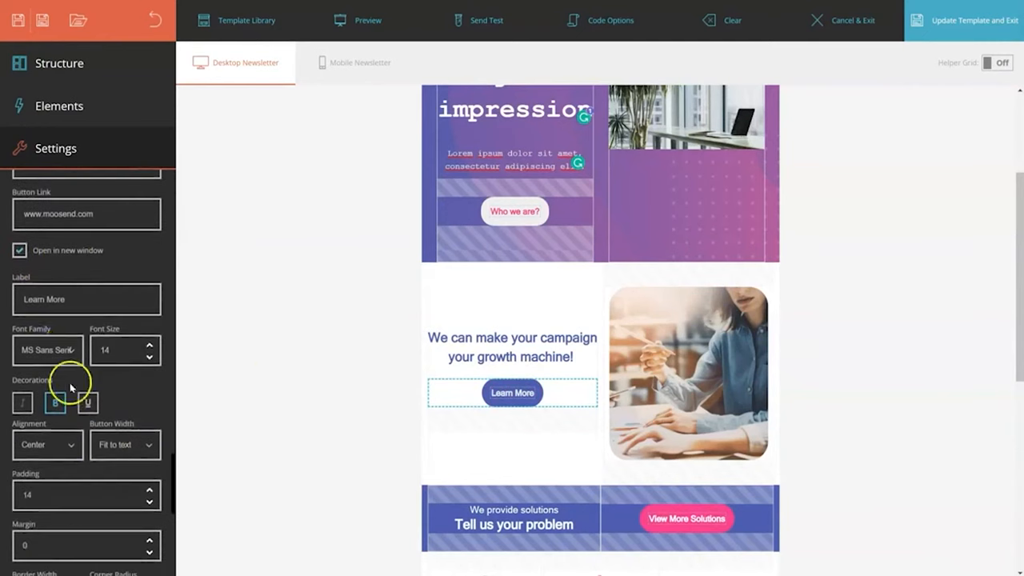
pyautogui.write('Read')
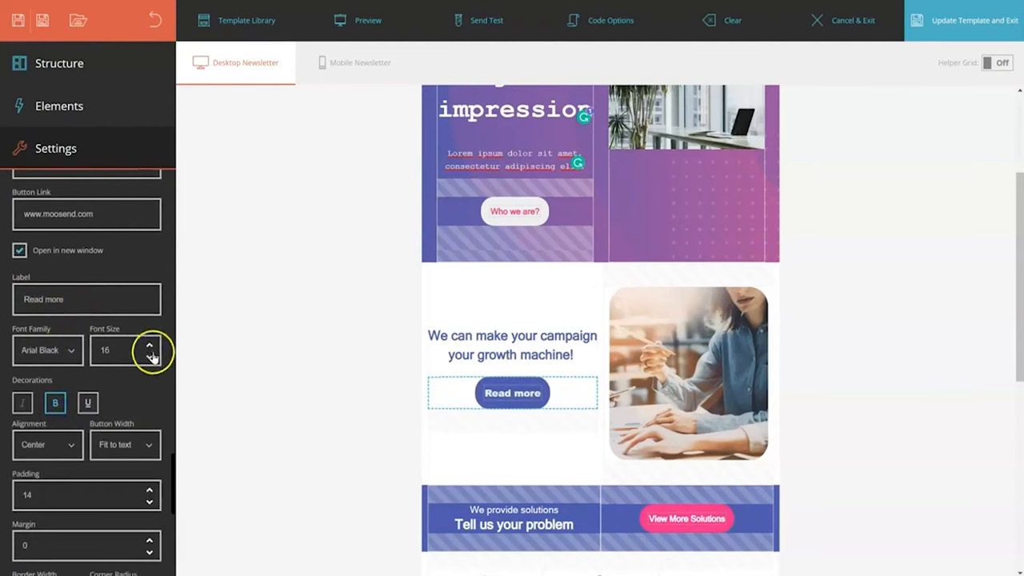
pyautogui.scroll(-3)
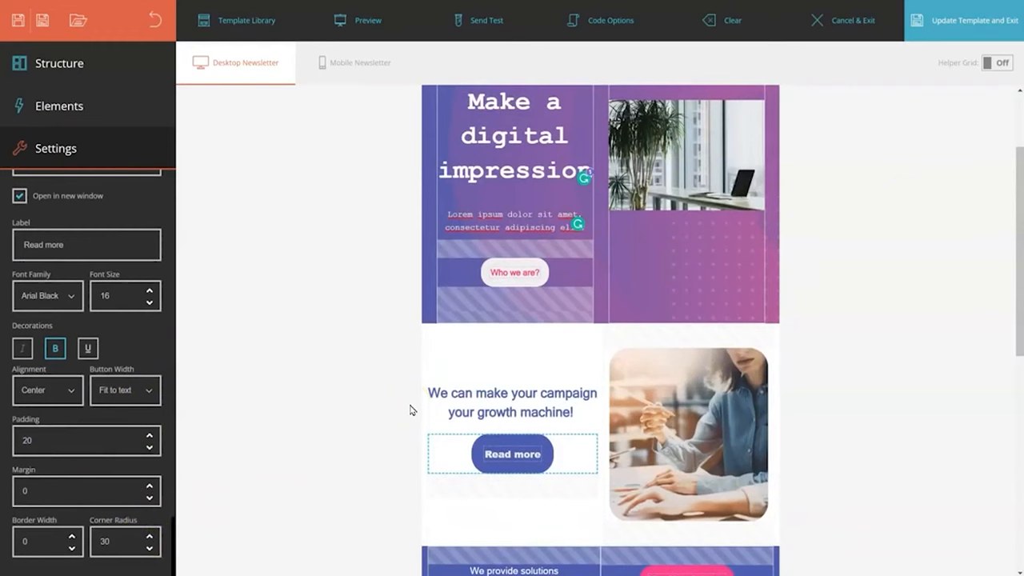
# Add a row above the hero with an Image element holding the Louder logo uploaded from Local Files.
pyautogui.click(58, 63)
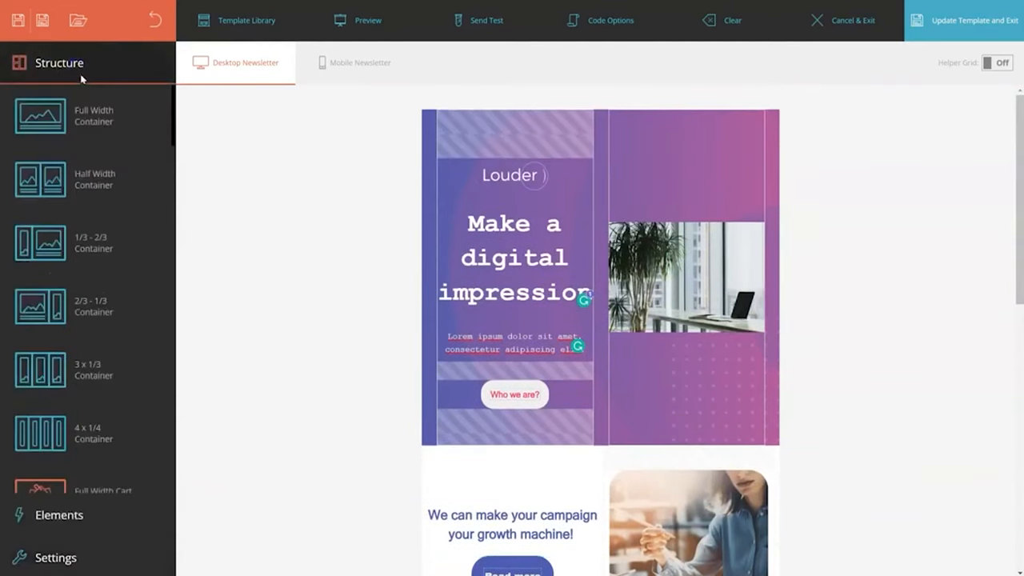
pyautogui.scroll(-3)
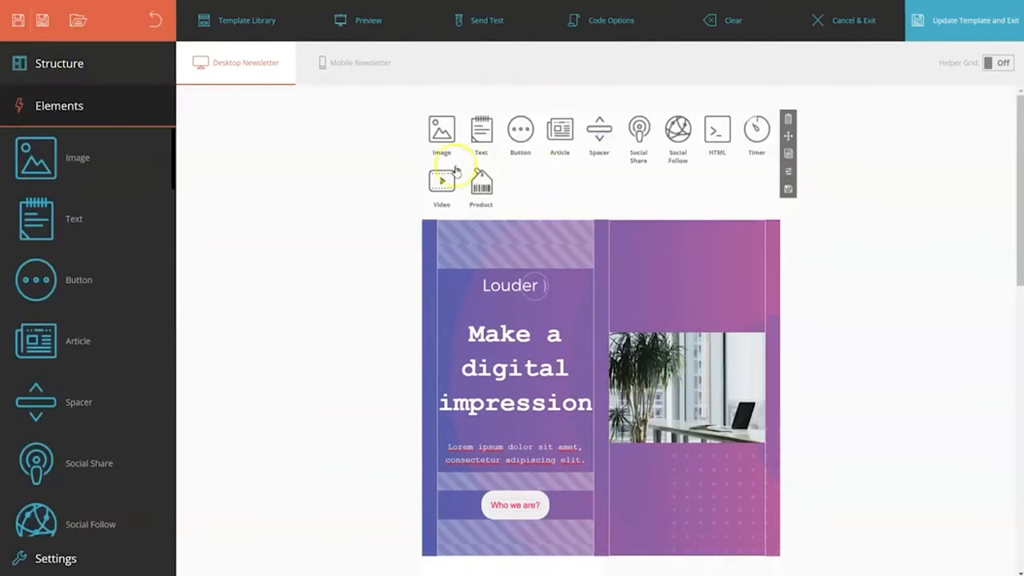
pyautogui.click(441, 128)
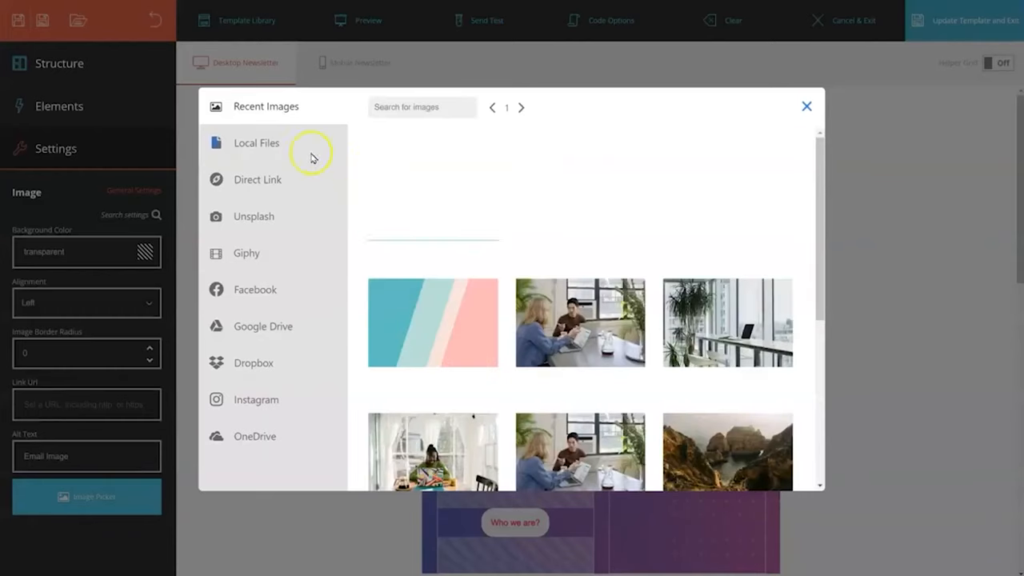
pyautogui.click(256, 143)
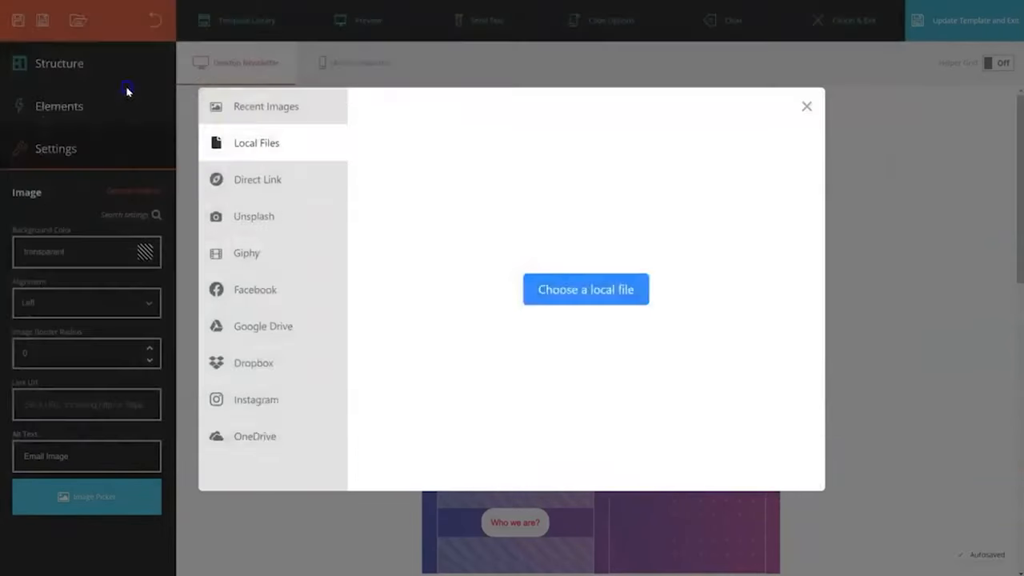
pyautogui.click(585, 289)
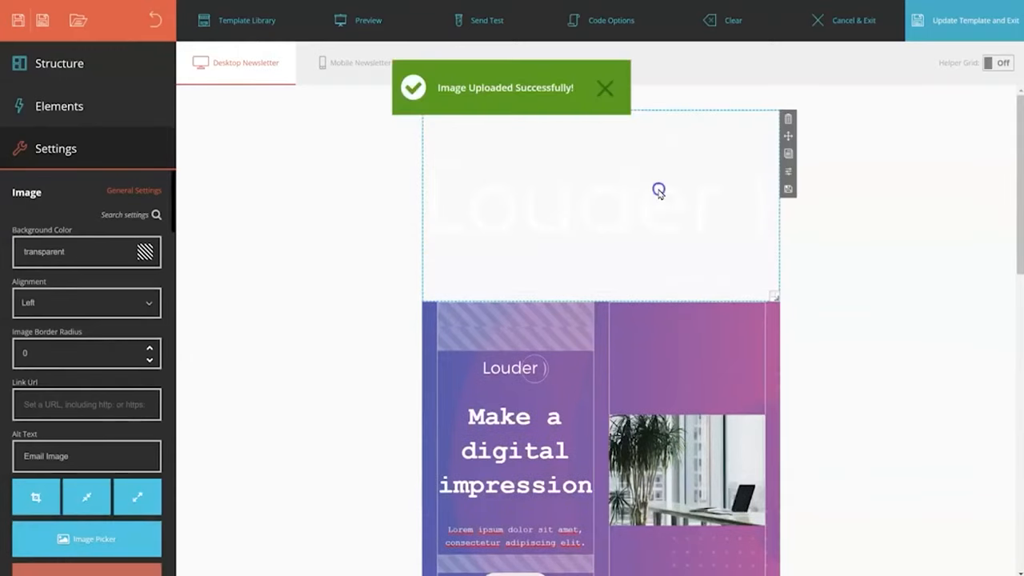
# Give the logo row a pink background and centred logo, then view the finished header.
pyautogui.click(87, 302)
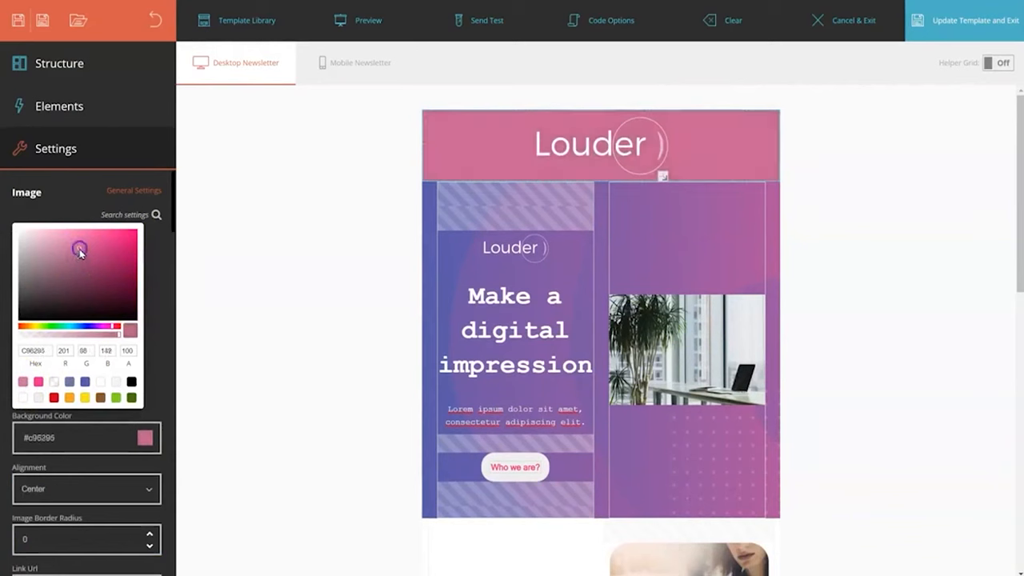
pyautogui.moveTo(264, 396)
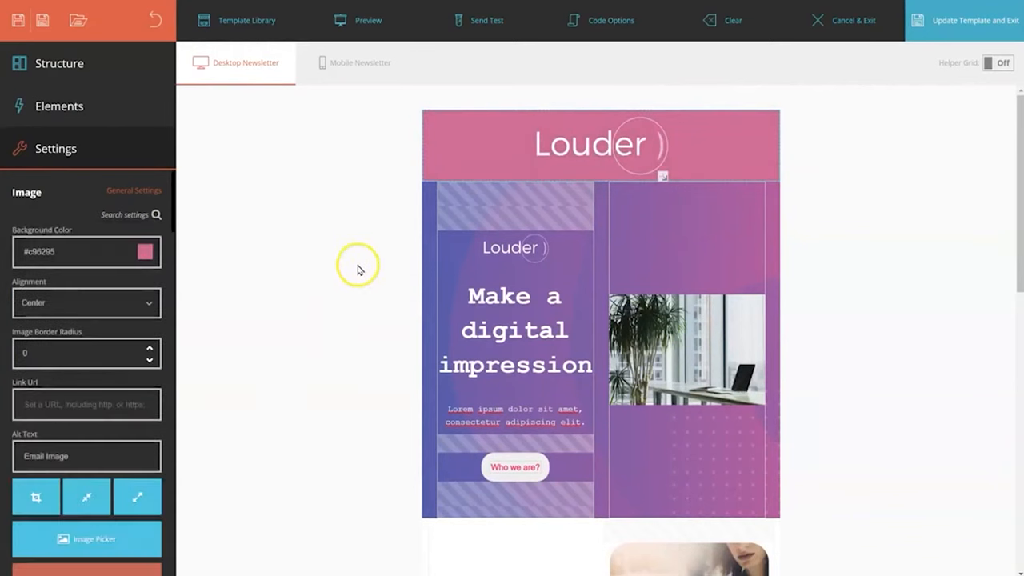
pyautogui.click(369, 19)
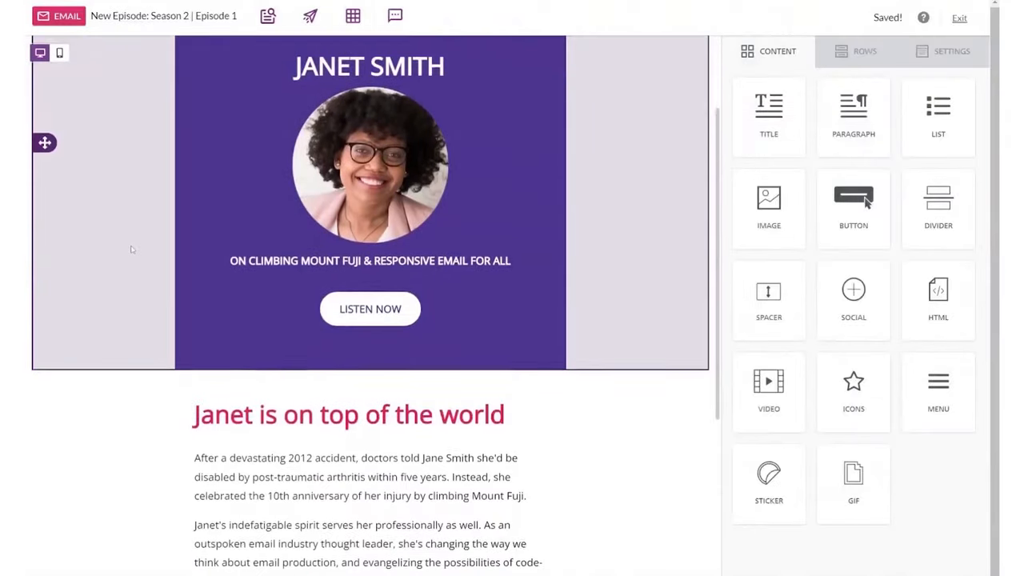
# Preview the Humans of Email newsletter and check it on a phone screen.
pyautogui.scroll(-3)
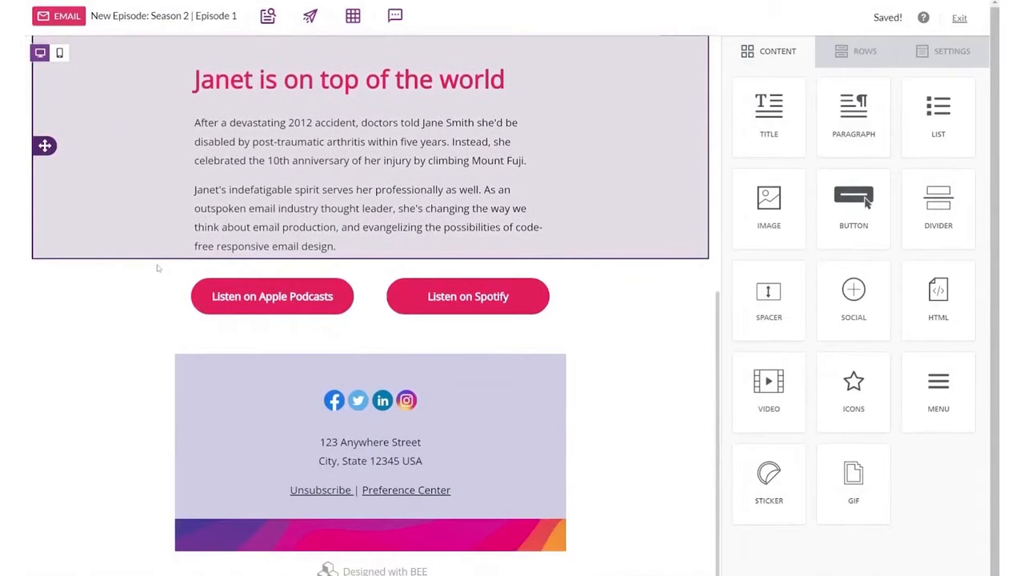
pyautogui.scroll(3)
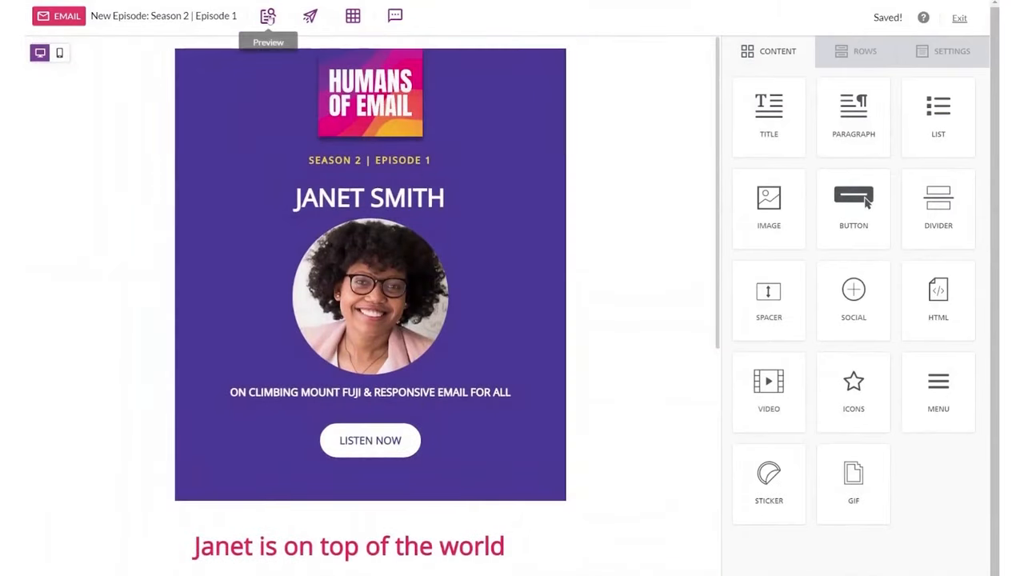
pyautogui.click(268, 16)
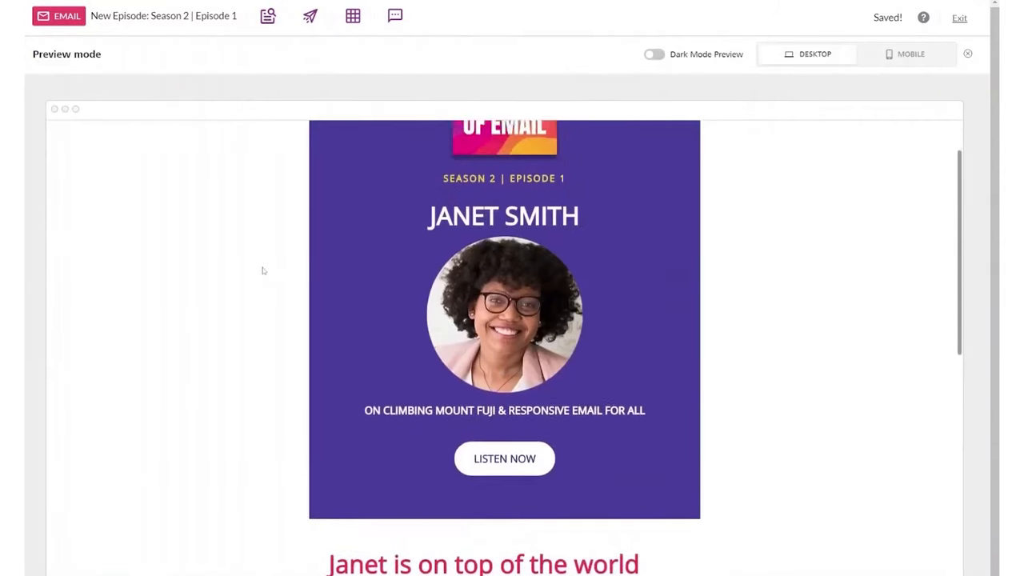
pyautogui.click(911, 54)
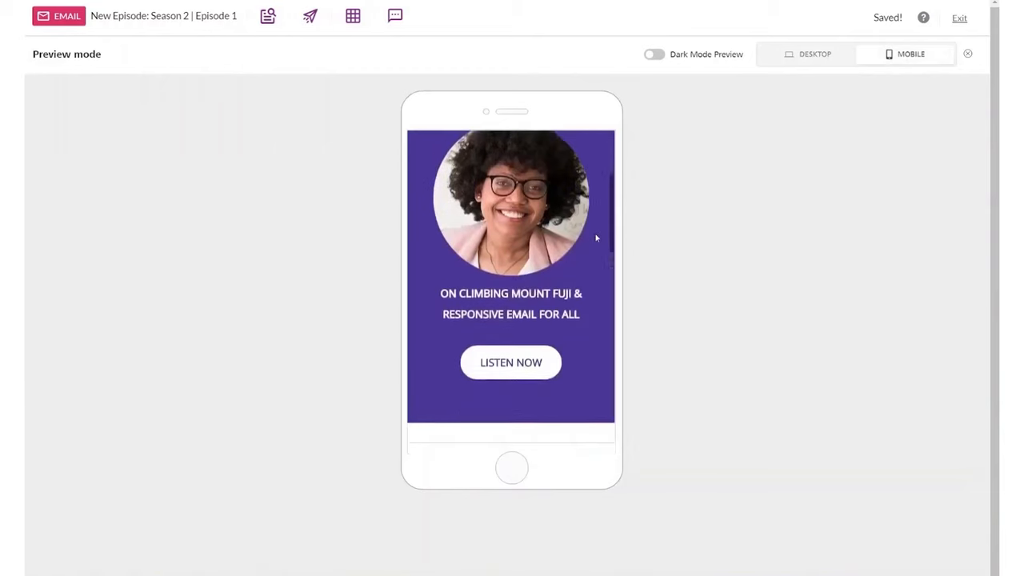
pyautogui.scroll(-3)
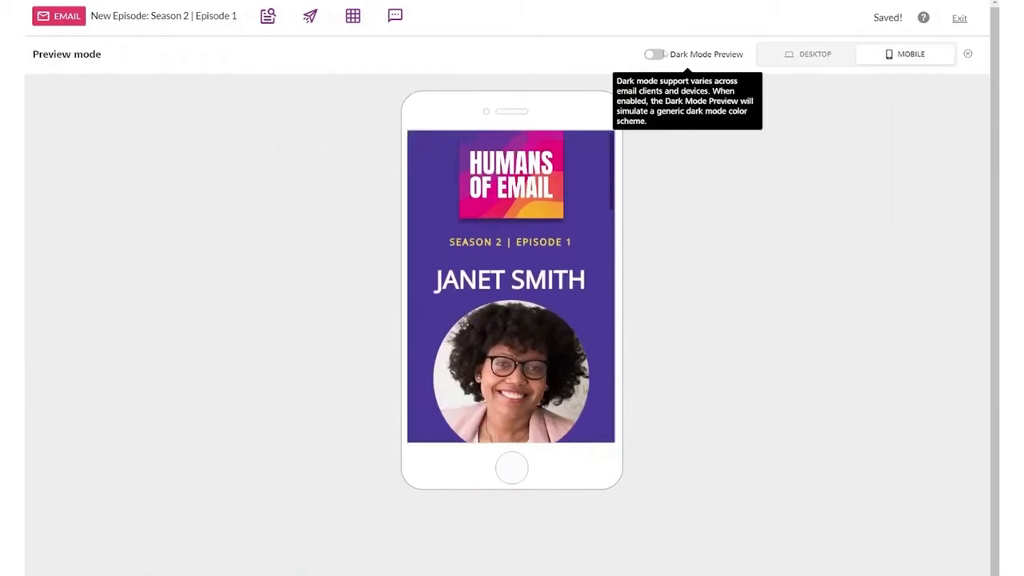
# Turn on the dark mode preview, then leave the editor for the email's project page.
pyautogui.click(654, 55)
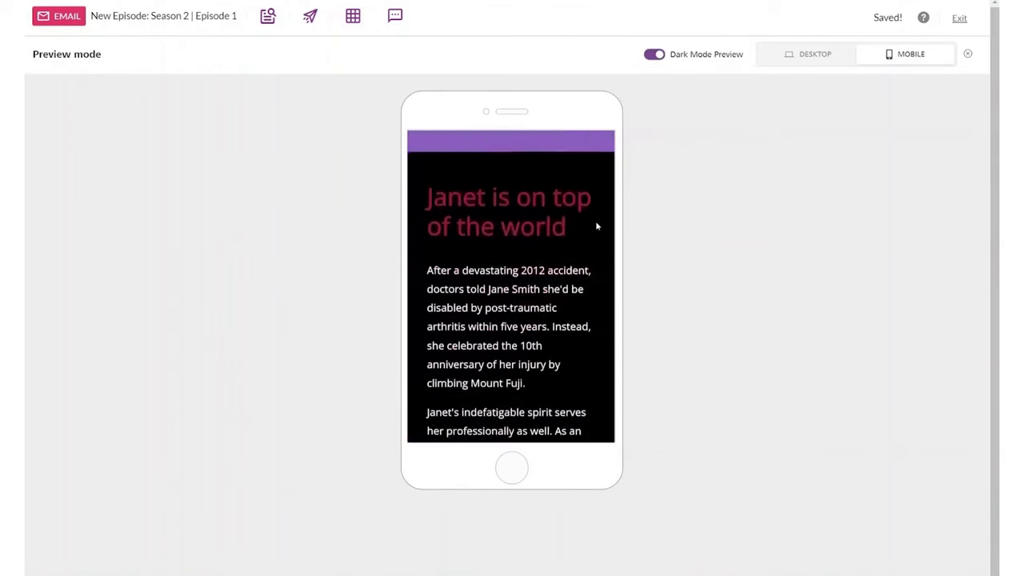
pyautogui.click(811, 55)
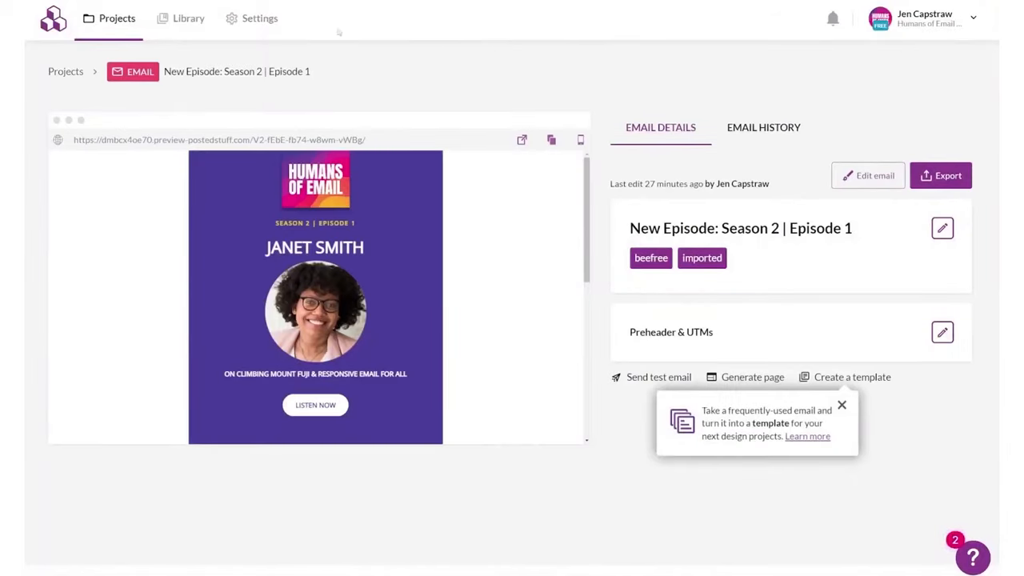
# Browse the account's Styles settings — brand colours, typography, button styles — then return to the newsletter.
pyautogui.click(259, 18)
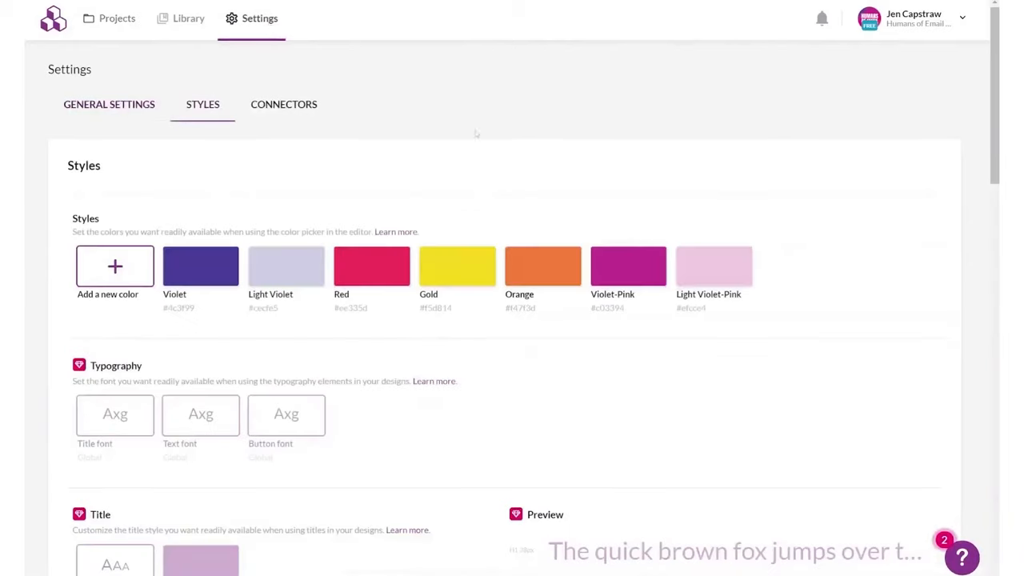
pyautogui.scroll(-3)
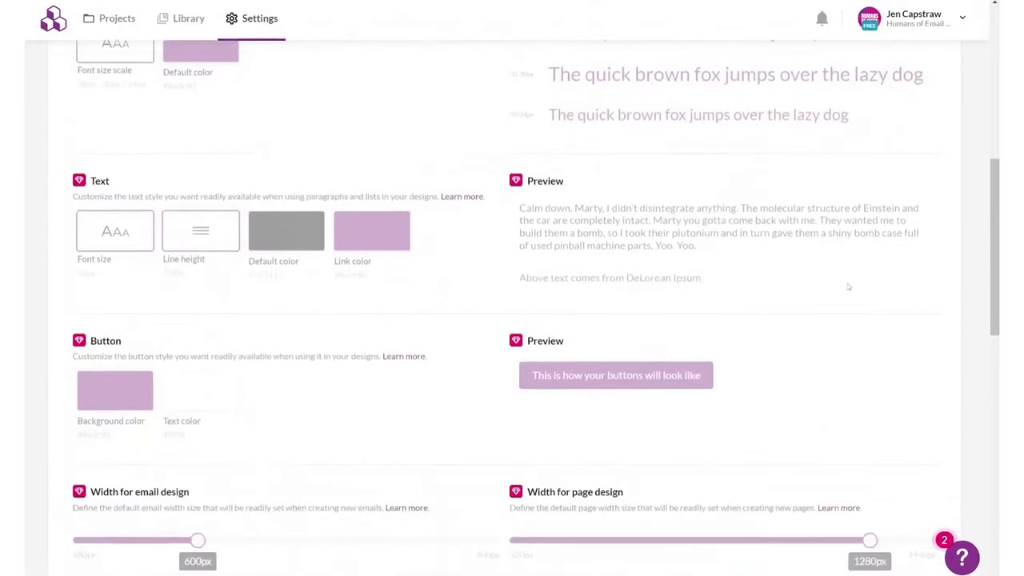
pyautogui.scroll(-3)
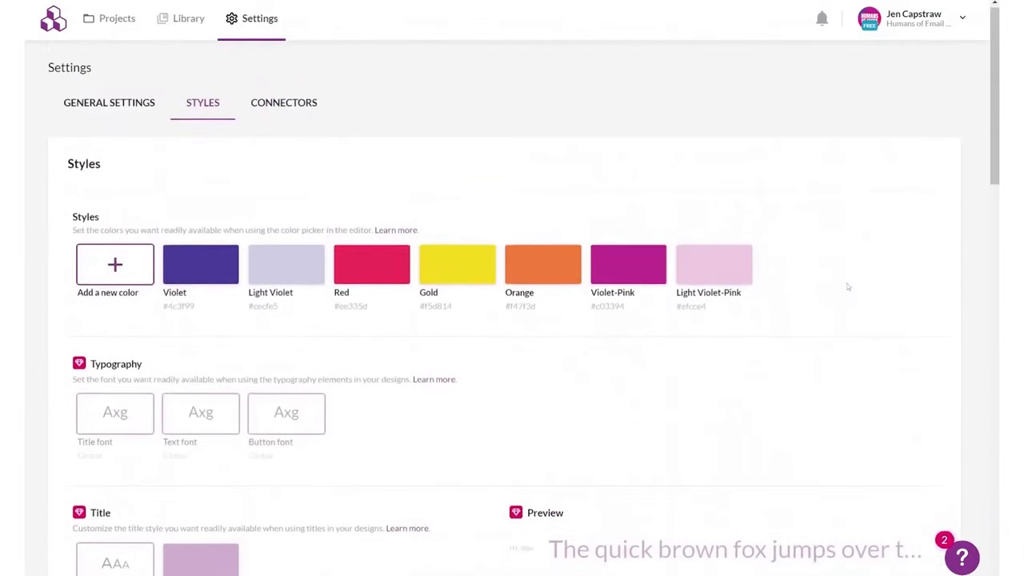
pyautogui.click(116, 17)
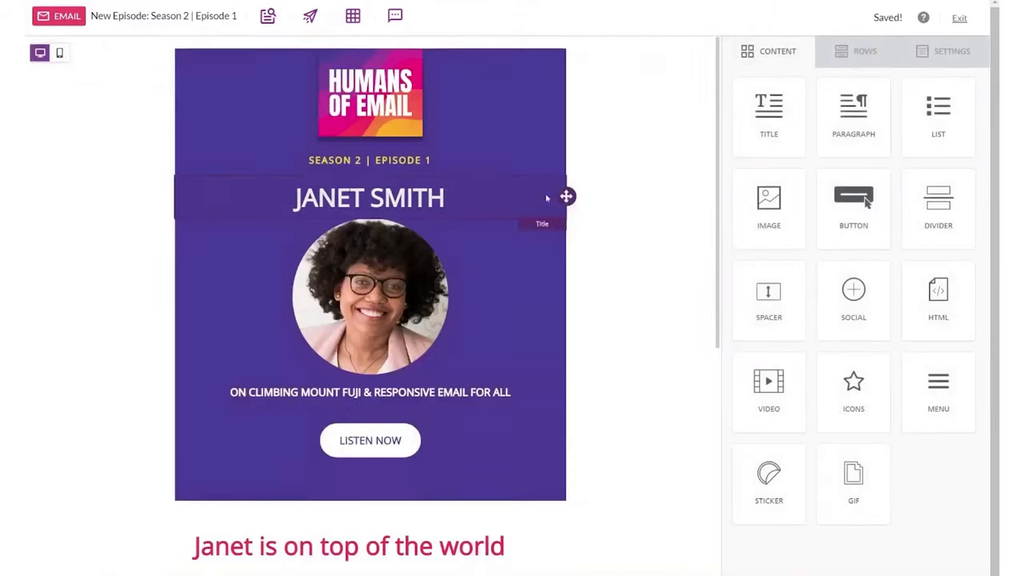
pyautogui.scroll(-3)
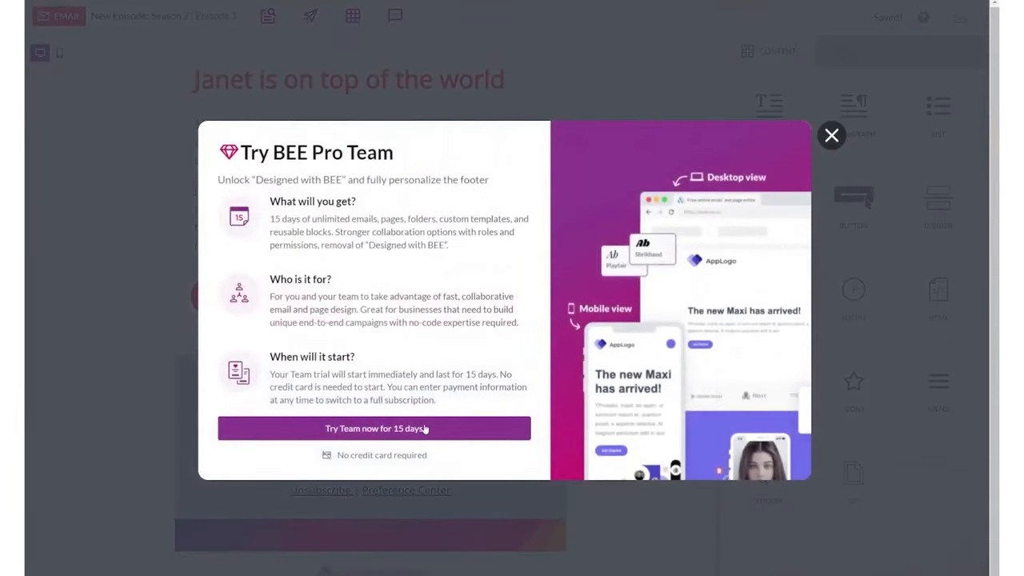
pyautogui.click(373, 428)
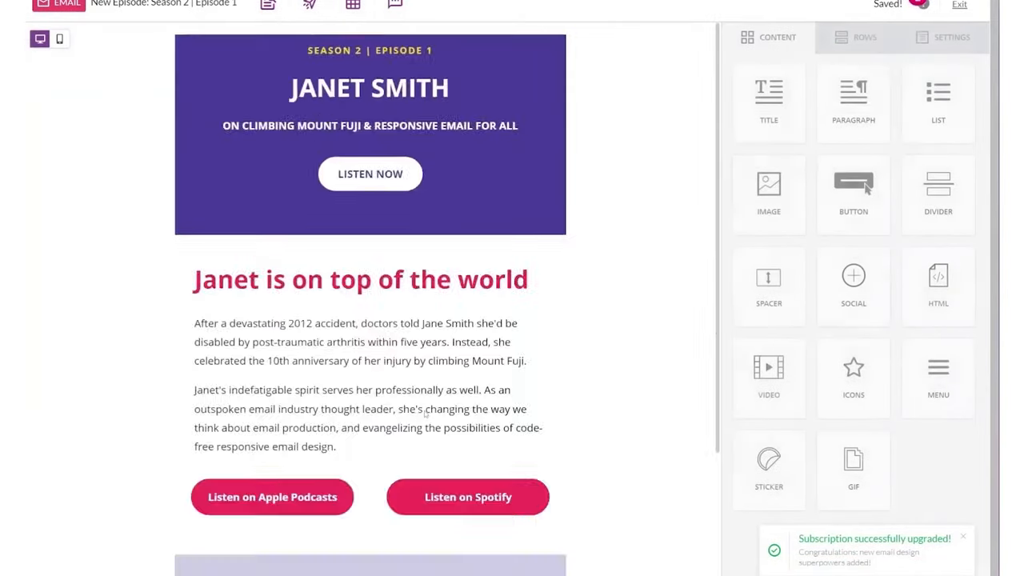
pyautogui.click(960, 10)
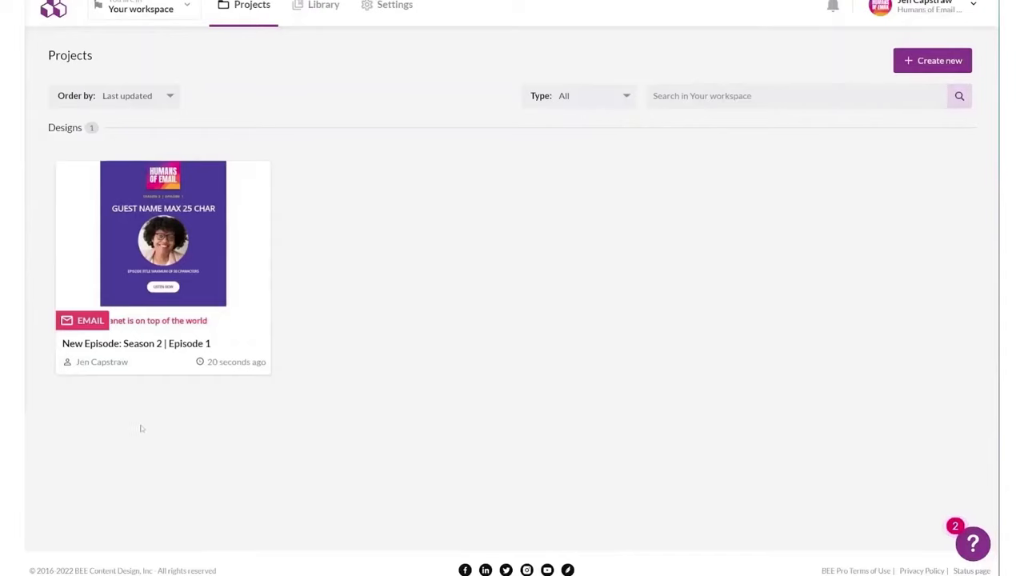
pyautogui.doubleClick(160, 240)
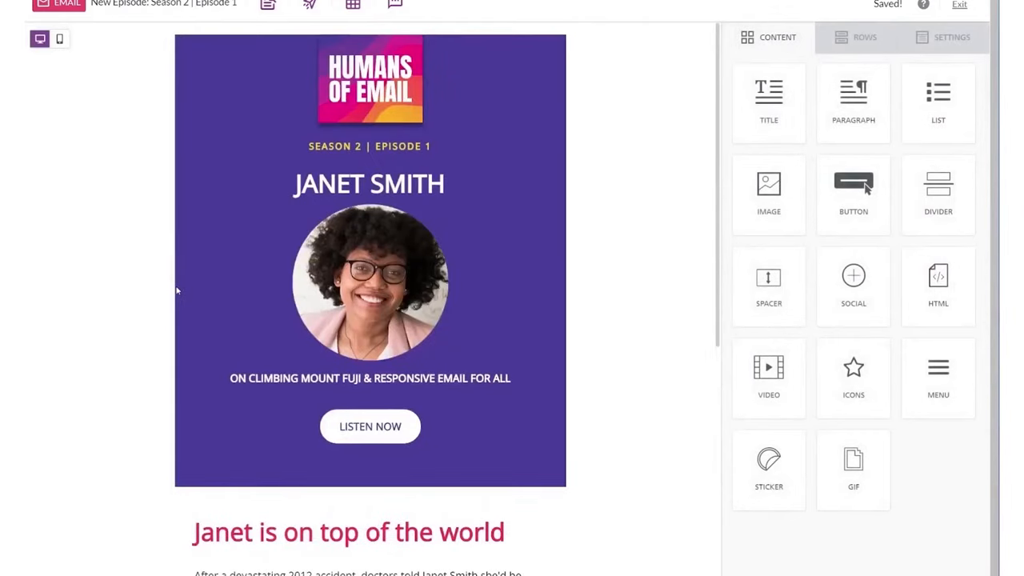
pyautogui.click(959, 6)
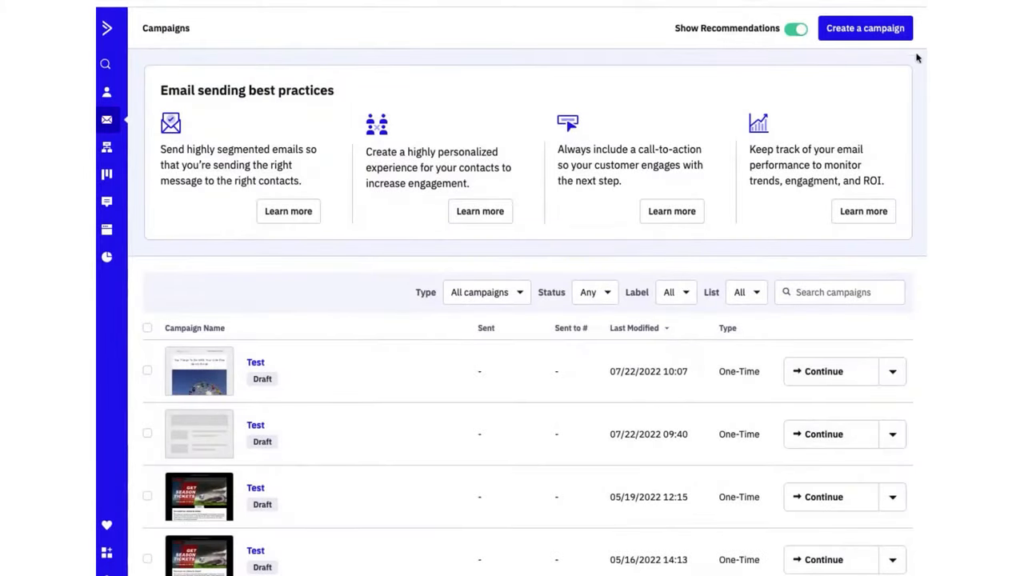
# Create a Standard campaign named test targeting the Master List and continue to design.
pyautogui.click(866, 29)
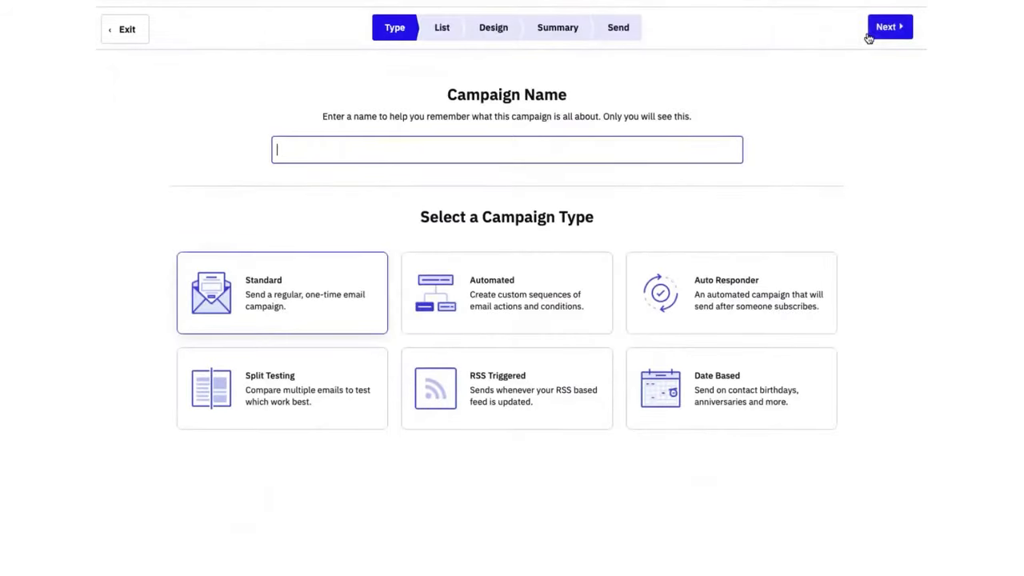
pyautogui.click(888, 26)
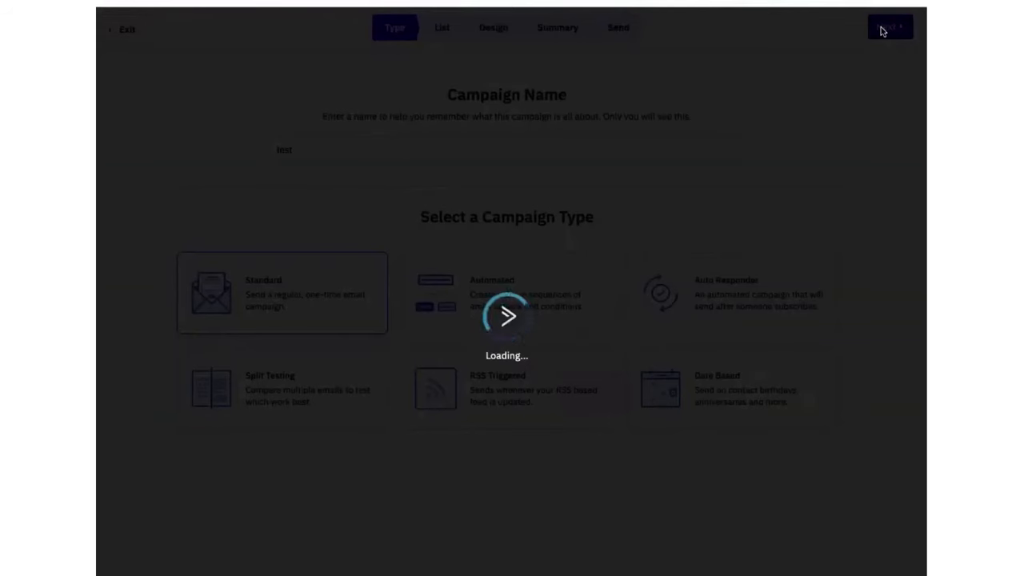
pyautogui.click(888, 29)
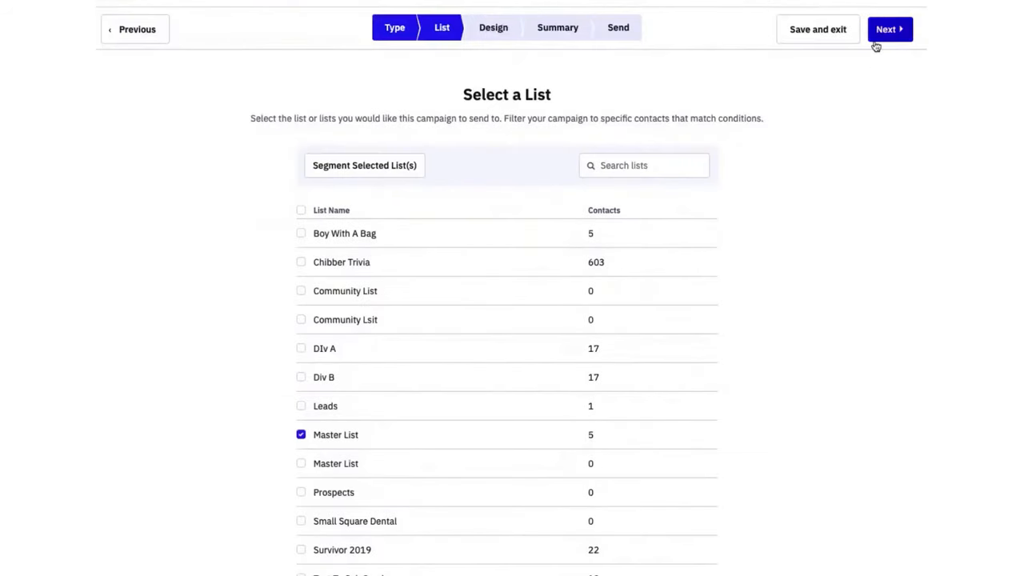
pyautogui.click(888, 29)
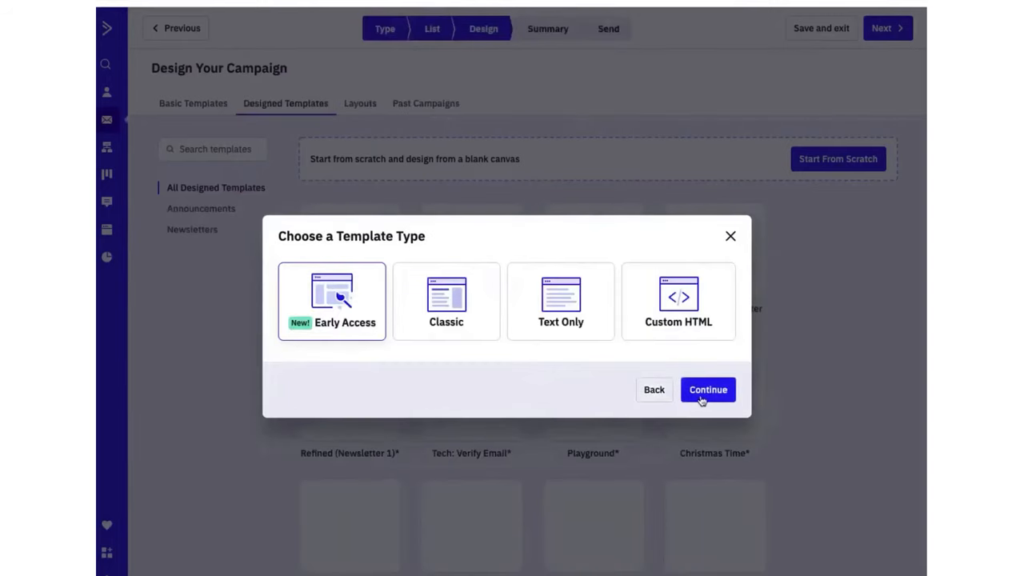
# Choose the Early Access template and set the email subject to 'Test subject'.
pyautogui.click(707, 390)
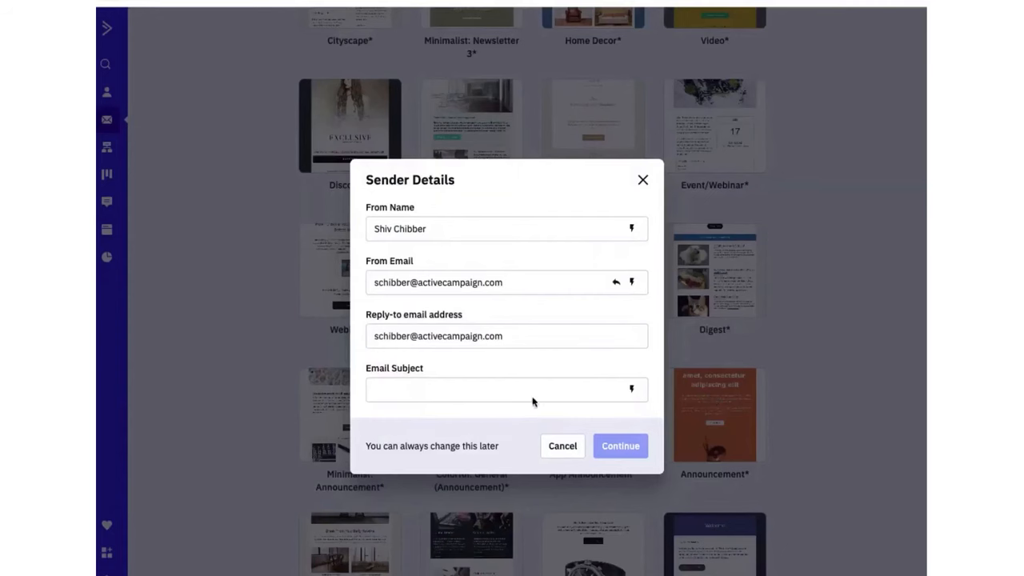
pyautogui.write('Test subject')
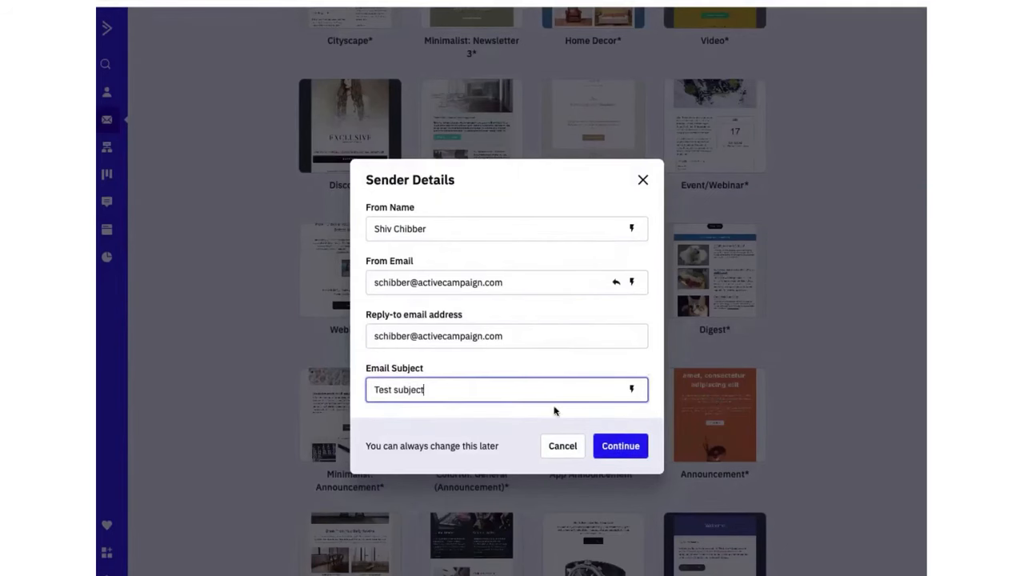
pyautogui.click(621, 445)
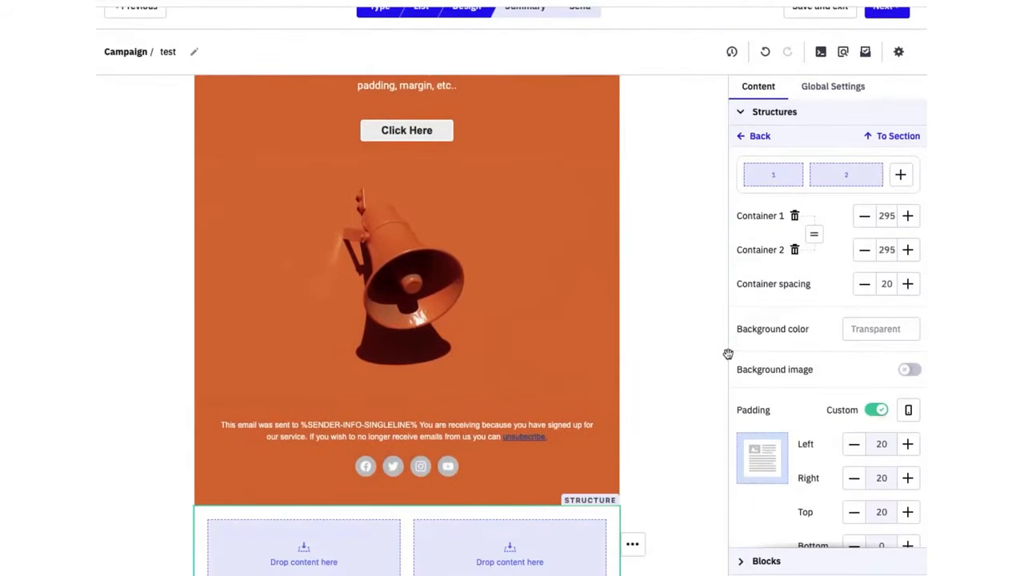
pyautogui.moveTo(776, 315)
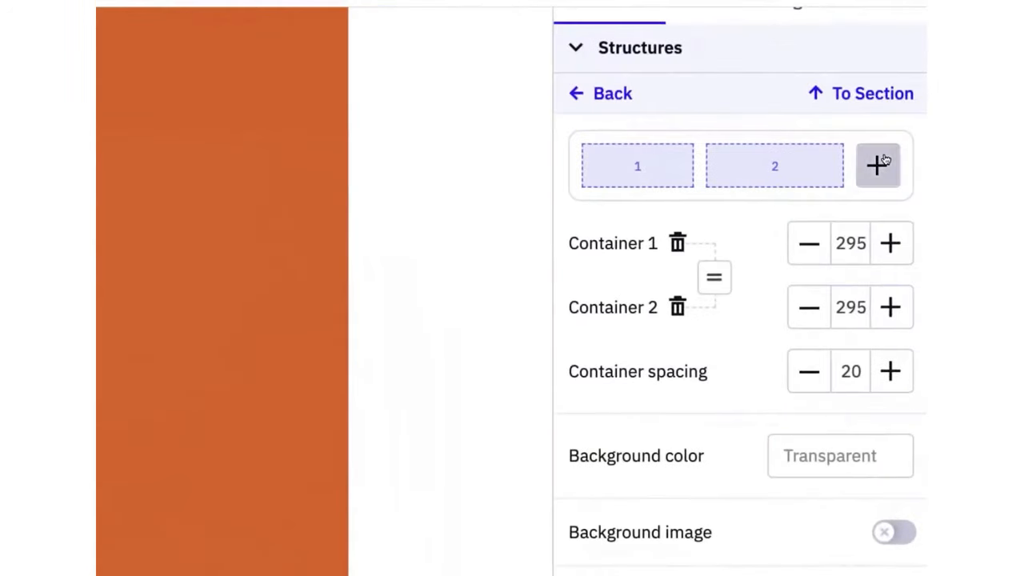
# Add a third container so the bottom section has three columns.
pyautogui.click(876, 164)
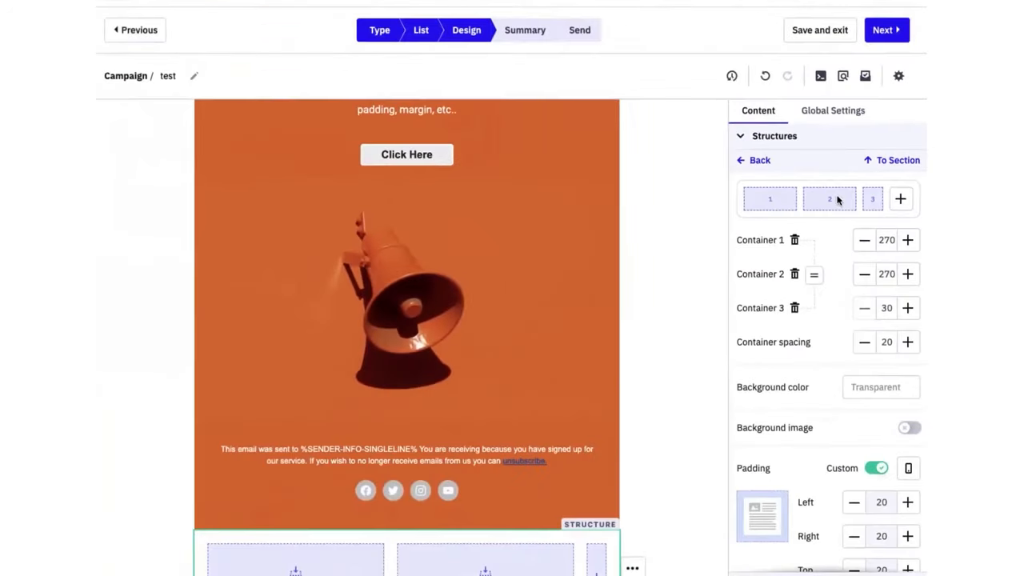
pyautogui.scroll(-3)
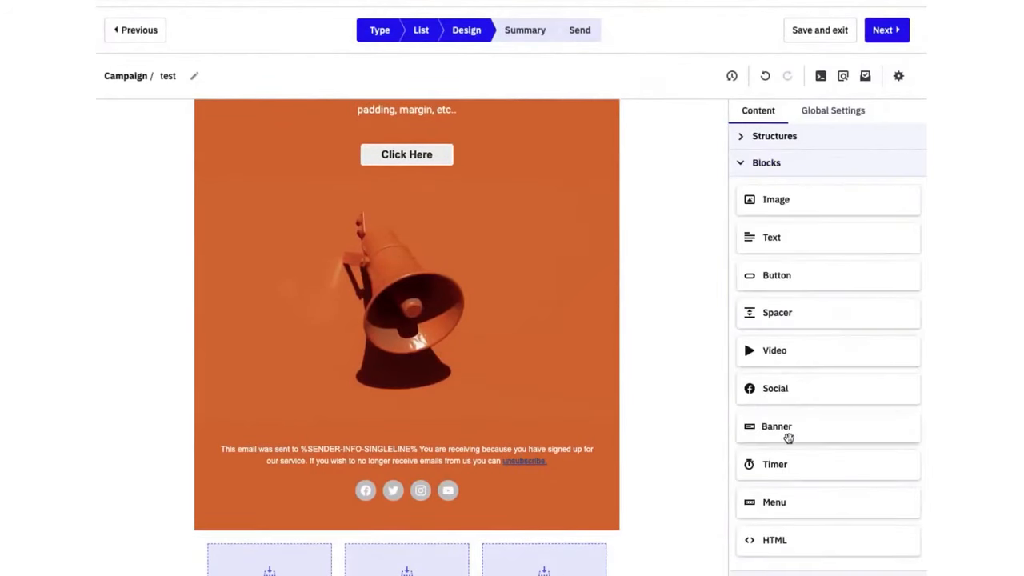
pyautogui.scroll(-3)
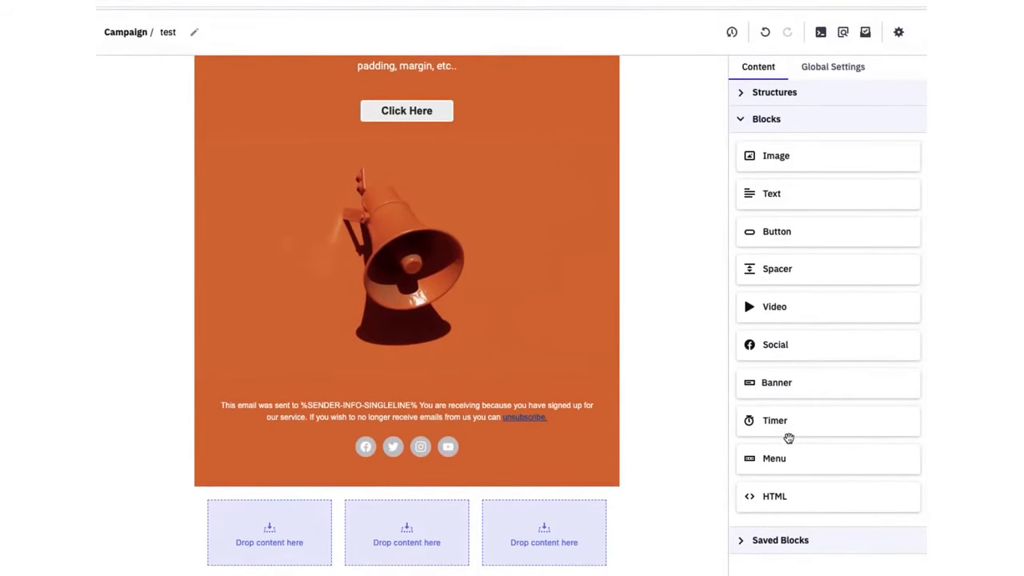
pyautogui.moveTo(775, 160)
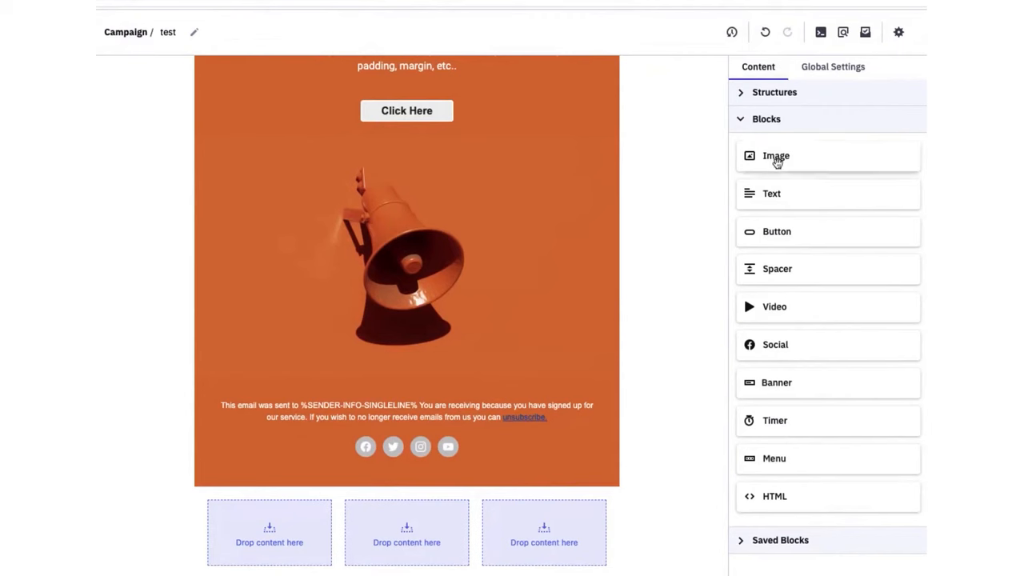
# Review the email's Global Settings, then return to the content blocks.
pyautogui.click(831, 67)
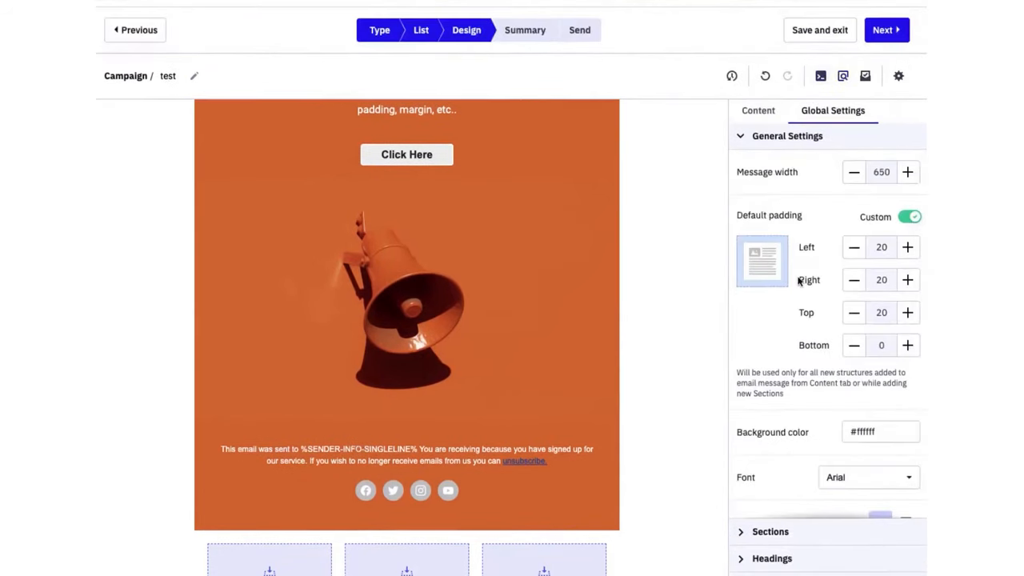
pyautogui.scroll(-3)
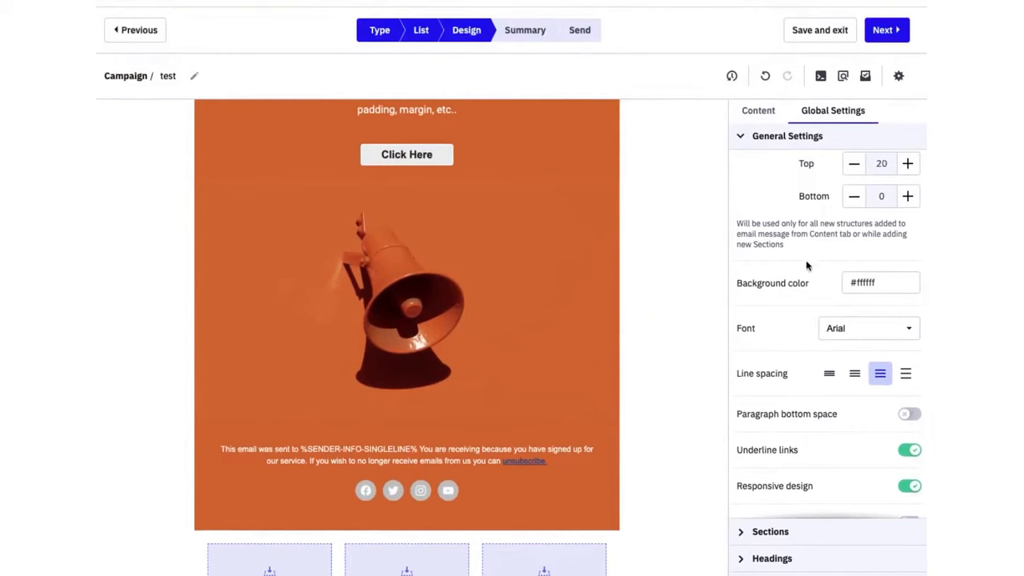
pyautogui.click(757, 110)
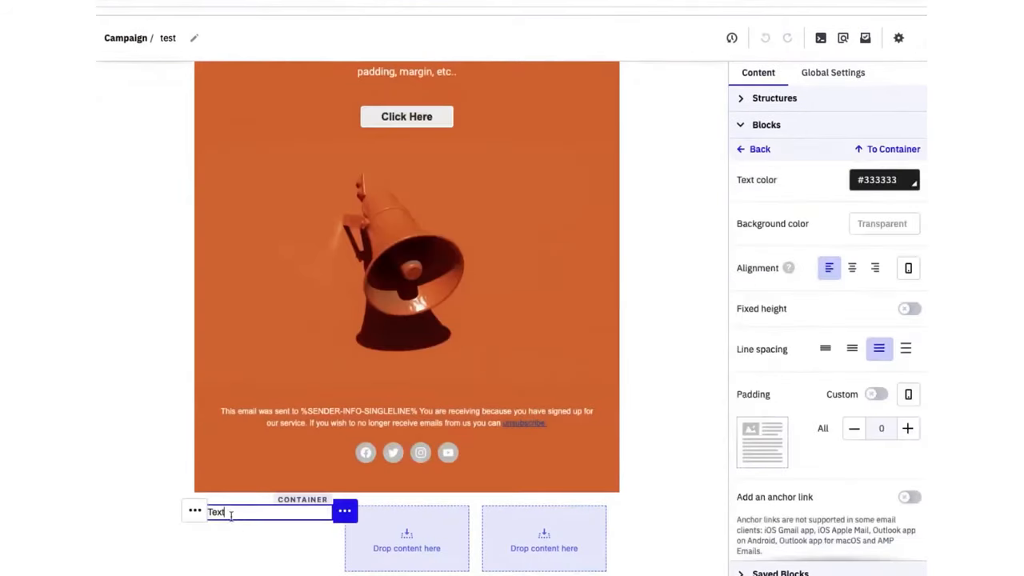
# Enter the heading 'Awesome Events!!! 😎' with the sunglasses emoji in the first container's text block.
pyautogui.write('Awesome Event')
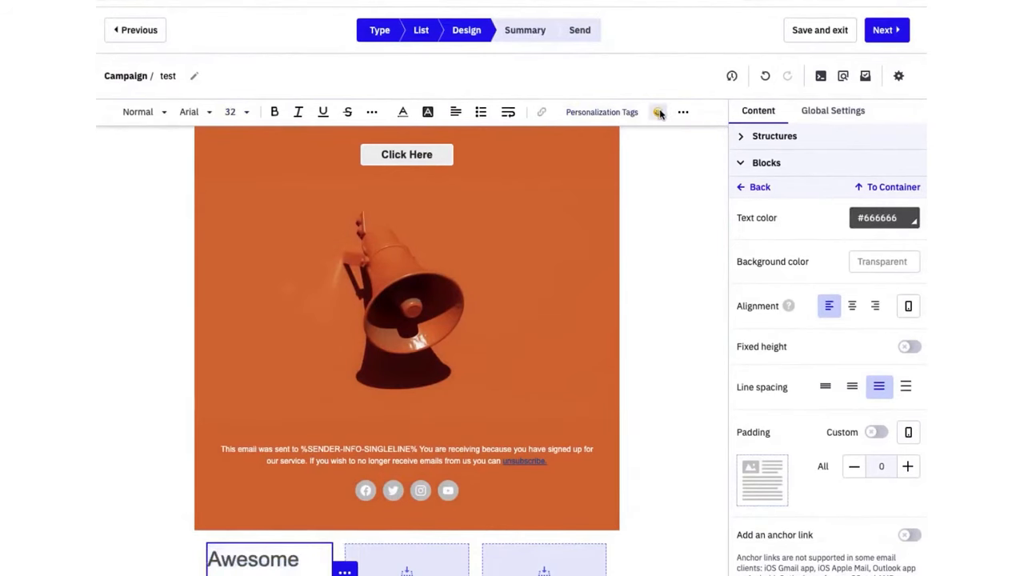
pyautogui.click(659, 112)
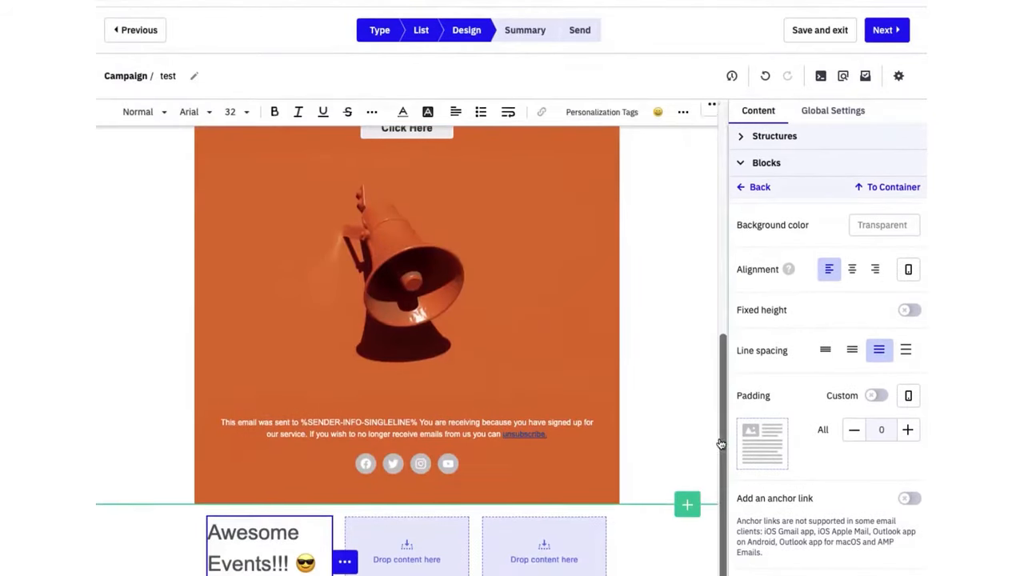
pyautogui.click(752, 186)
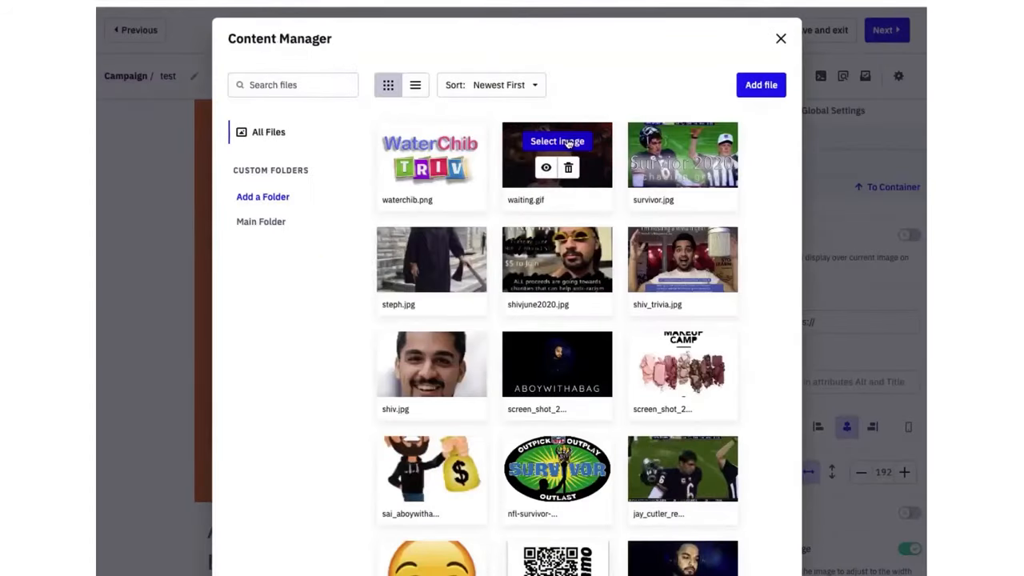
# Set waiting.gif from the Content Manager as the second container's image.
pyautogui.click(556, 141)
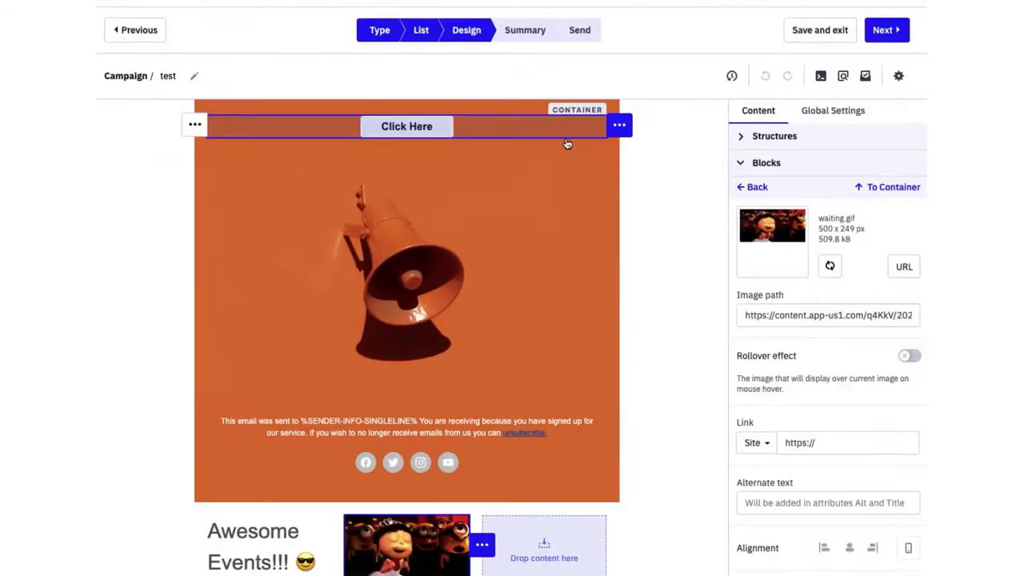
pyautogui.moveTo(829, 269)
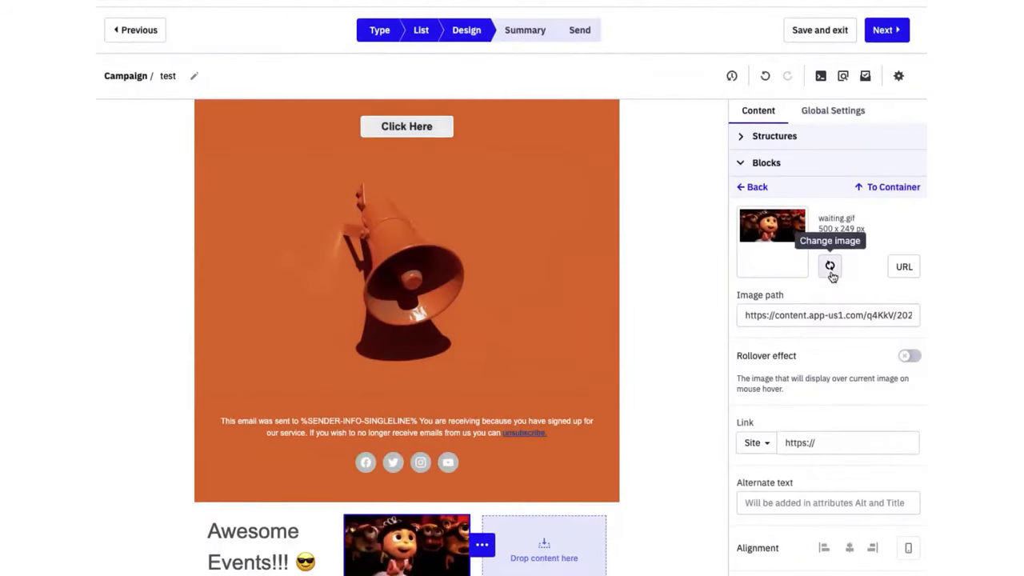
pyautogui.click(829, 266)
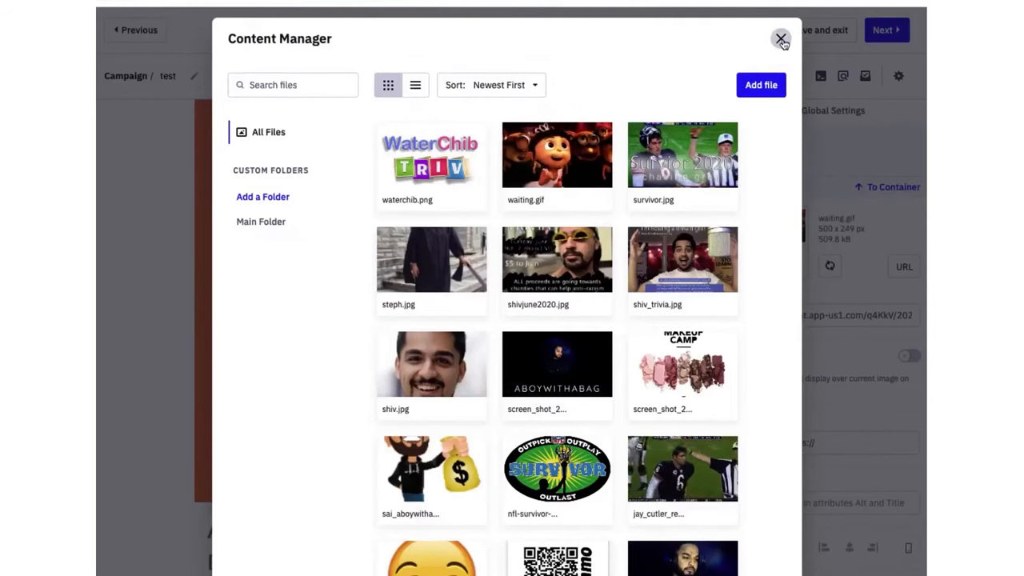
pyautogui.click(778, 38)
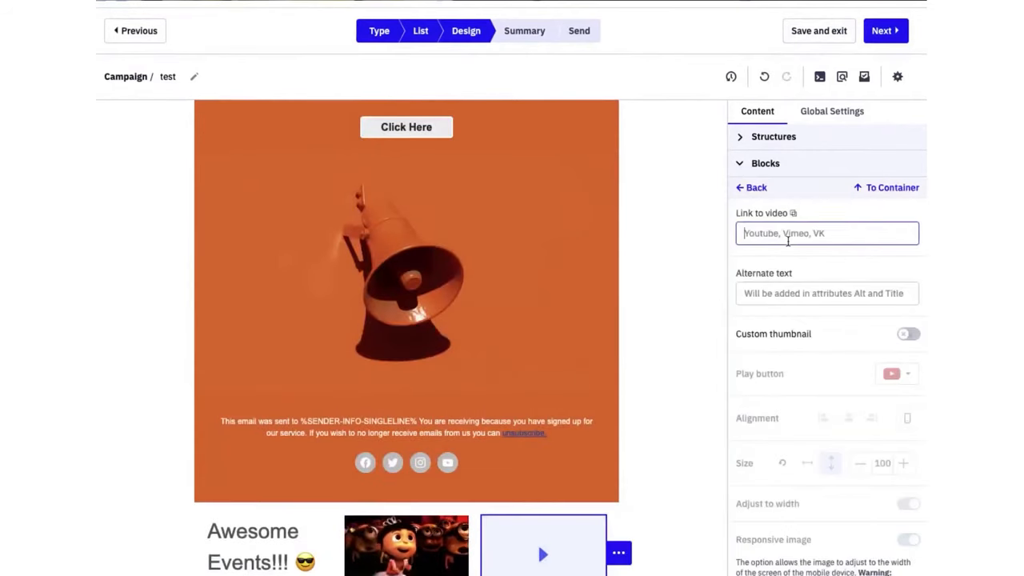
# Give the third container a video block for youtube.com/watch?v=c7DHvPfeS8U with width-based thumbnail size.
pyautogui.write('www.youtube.com/watch?v=c7DHvPfeS8U')
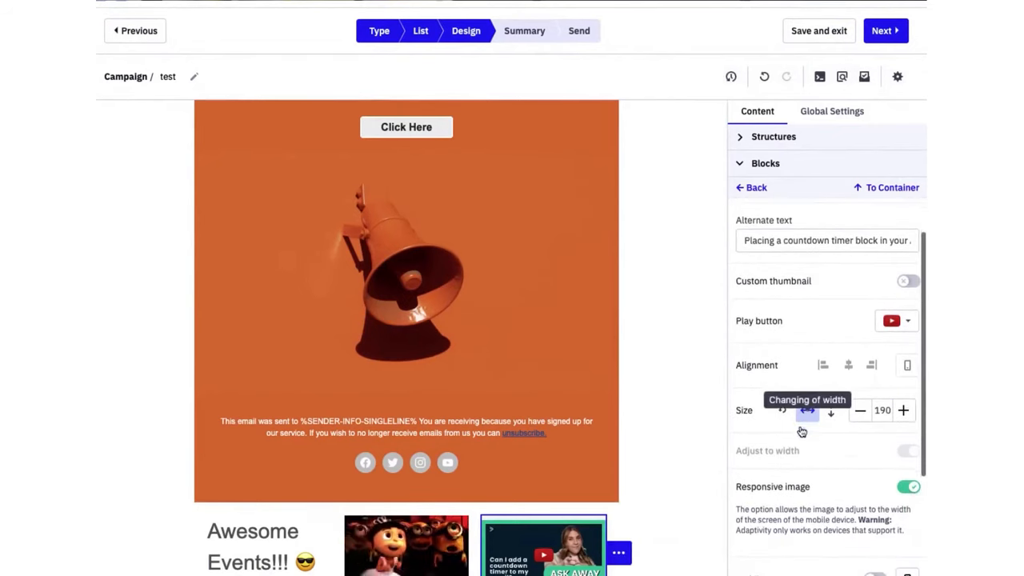
pyautogui.click(909, 282)
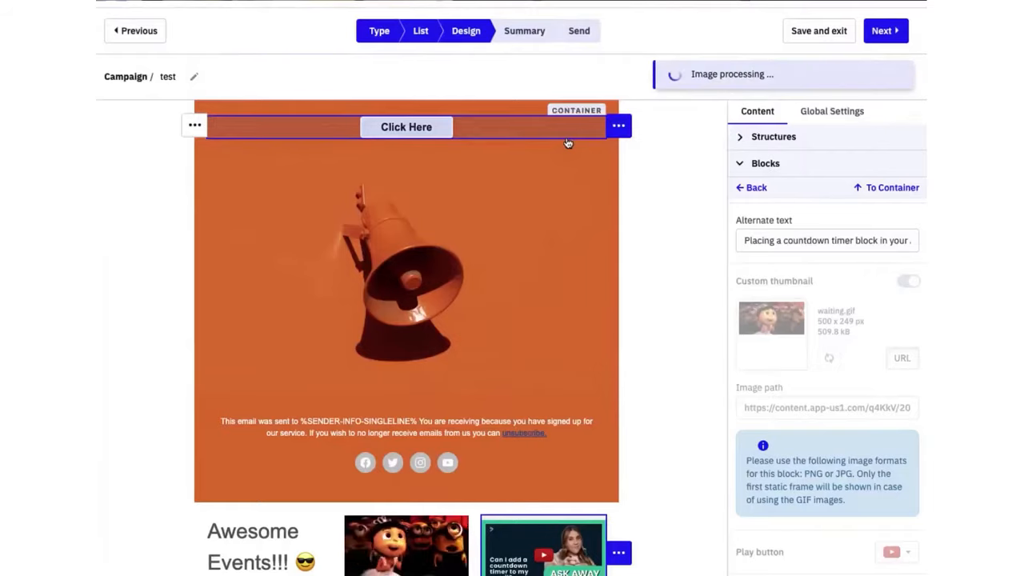
pyautogui.click(909, 282)
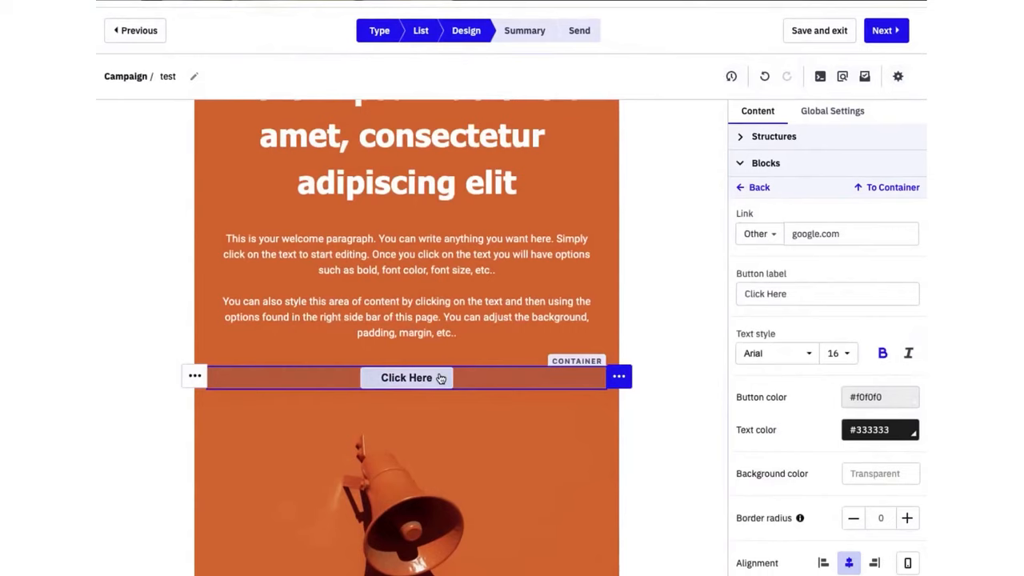
# List the link type choices for the Click Here button's google.com link.
pyautogui.click(758, 233)
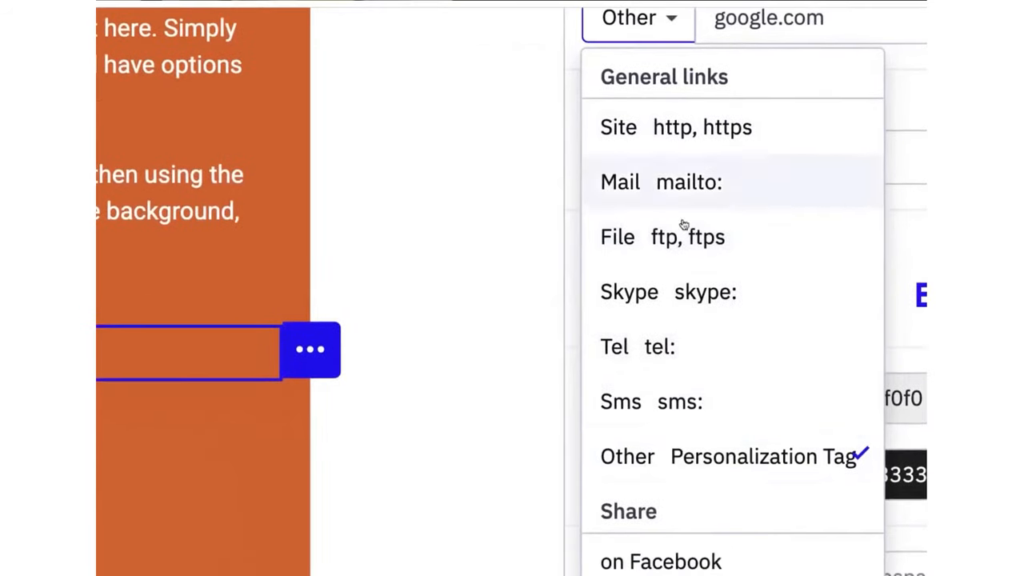